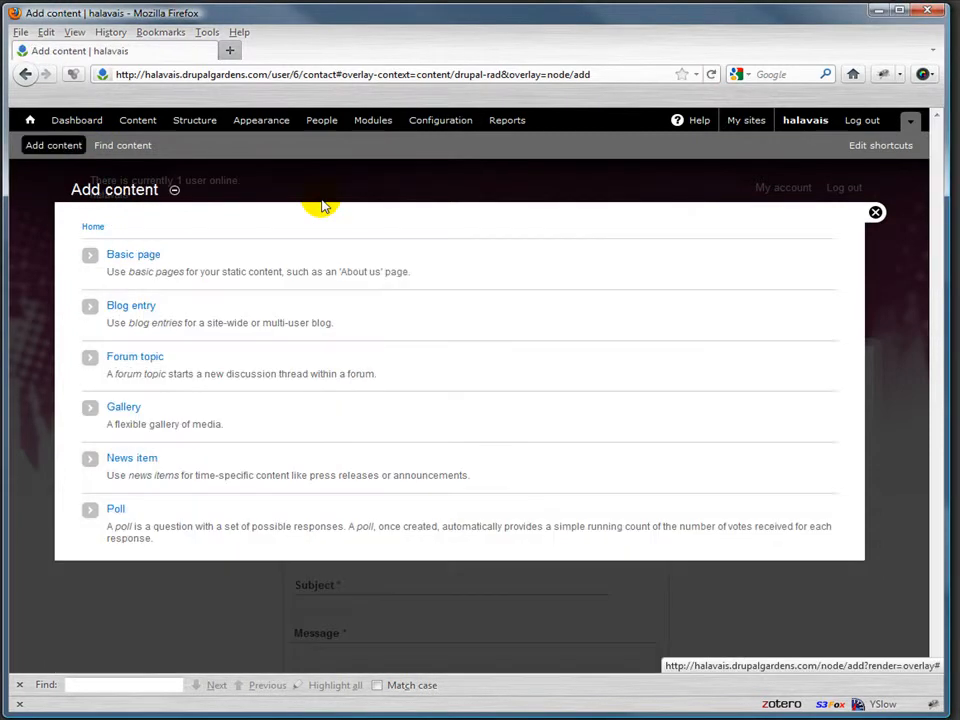
{"action": "mouse_move", "coordinate": [4, 336]}
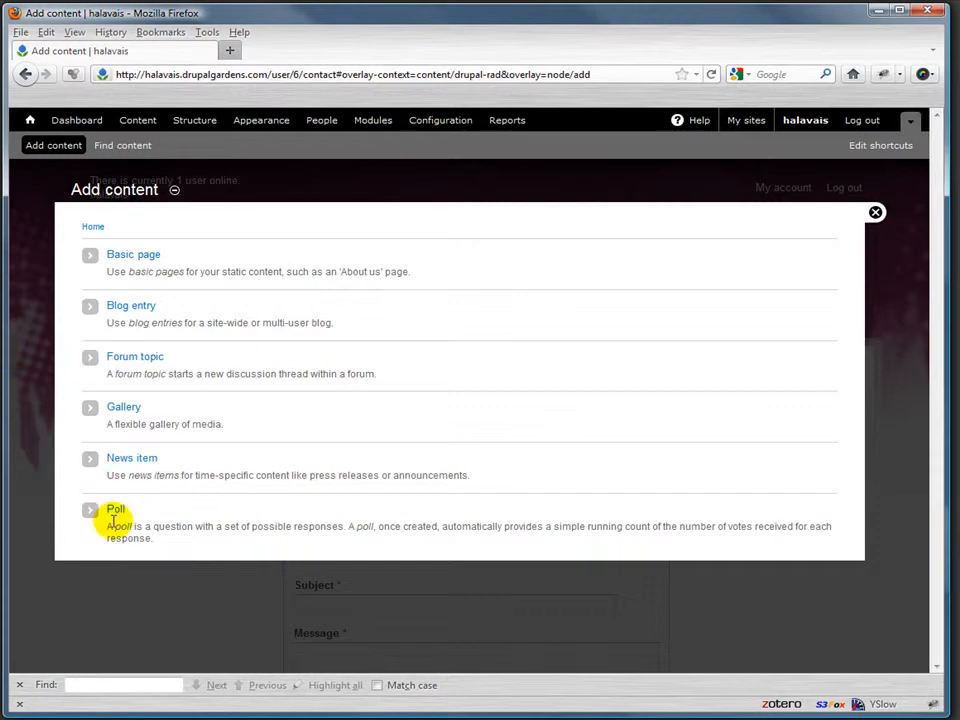
{"action": "mouse_move", "coordinate": [132, 254]}
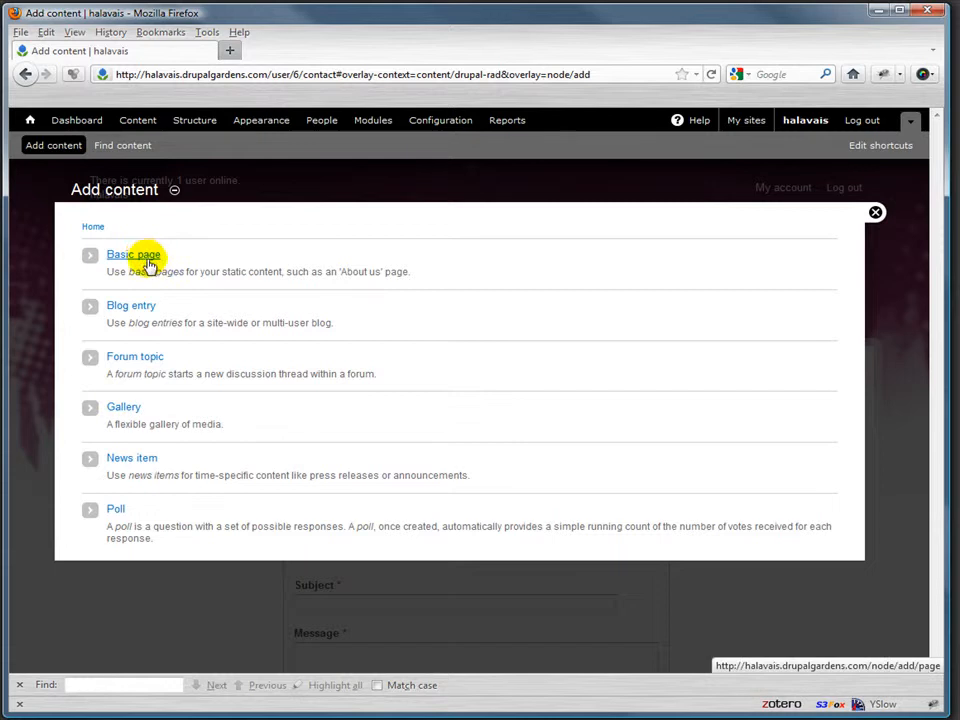
{"action": "mouse_move", "coordinate": [152, 336]}
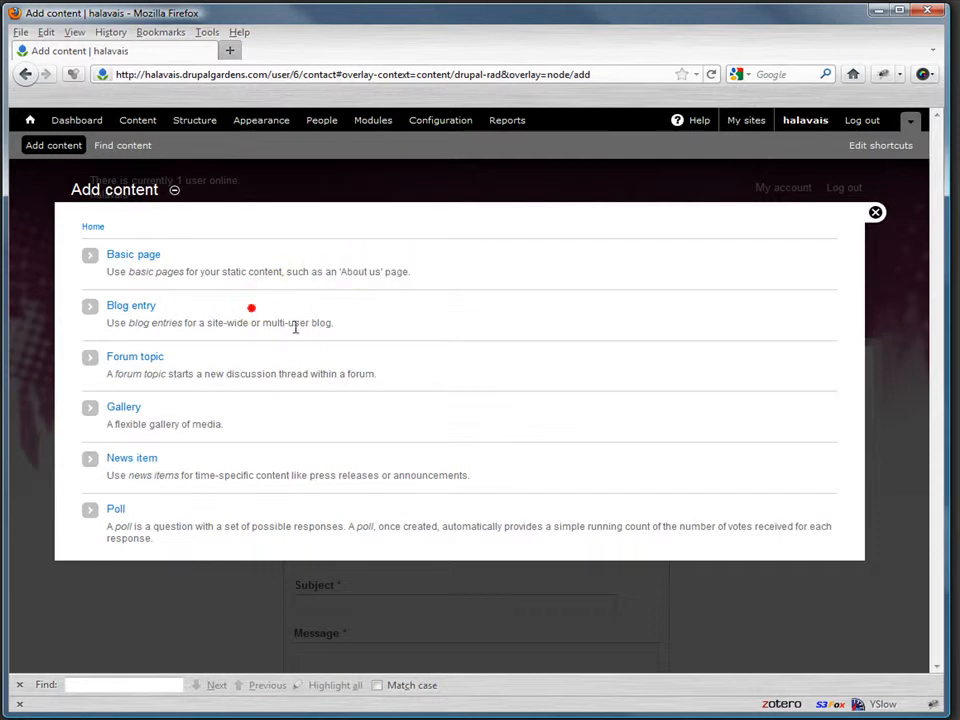
Step: Go via Structure in the admin toolbar to the Content types management page
{"action": "triple_click", "coordinate": [220, 322]}
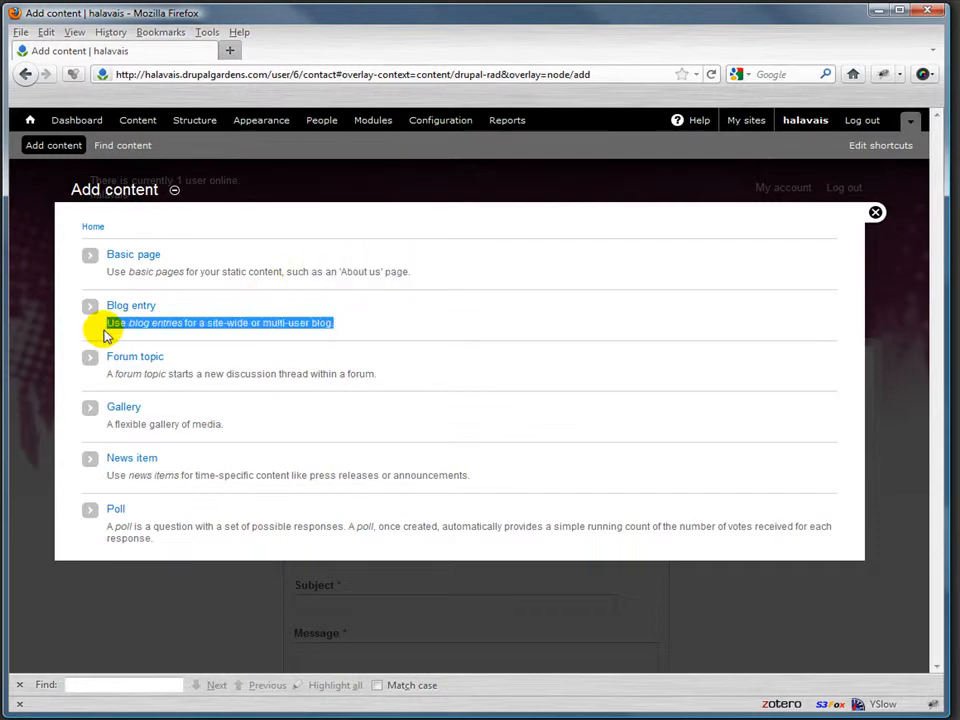
{"action": "mouse_move", "coordinate": [218, 366]}
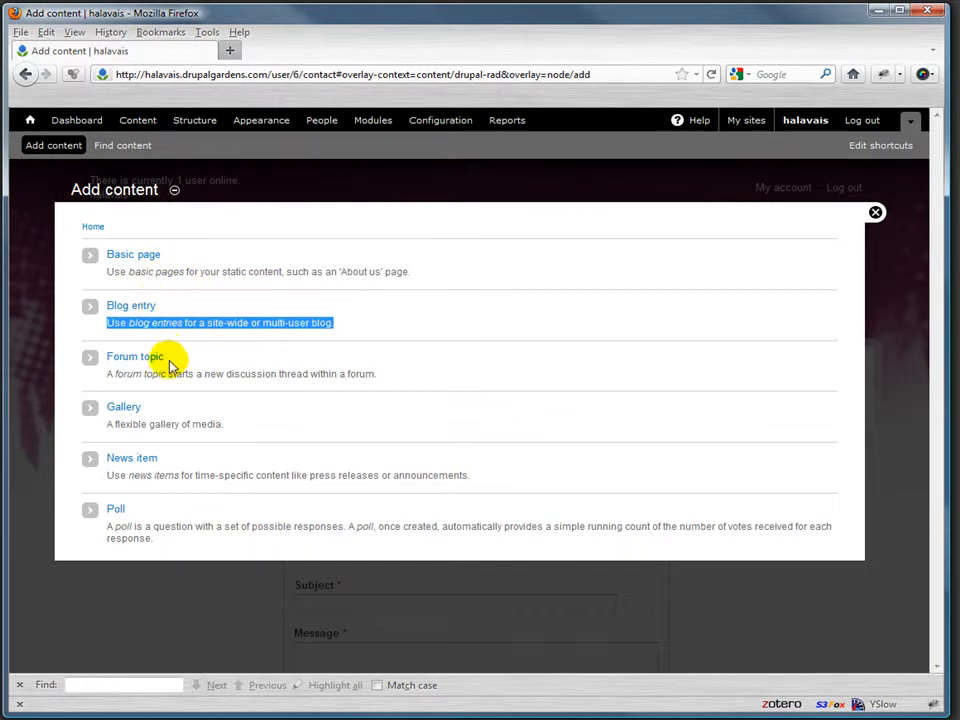
{"action": "mouse_move", "coordinate": [152, 418]}
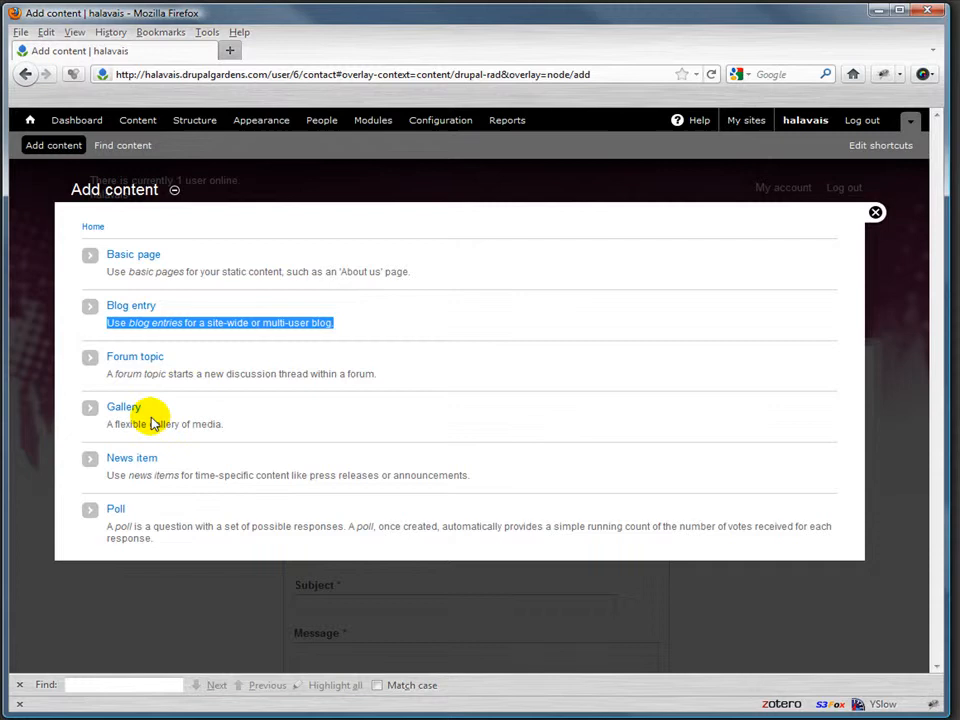
{"action": "mouse_move", "coordinate": [132, 456]}
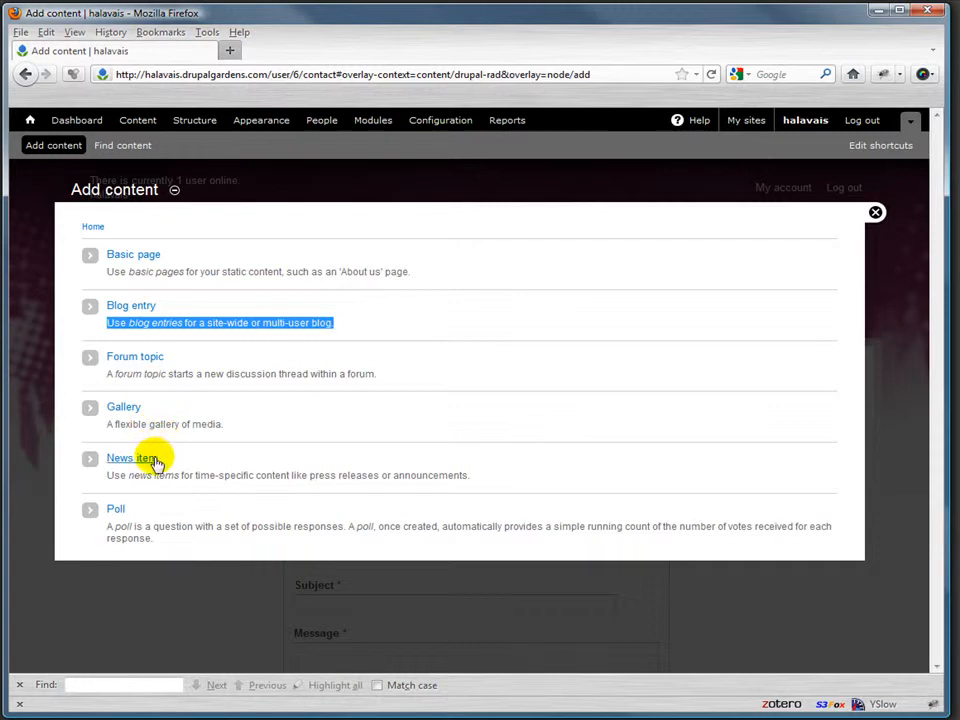
{"action": "mouse_move", "coordinate": [140, 472]}
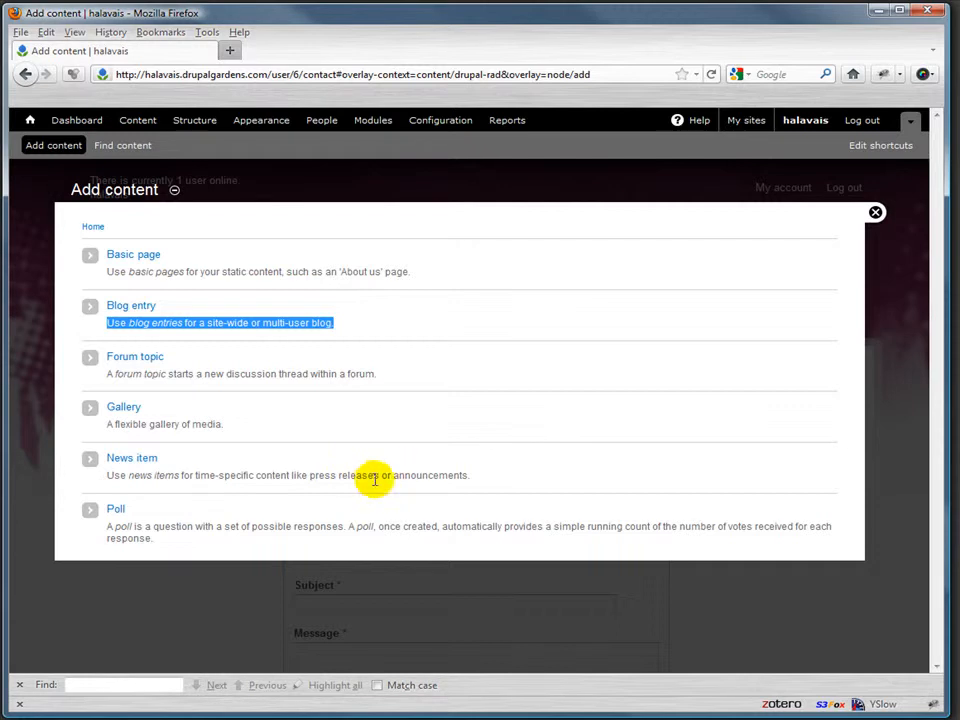
{"action": "mouse_move", "coordinate": [340, 496]}
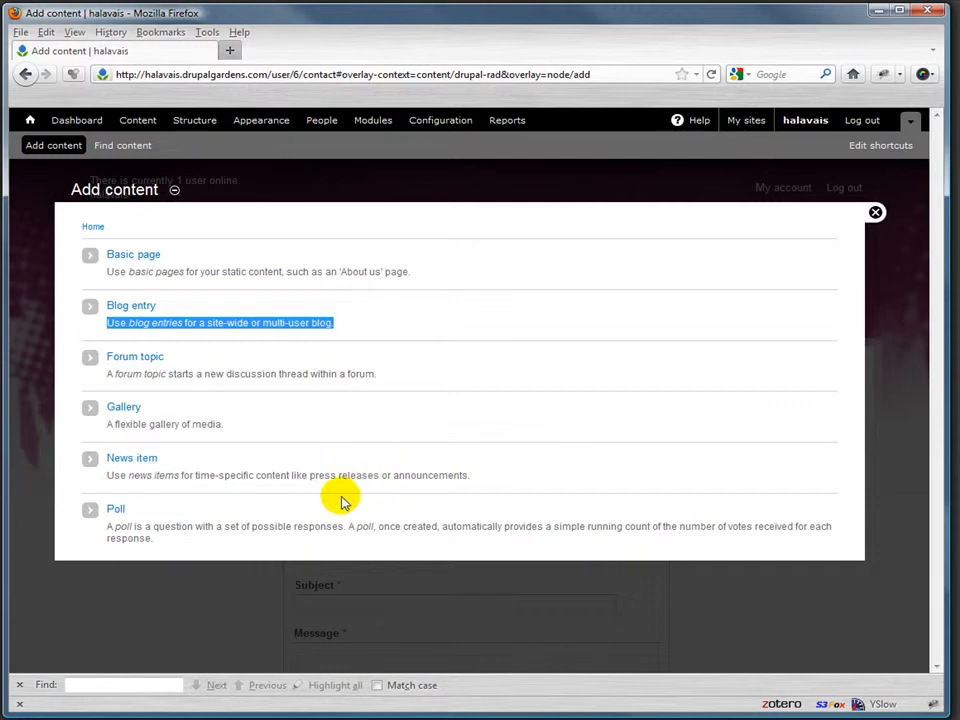
{"action": "mouse_move", "coordinate": [140, 520]}
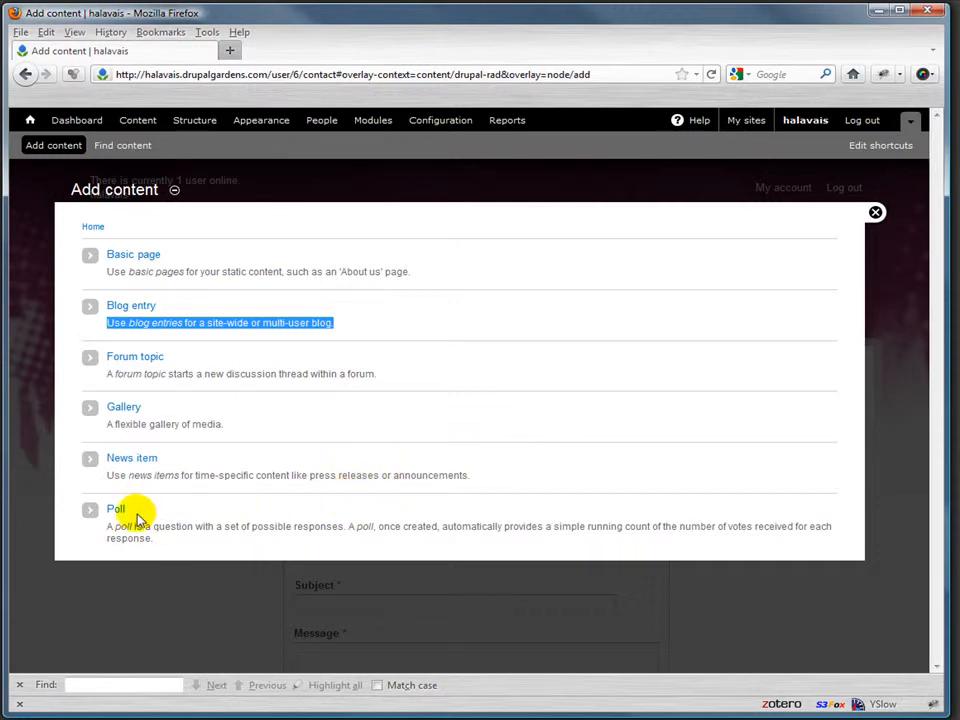
{"action": "mouse_move", "coordinate": [452, 300]}
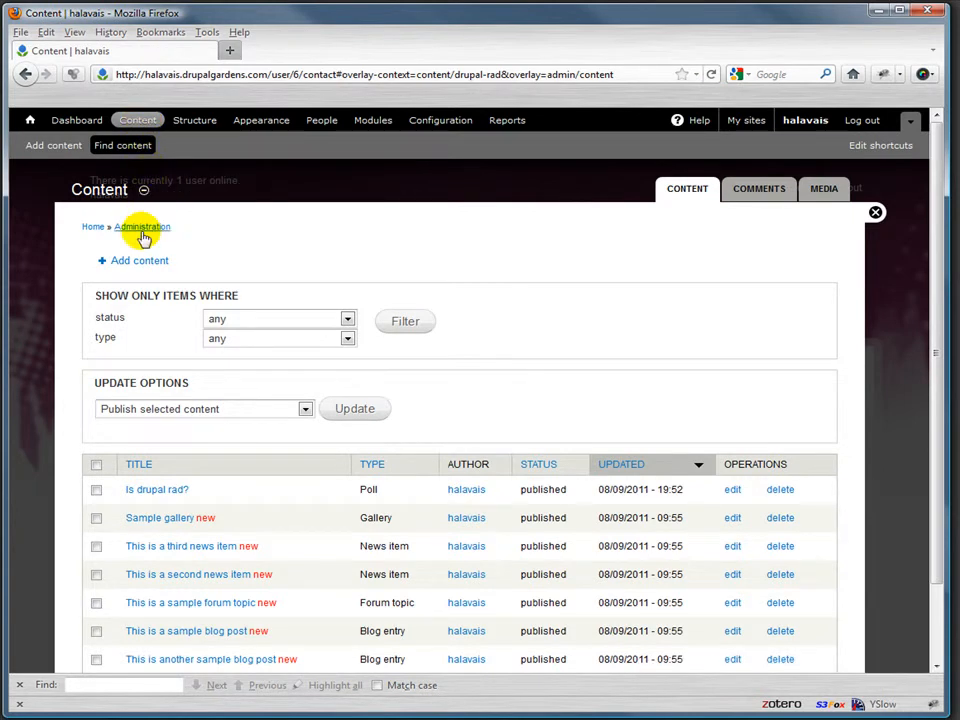
{"action": "scroll", "scroll_direction": "down", "scroll_amount": 3}
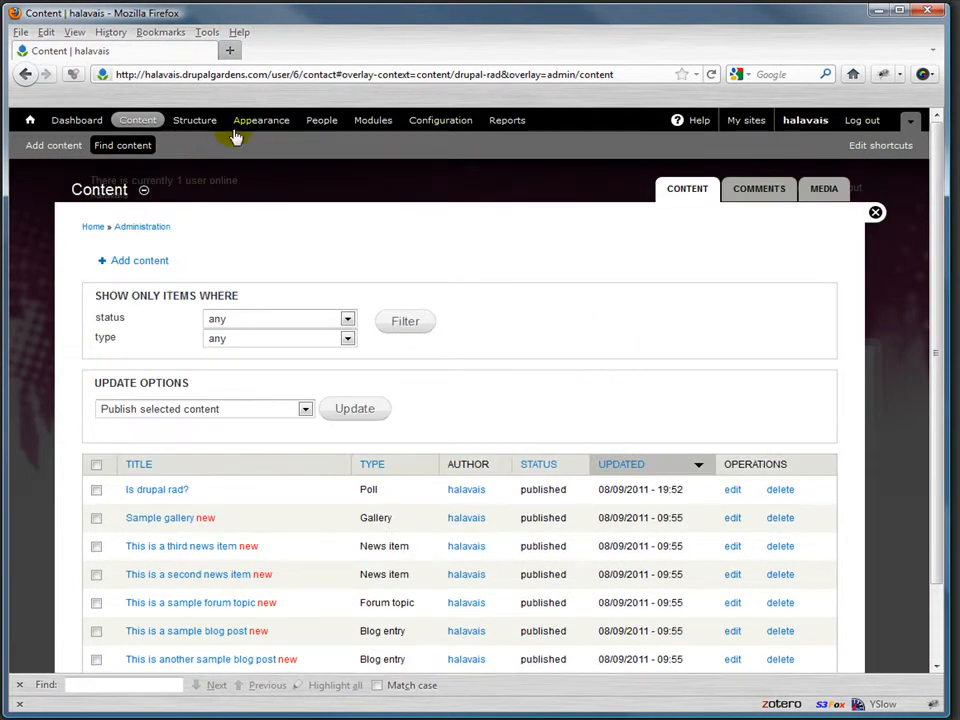
{"action": "left_click", "coordinate": [196, 120]}
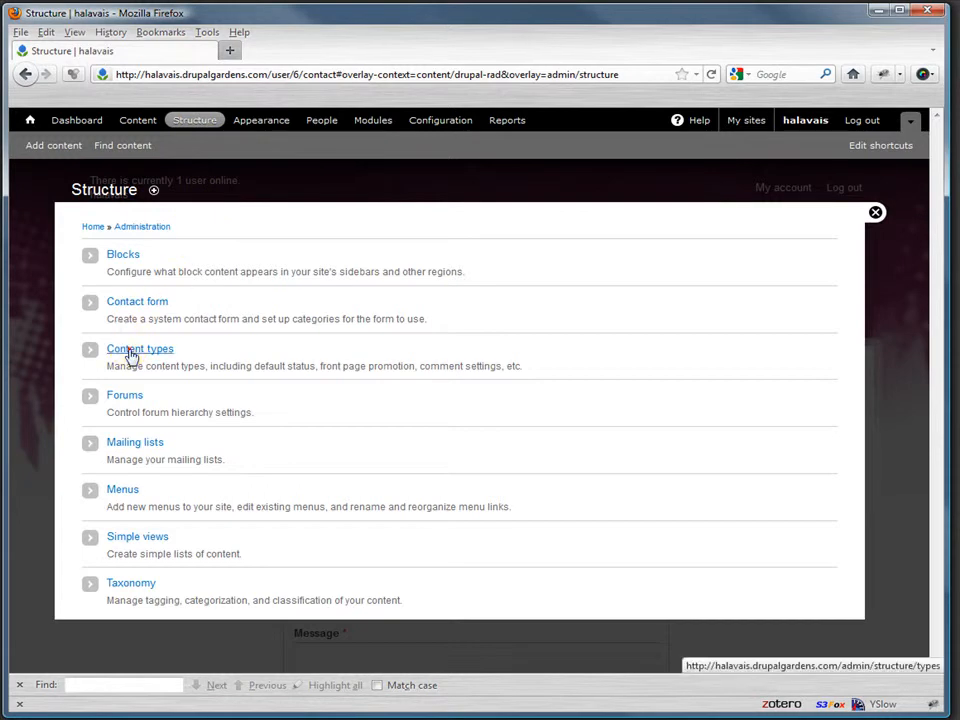
{"action": "left_click", "coordinate": [140, 348]}
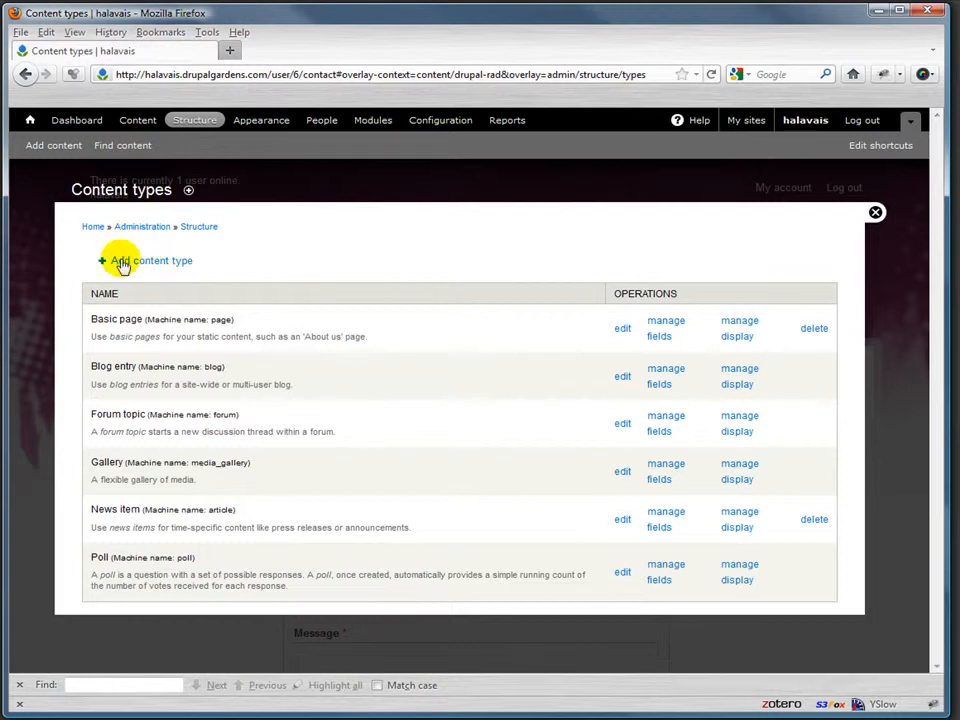
{"action": "mouse_move", "coordinate": [184, 300]}
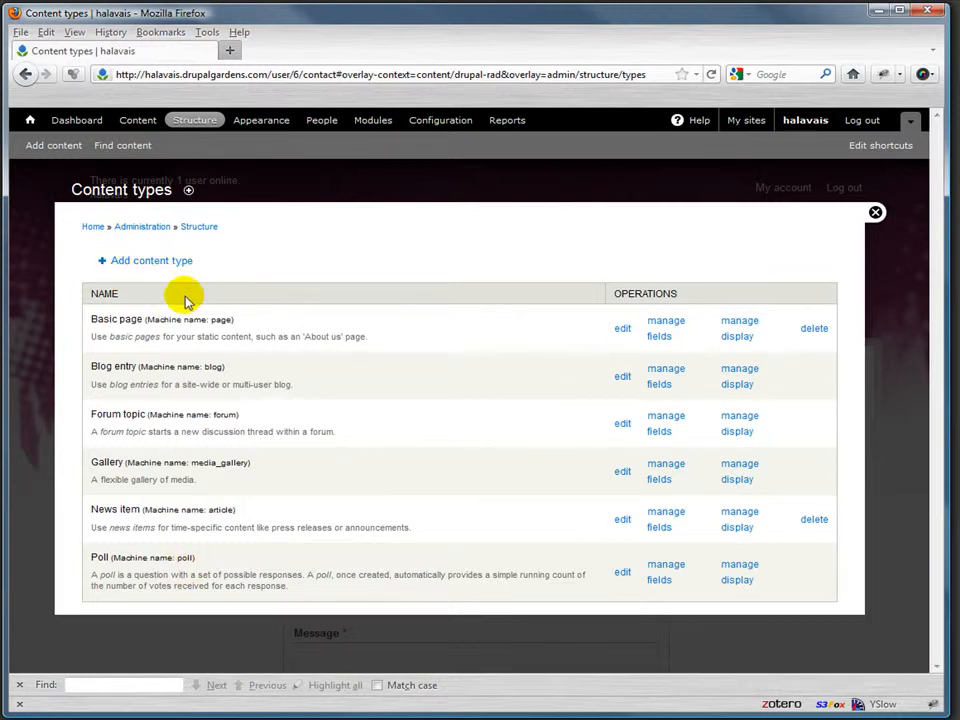
Step: Add a content type named Job Listing described as 'It is a listing for a job.'
{"action": "left_click", "coordinate": [152, 260]}
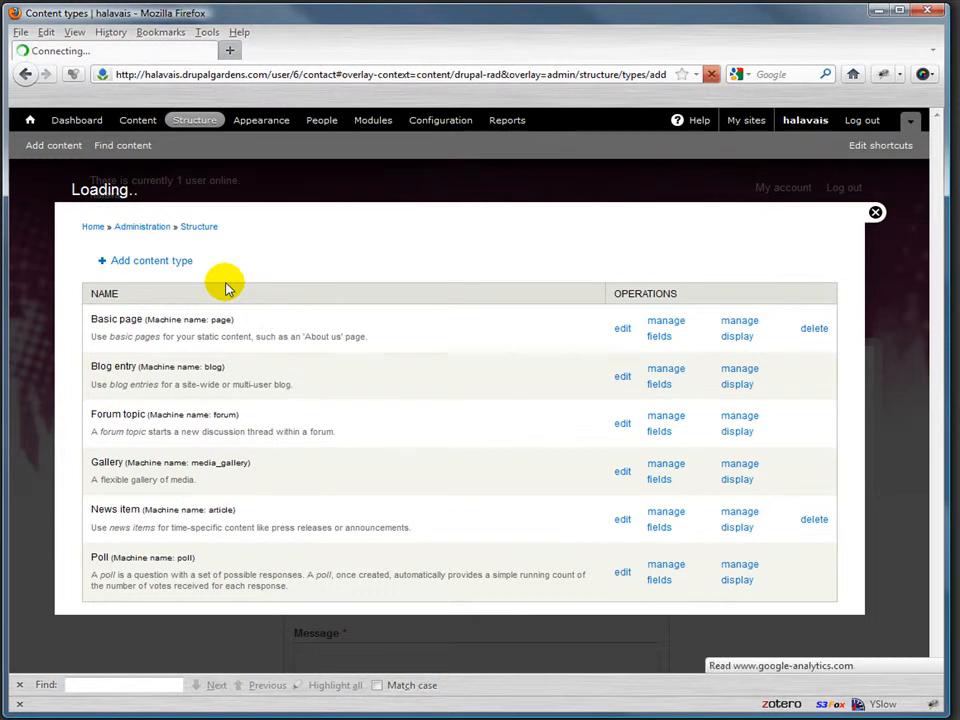
{"action": "left_click", "coordinate": [150, 260]}
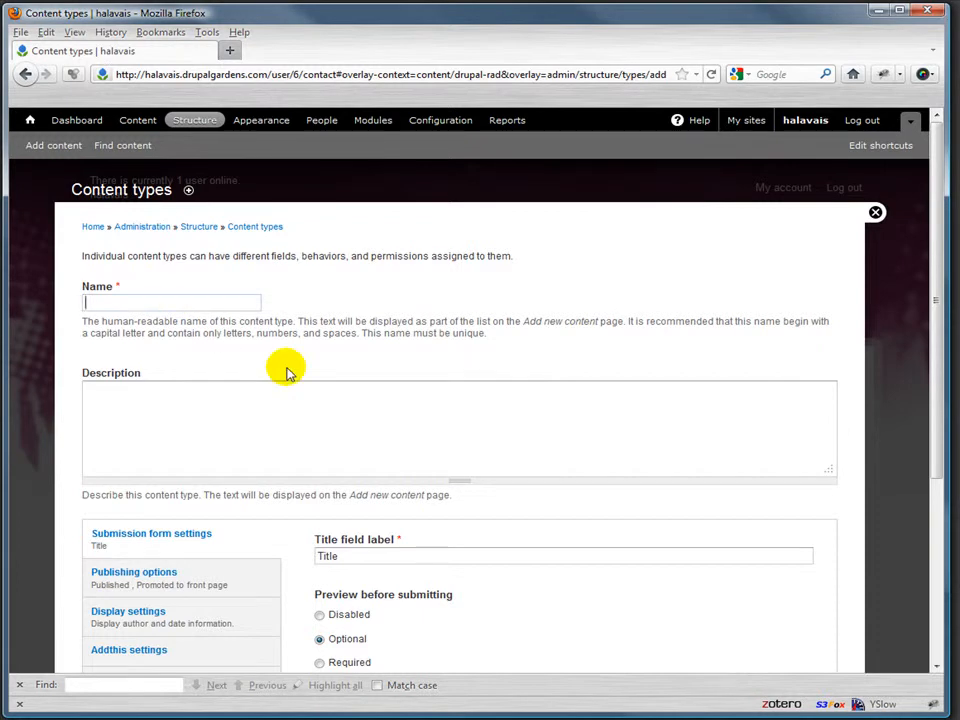
{"action": "type", "text": "Job Listing"}
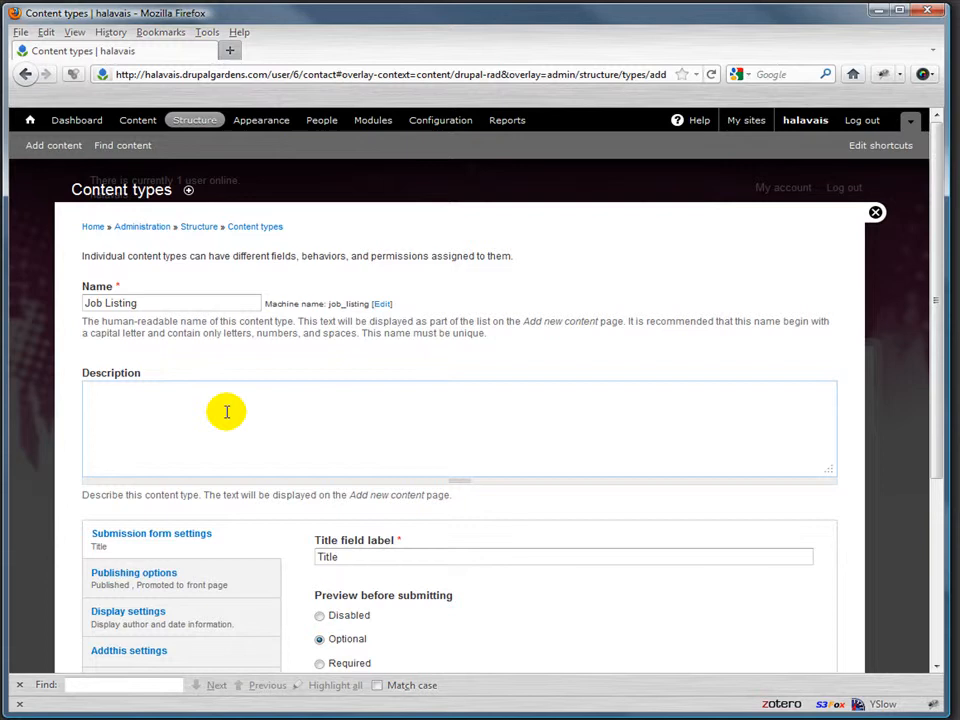
{"action": "type", "text": "It is"}
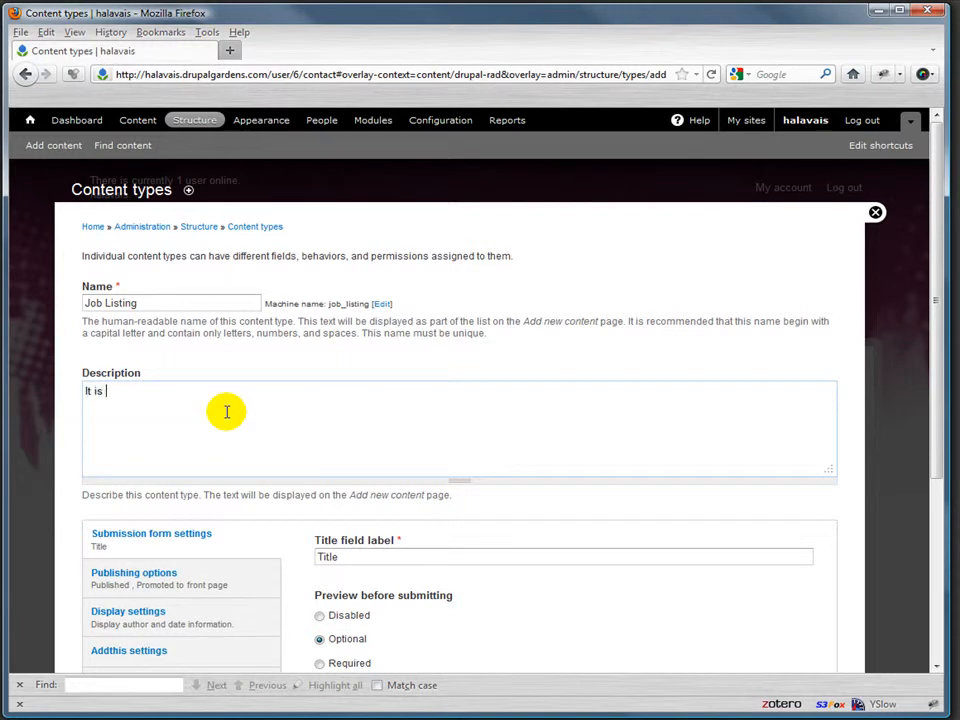
{"action": "type", "text": "a listing for a"}
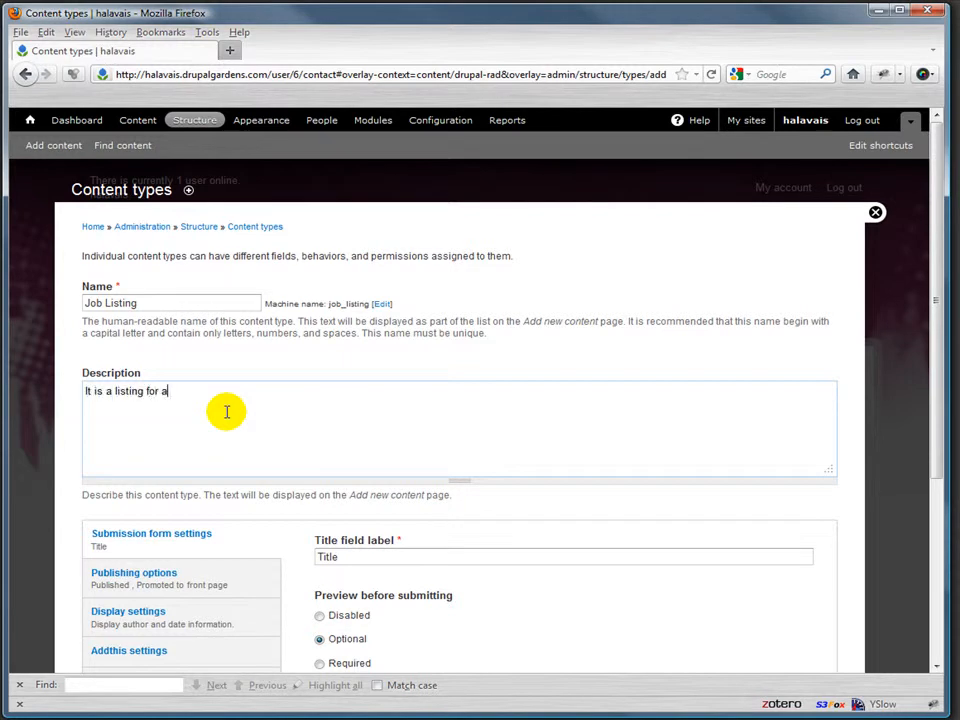
{"action": "type", "text": "job."}
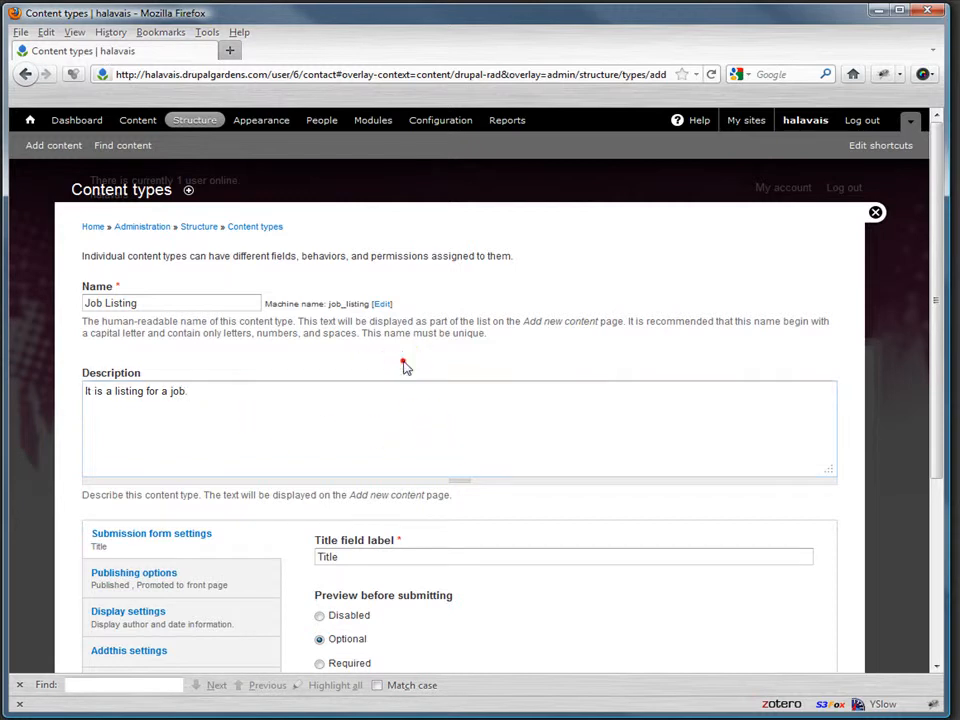
{"action": "scroll", "scroll_direction": "down", "scroll_amount": 3}
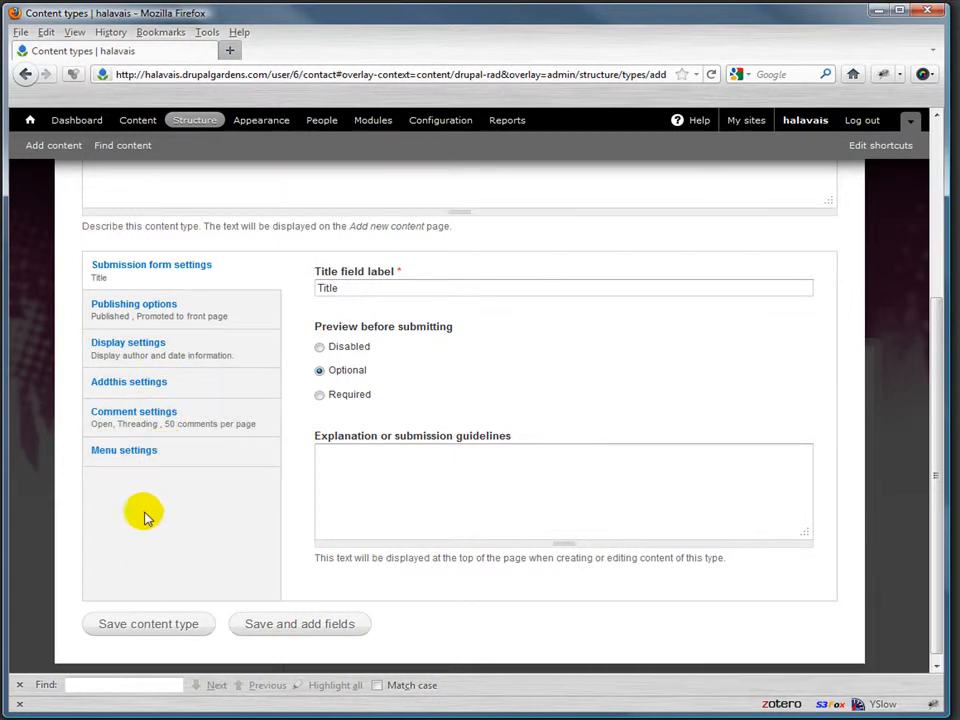
{"action": "mouse_move", "coordinate": [162, 390]}
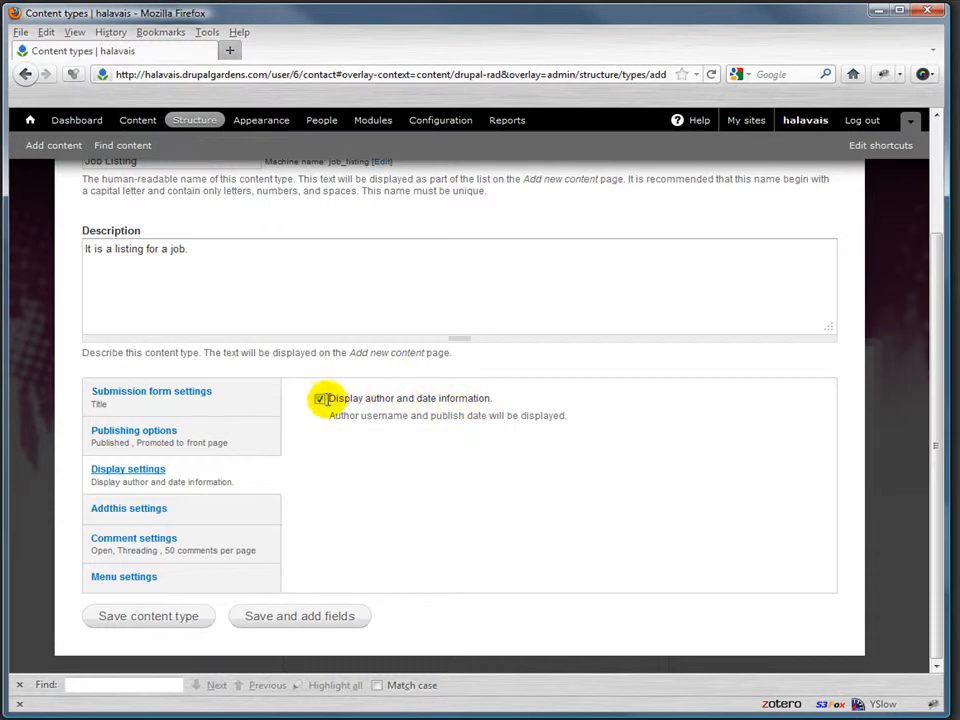
Step: Turn off author/date display and review AddThis and Menu settings defaults
{"action": "left_click", "coordinate": [132, 430]}
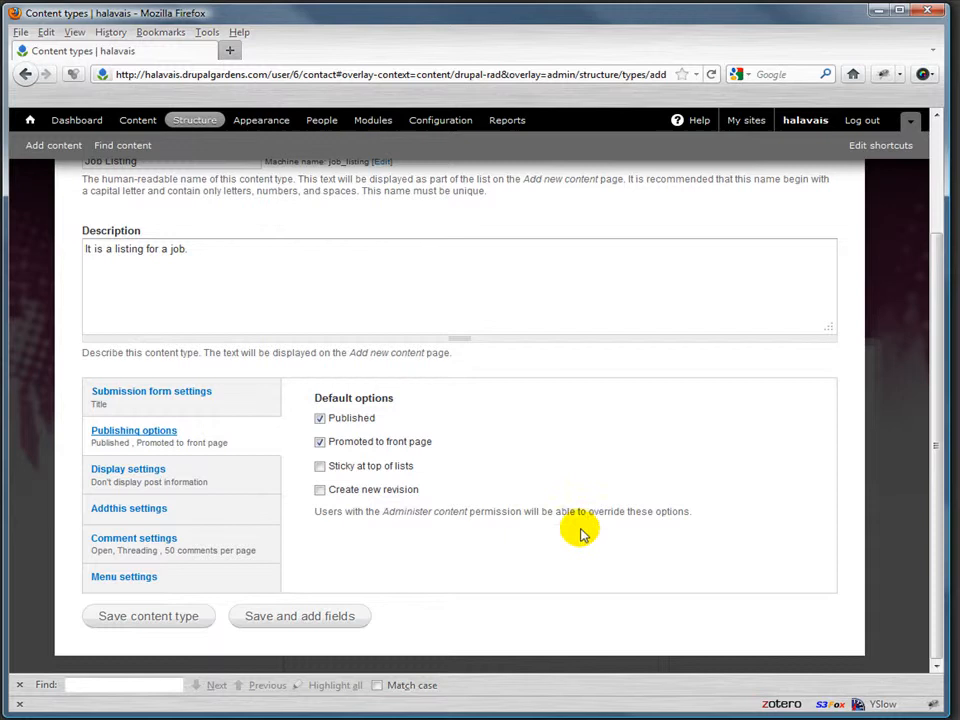
{"action": "mouse_move", "coordinate": [364, 436]}
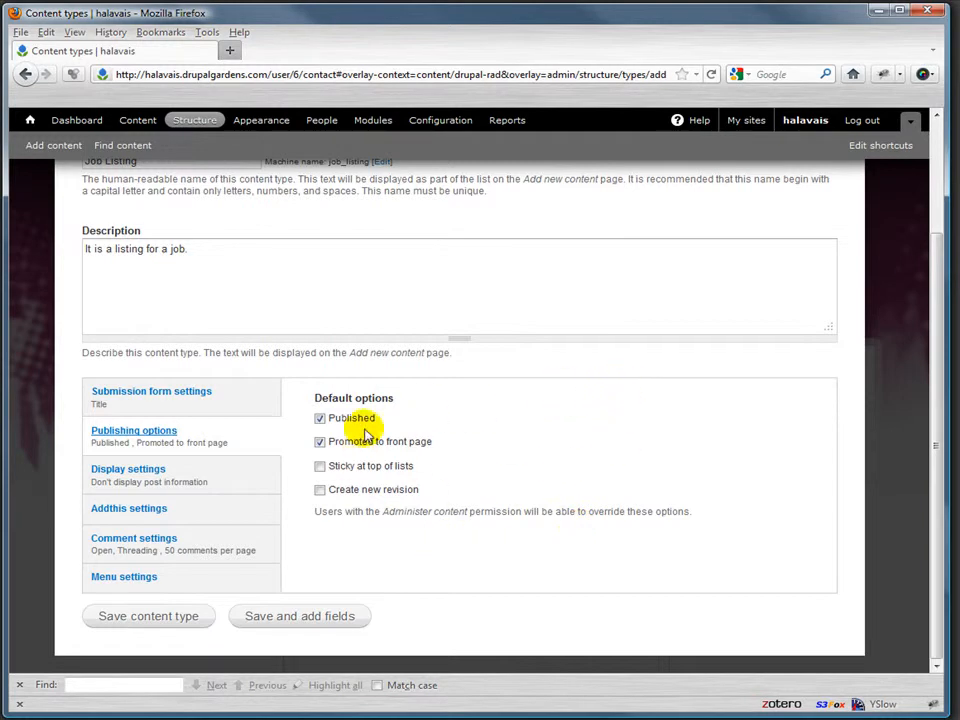
{"action": "left_click", "coordinate": [128, 508]}
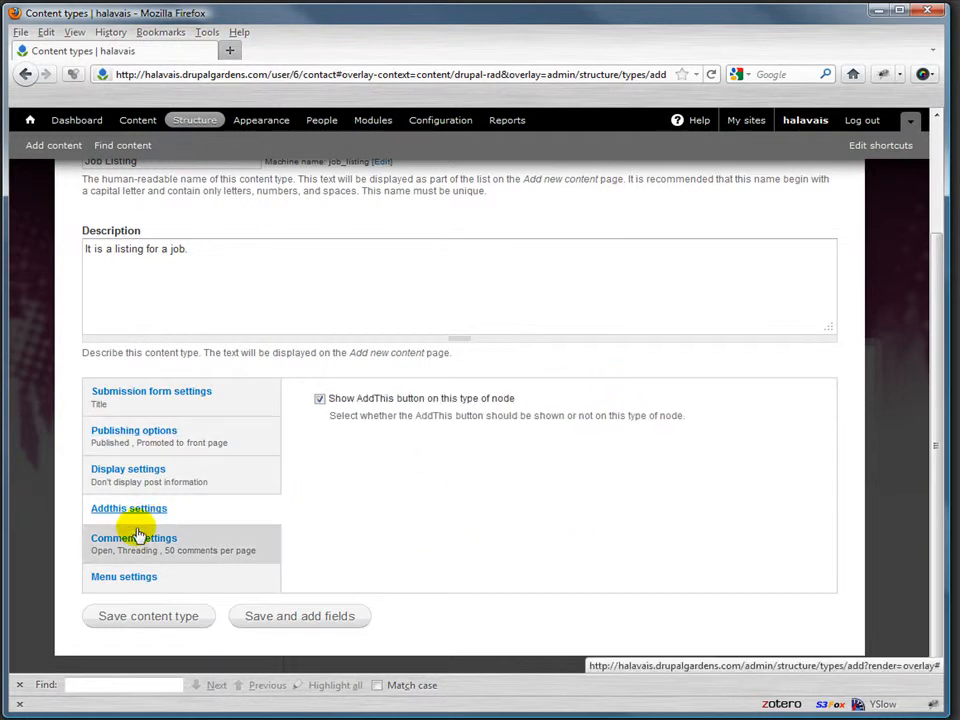
{"action": "left_click", "coordinate": [124, 576]}
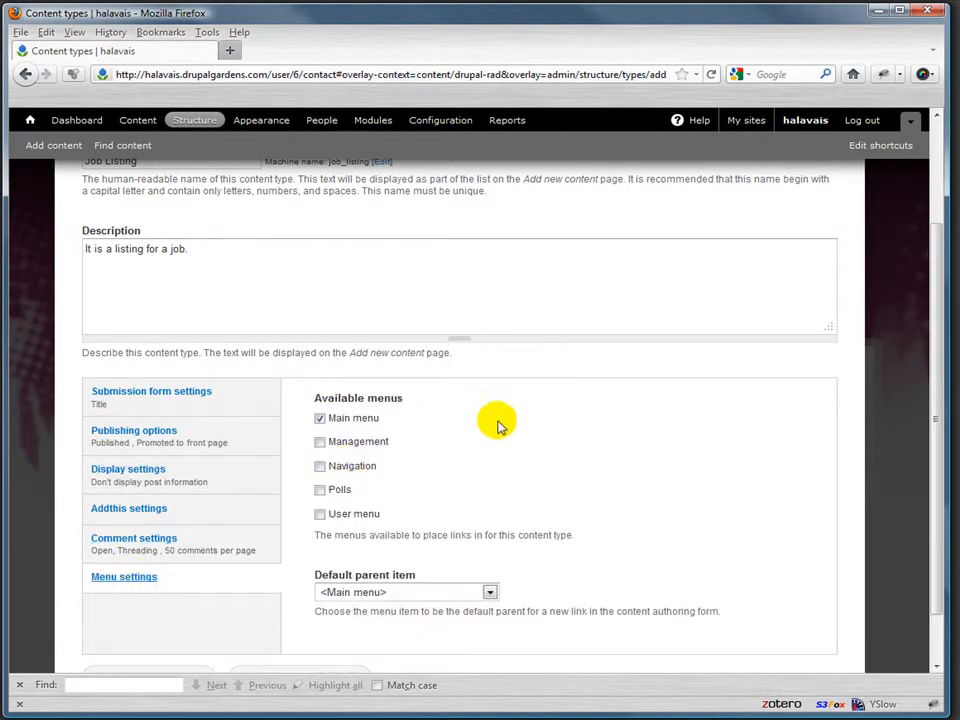
{"action": "scroll", "scroll_direction": "down", "scroll_amount": 3}
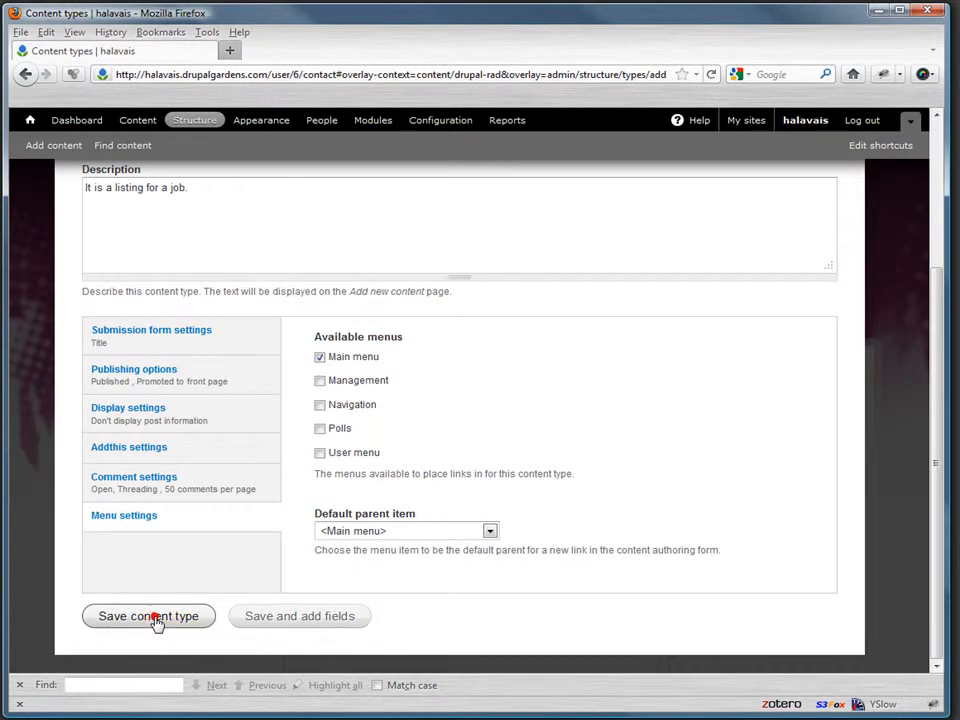
{"action": "mouse_move", "coordinate": [372, 616]}
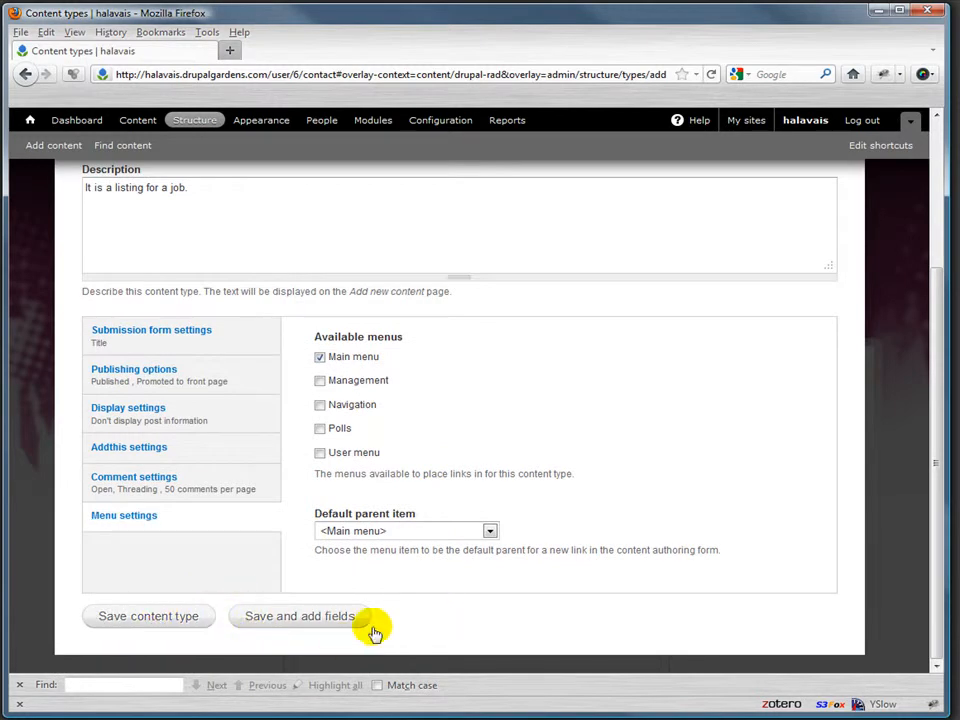
Step: Save the content type and start a new field labelled location with machine name location
{"action": "left_click", "coordinate": [300, 616]}
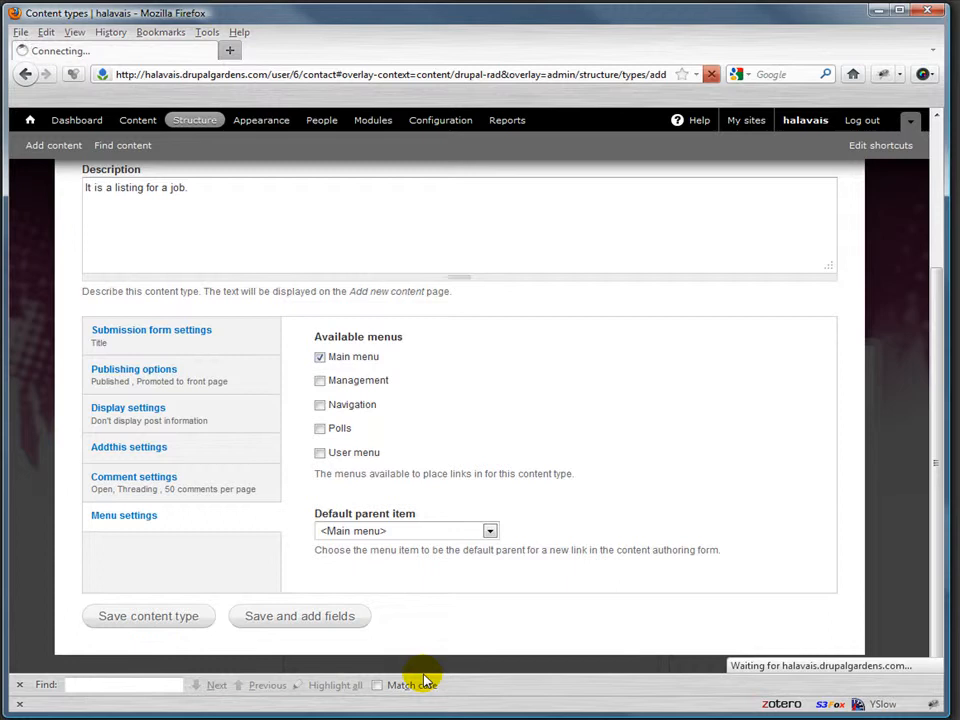
{"action": "mouse_move", "coordinate": [398, 672]}
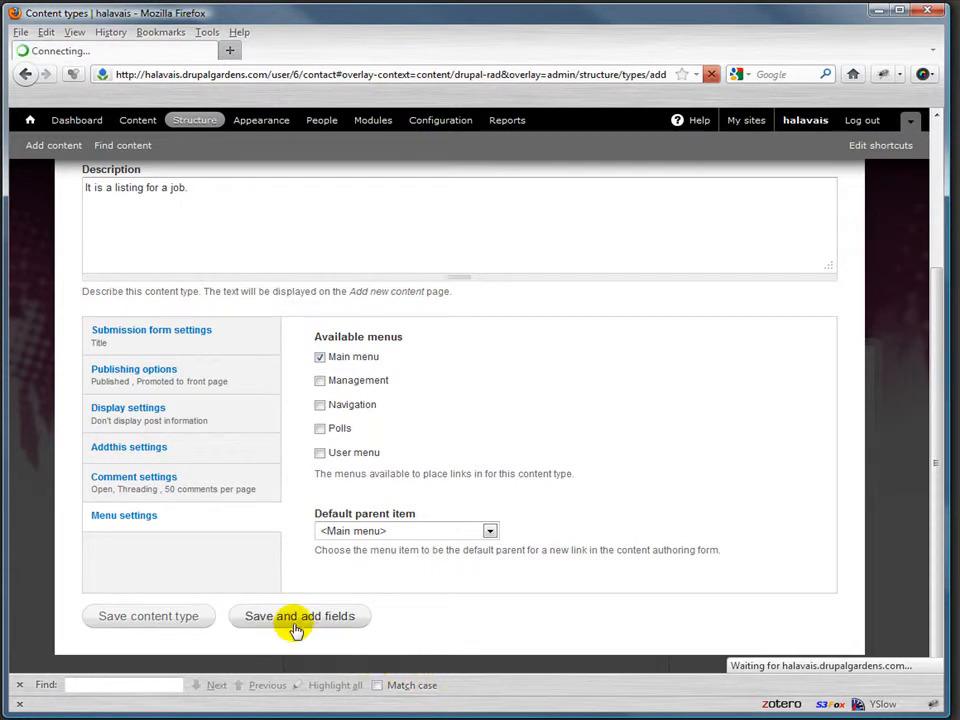
{"action": "left_click", "coordinate": [300, 616]}
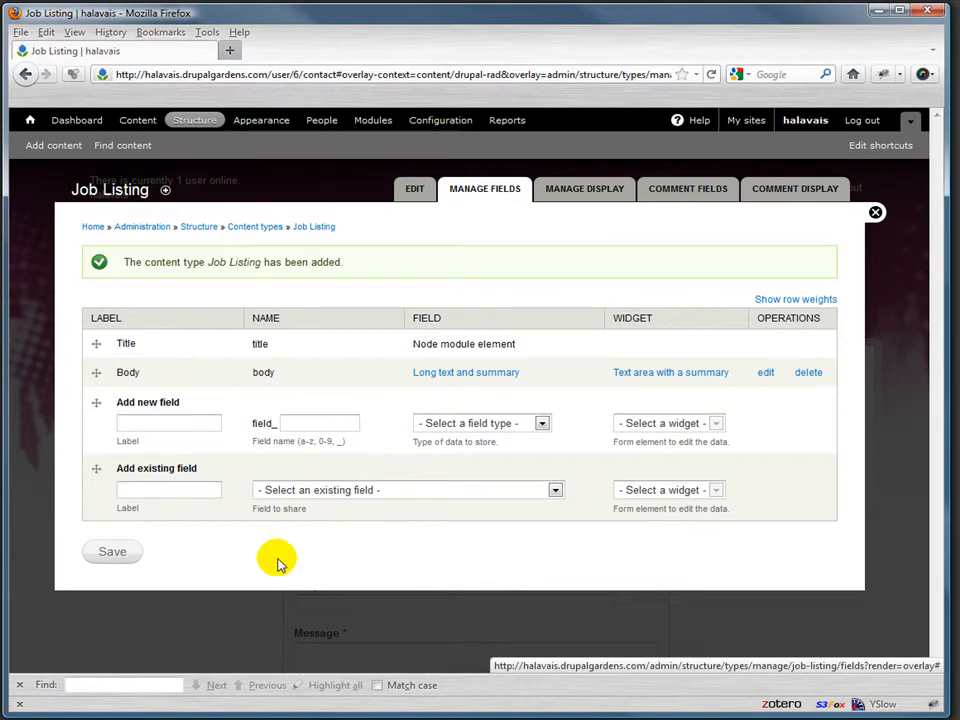
{"action": "mouse_move", "coordinate": [196, 444]}
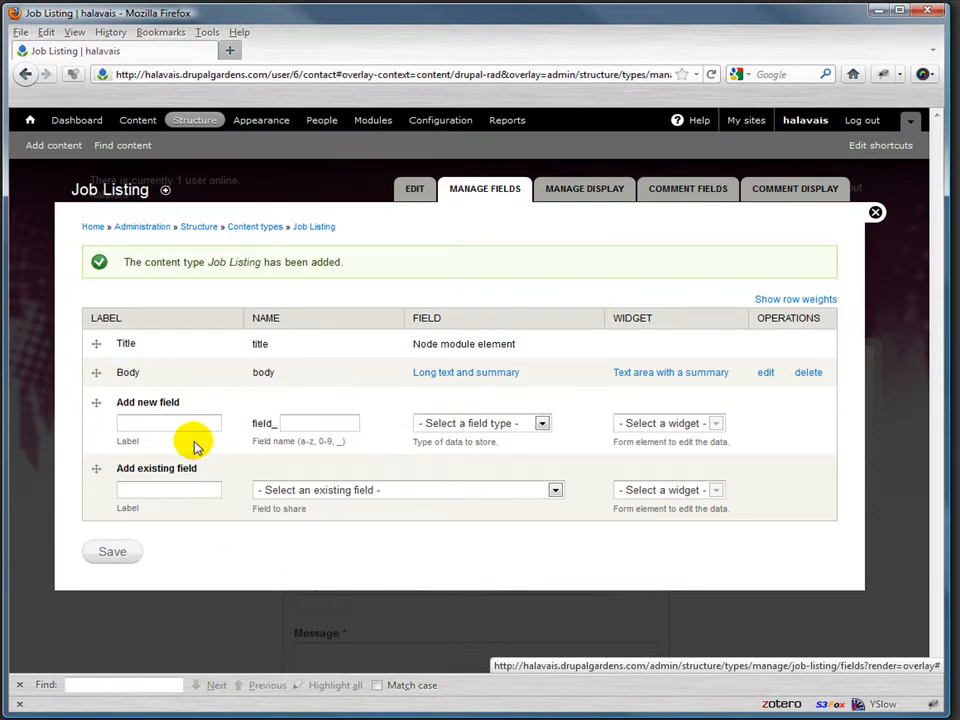
{"action": "mouse_move", "coordinate": [122, 392]}
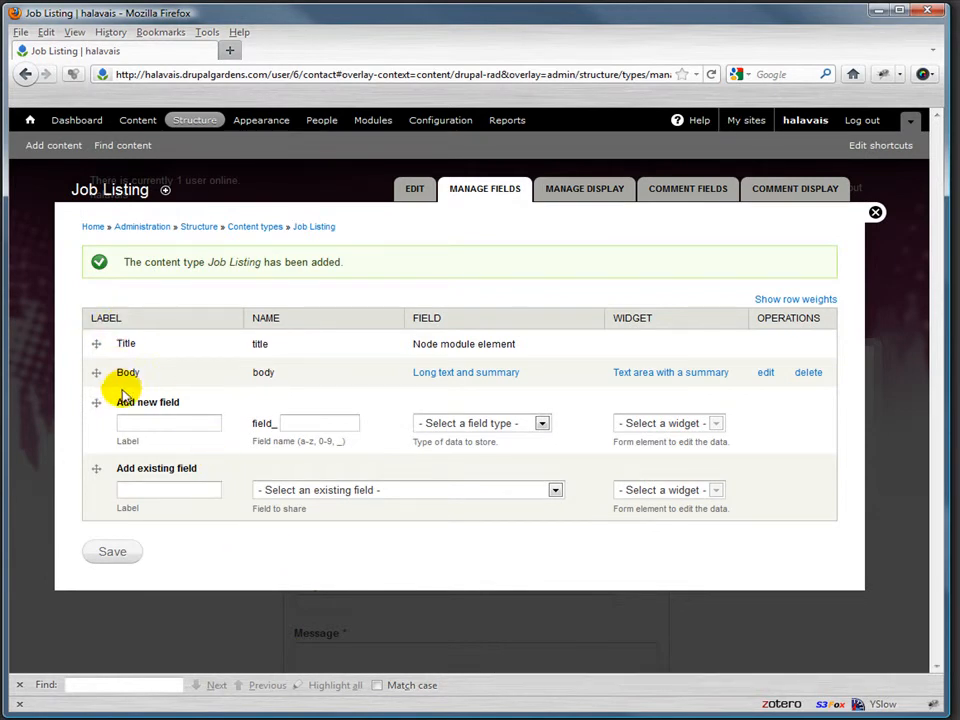
{"action": "mouse_move", "coordinate": [136, 390]}
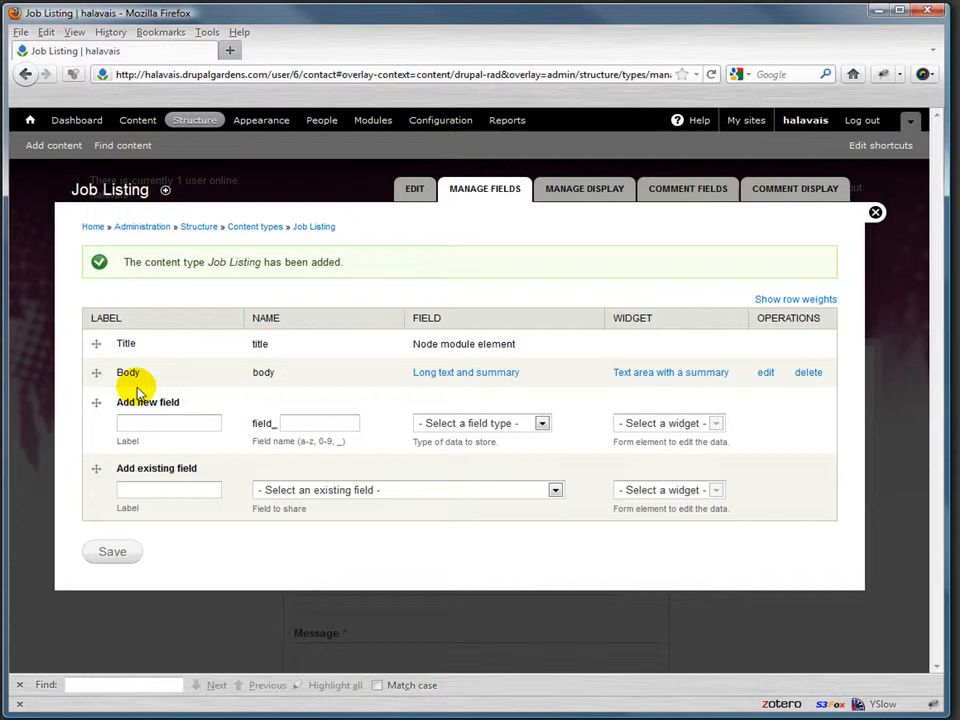
{"action": "mouse_move", "coordinate": [196, 486]}
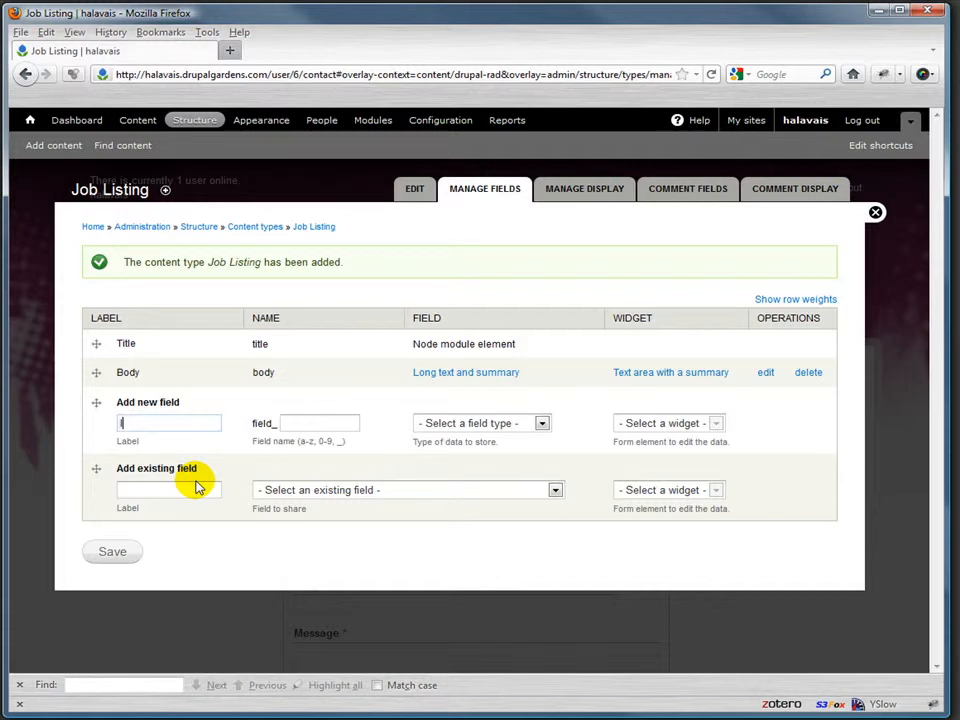
{"action": "type", "text": "location"}
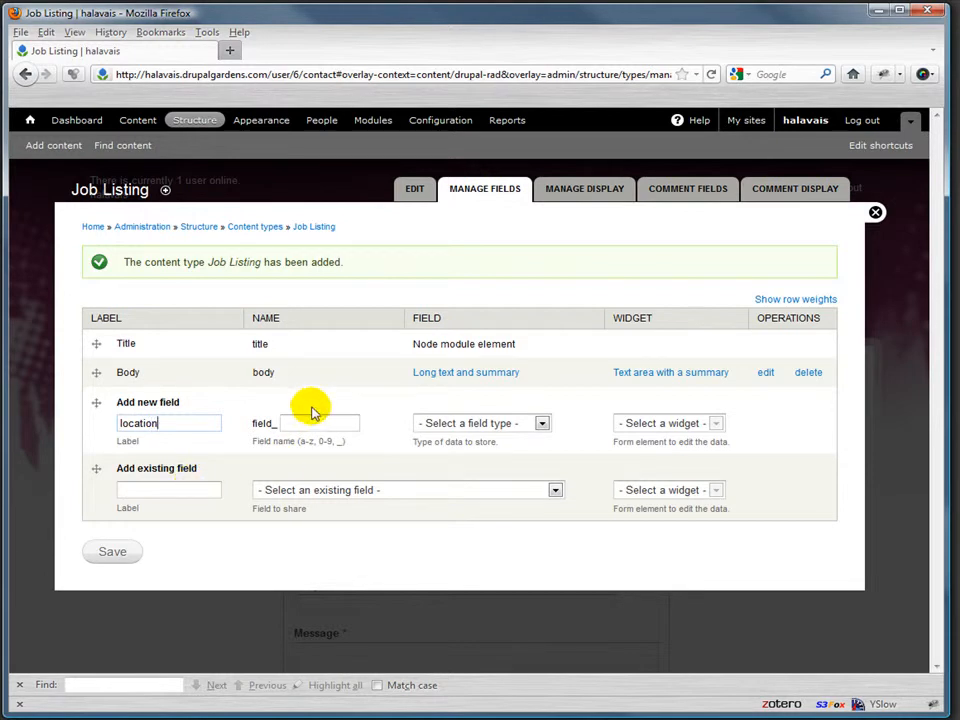
{"action": "left_click", "coordinate": [304, 424]}
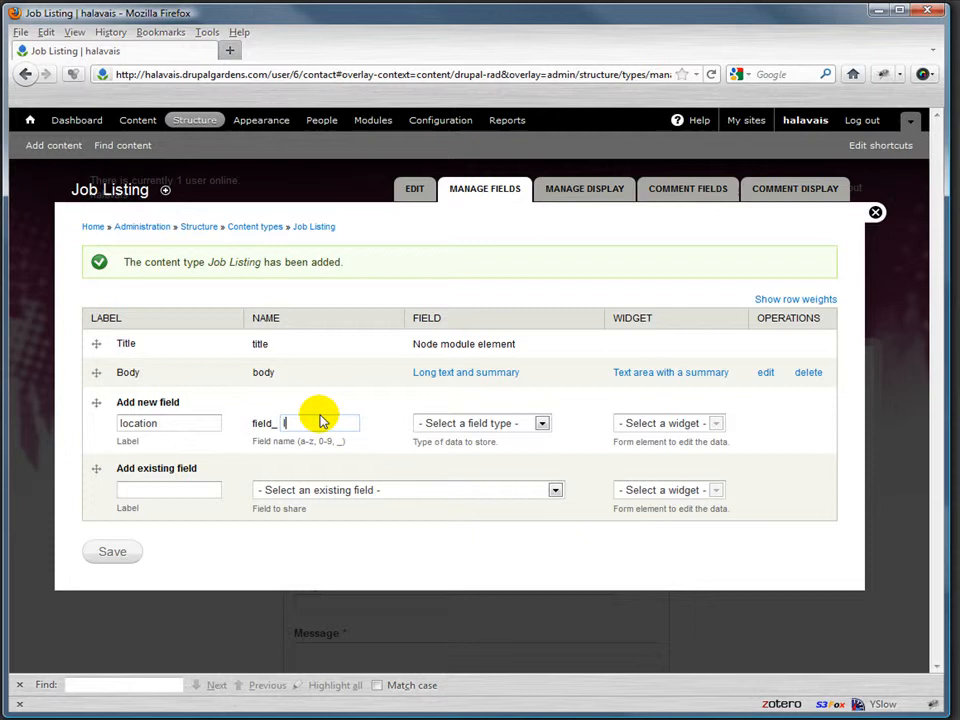
{"action": "type", "text": "location"}
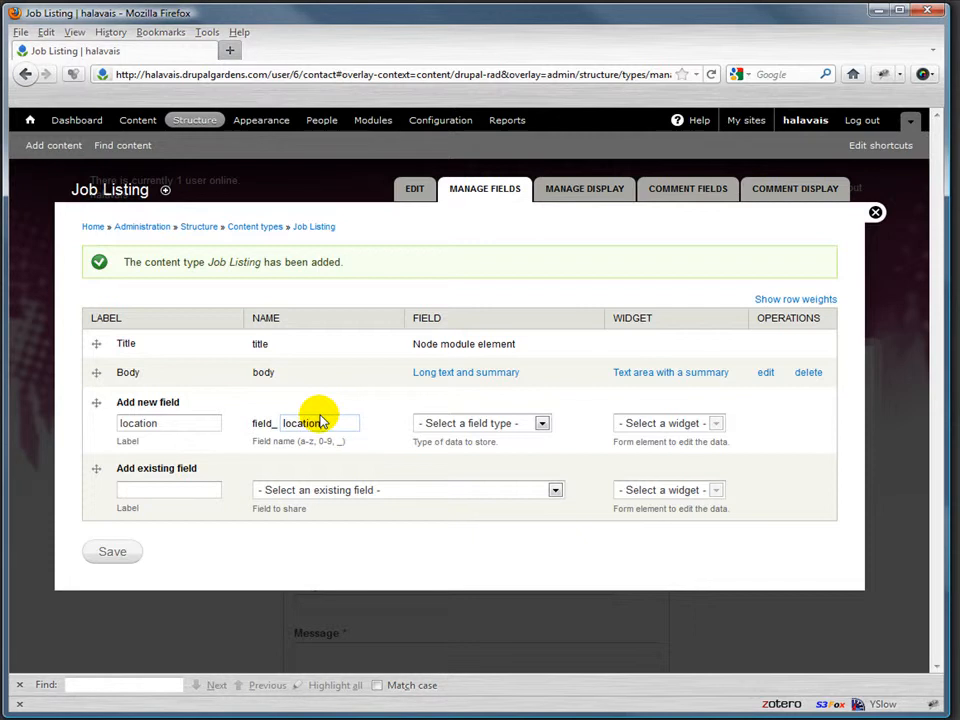
Step: Make location a Text field with the Text field widget and save it
{"action": "left_click", "coordinate": [484, 424]}
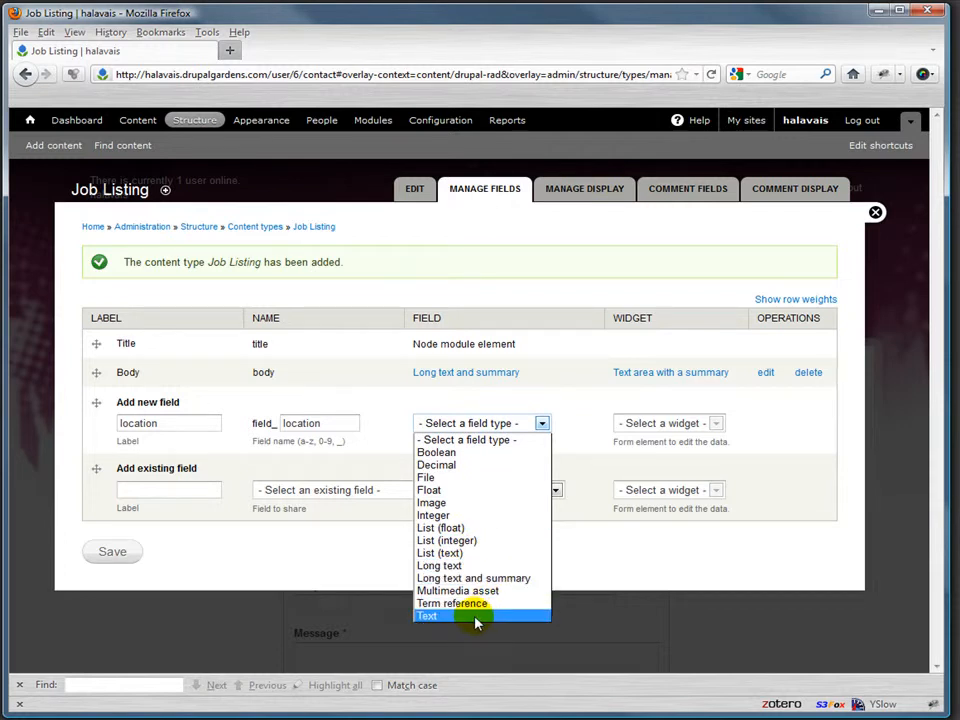
{"action": "mouse_move", "coordinate": [486, 440]}
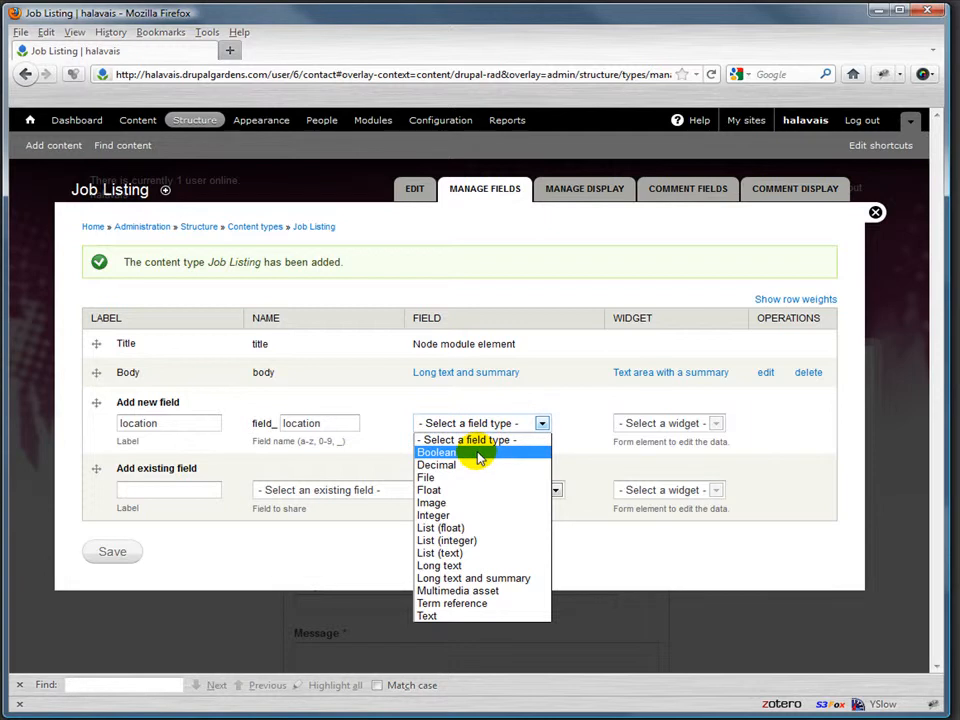
{"action": "mouse_move", "coordinate": [476, 476]}
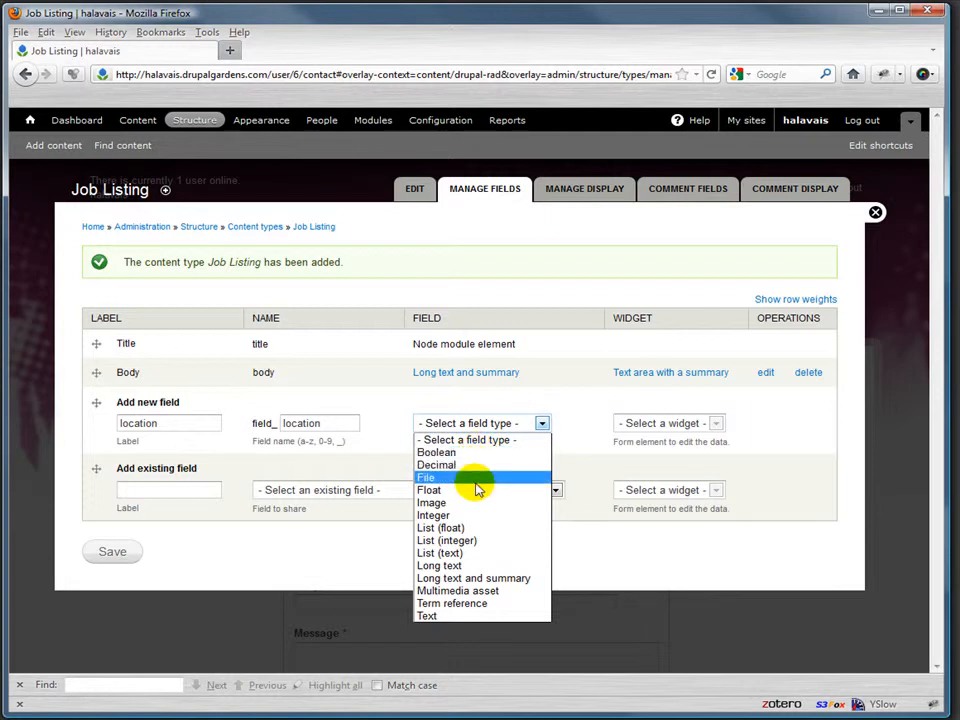
{"action": "mouse_move", "coordinate": [460, 616]}
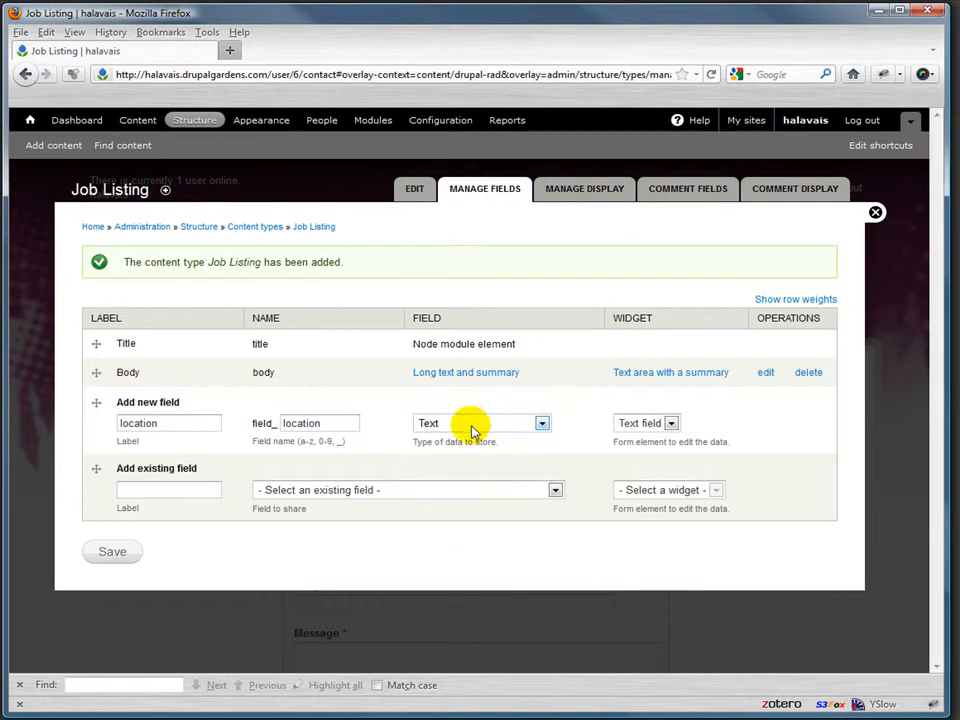
{"action": "mouse_move", "coordinate": [450, 436]}
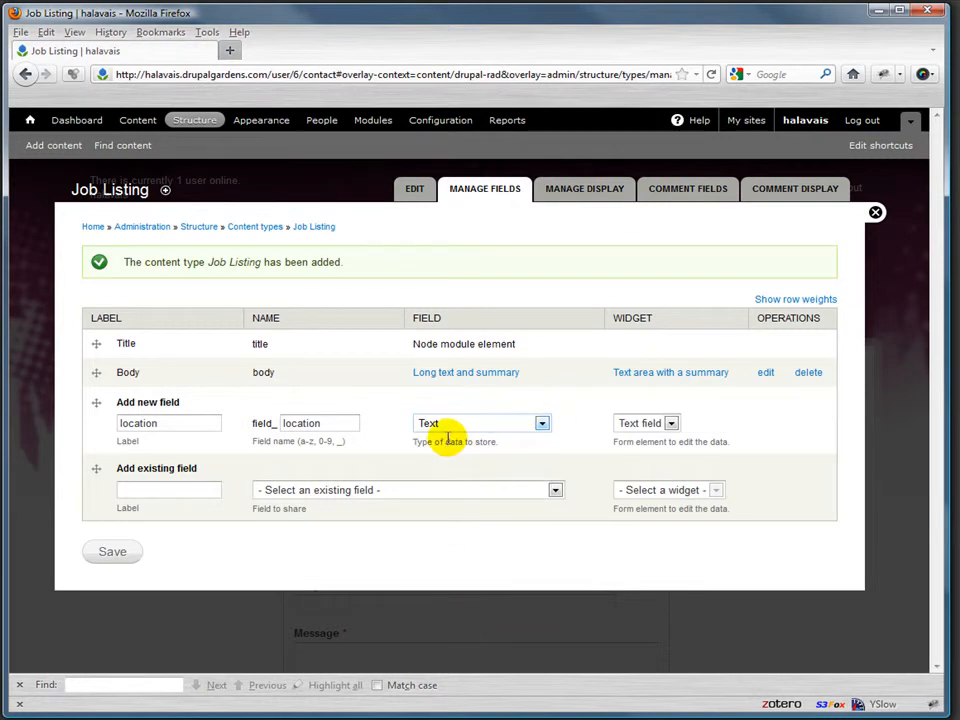
{"action": "left_click", "coordinate": [672, 424]}
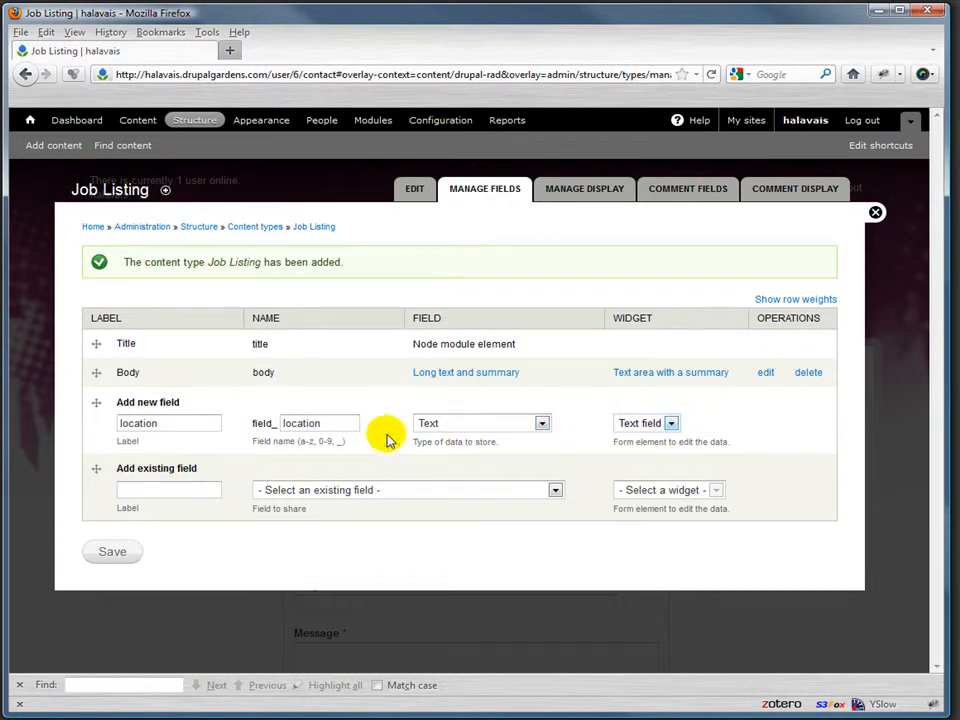
{"action": "left_click", "coordinate": [320, 424]}
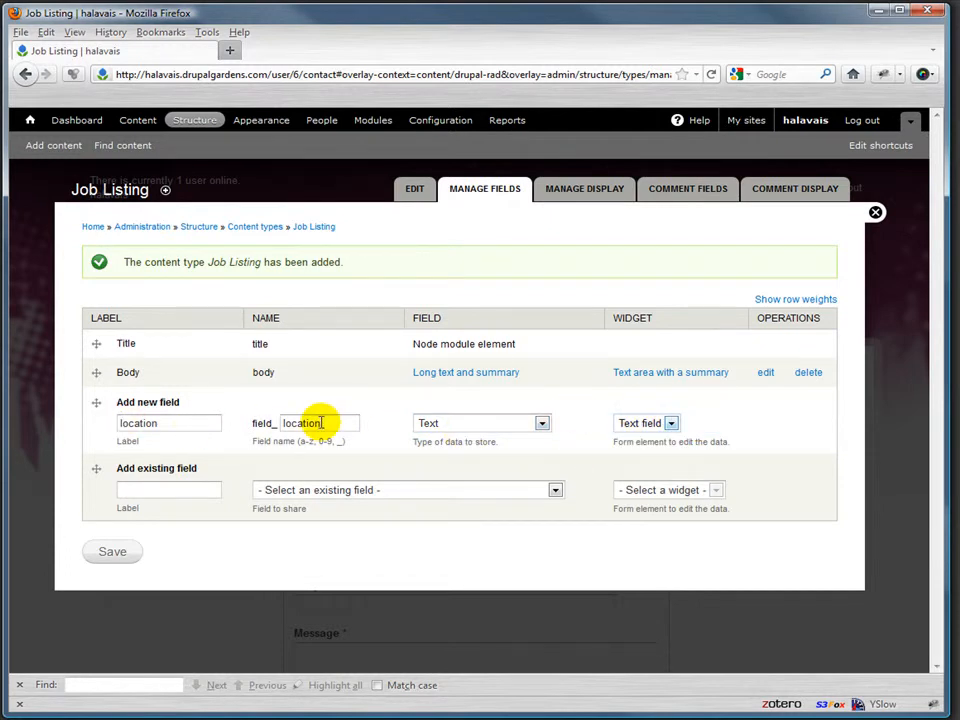
{"action": "left_click", "coordinate": [112, 552]}
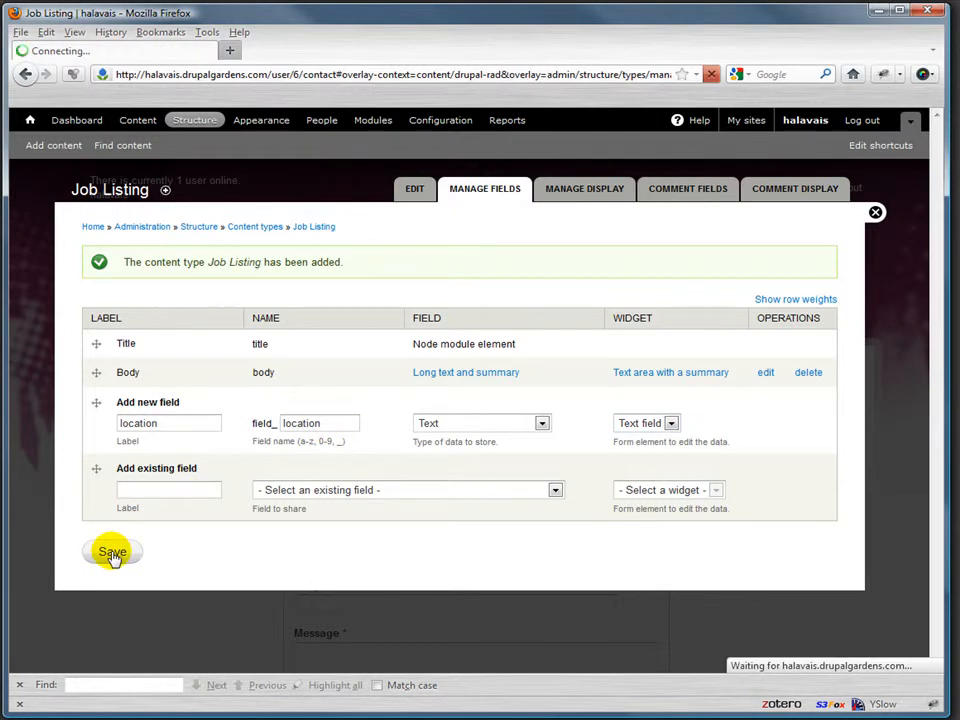
{"action": "left_click", "coordinate": [112, 552]}
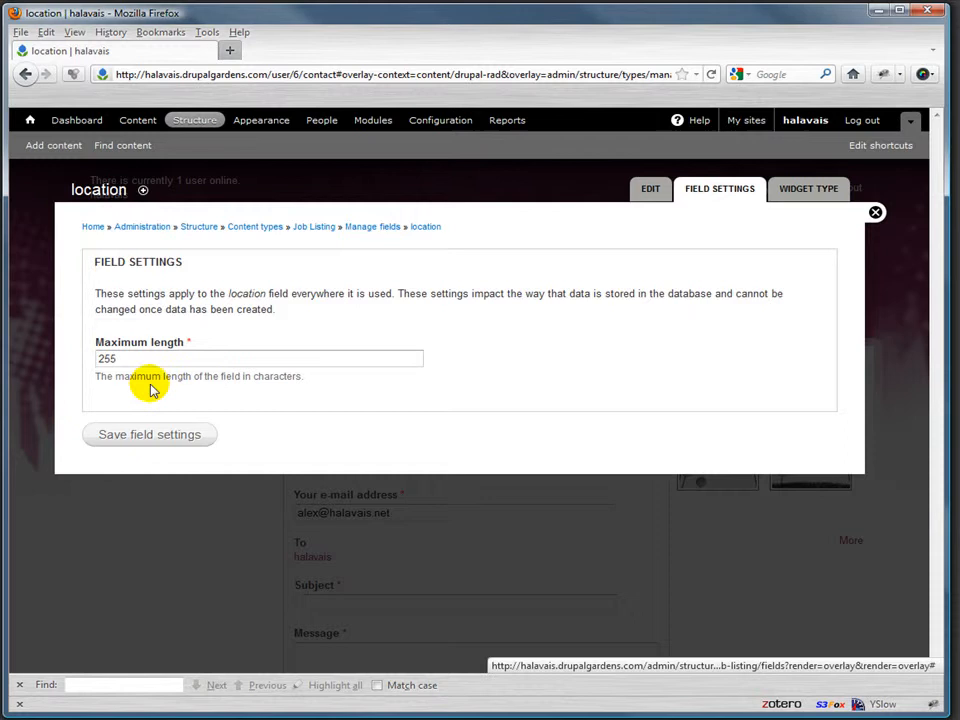
{"action": "mouse_move", "coordinate": [124, 434]}
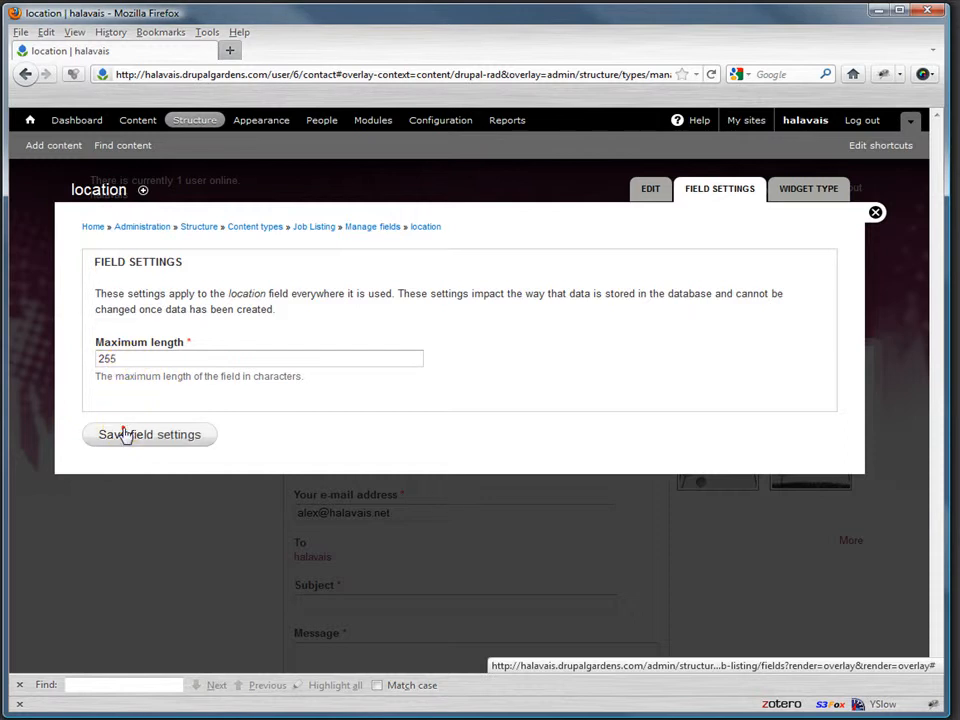
{"action": "left_click", "coordinate": [148, 434]}
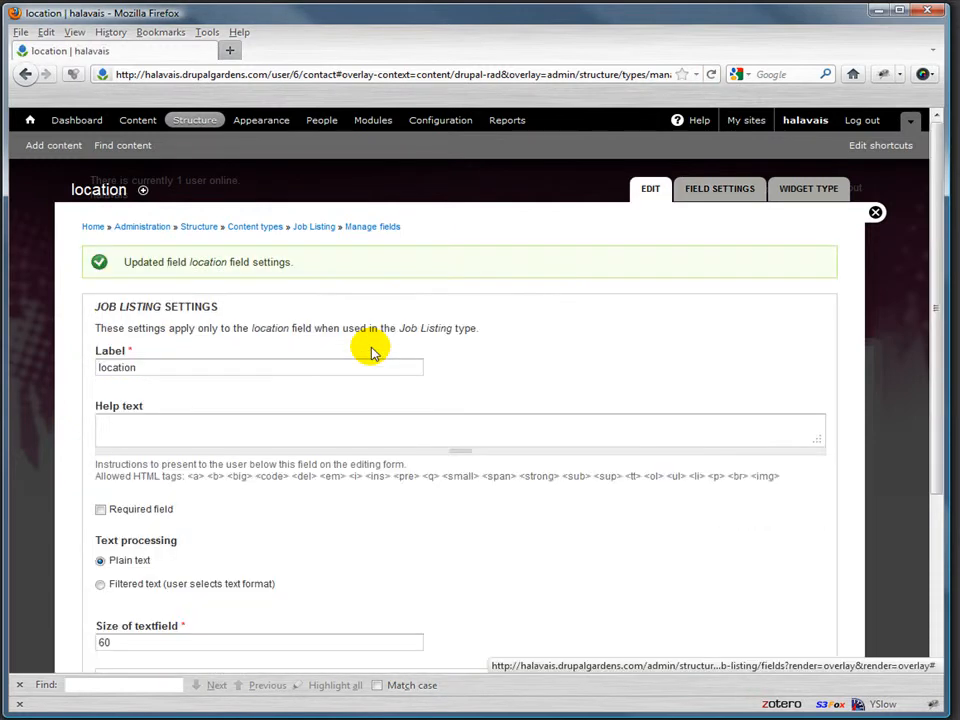
{"action": "mouse_move", "coordinate": [176, 388]}
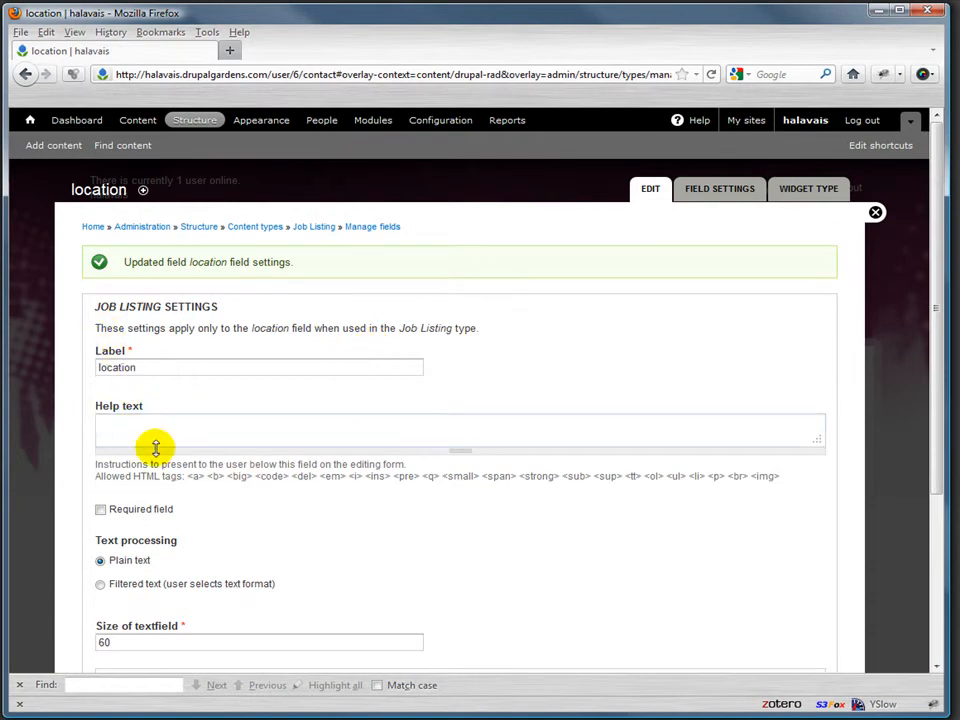
Step: Give location the help text 'This is where the job is.' and make it required
{"action": "type", "text": "This is where"}
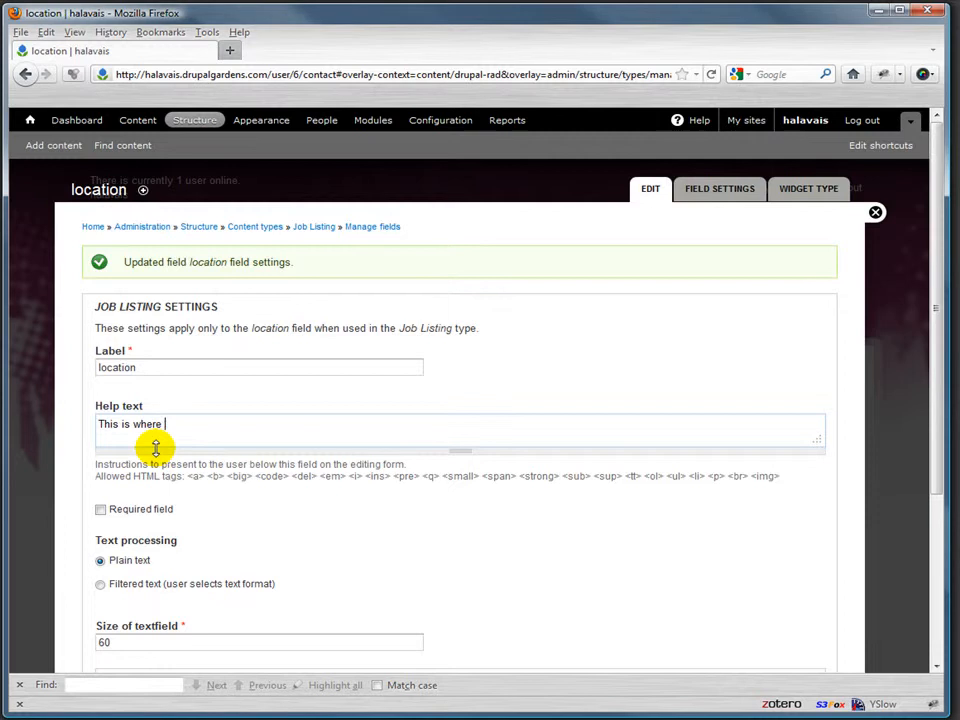
{"action": "type", "text": "the job is."}
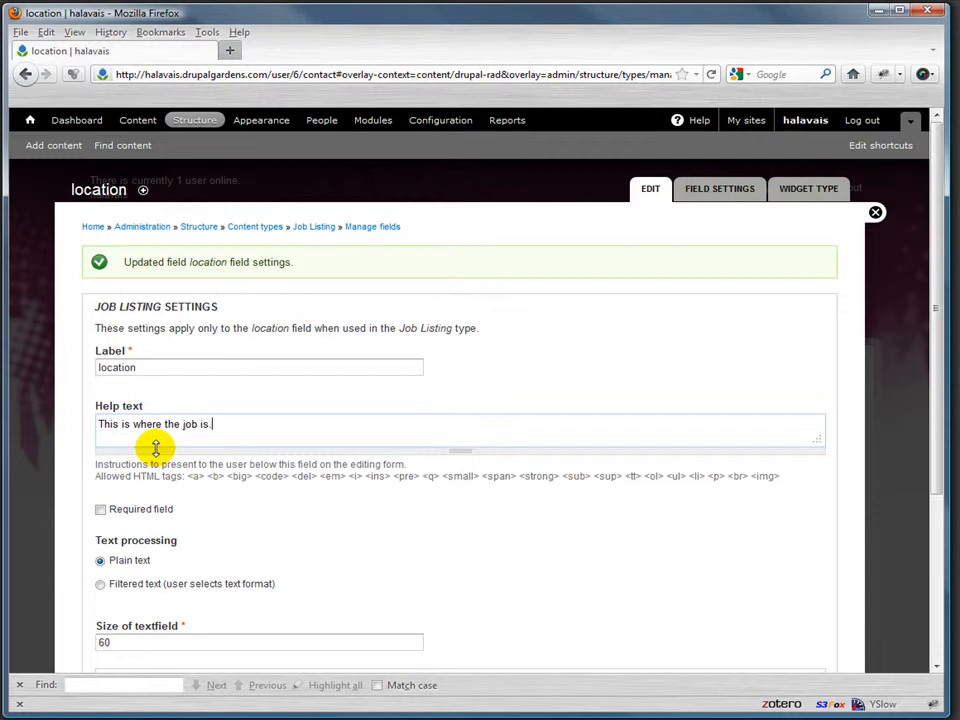
{"action": "left_click", "coordinate": [100, 510]}
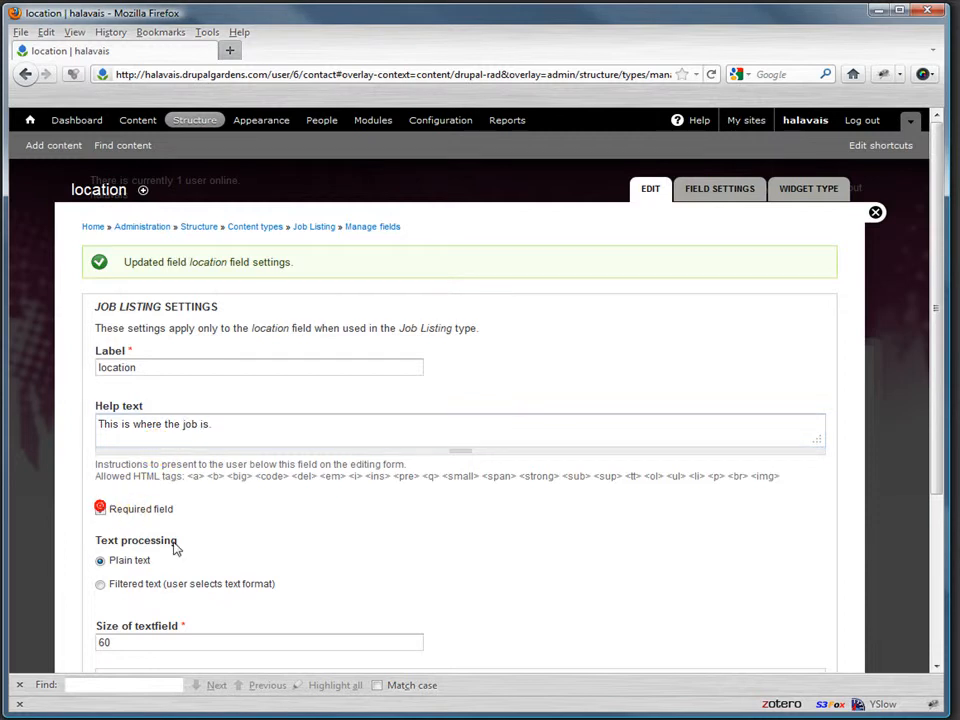
{"action": "scroll", "scroll_direction": "down", "scroll_amount": 3}
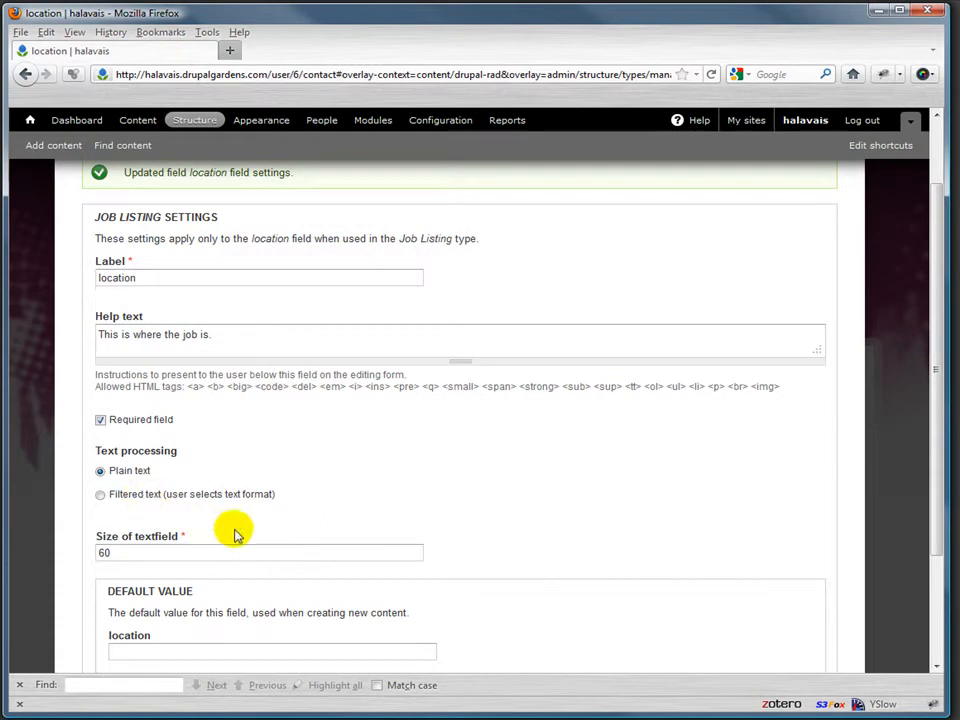
{"action": "scroll", "scroll_direction": "down", "scroll_amount": 3}
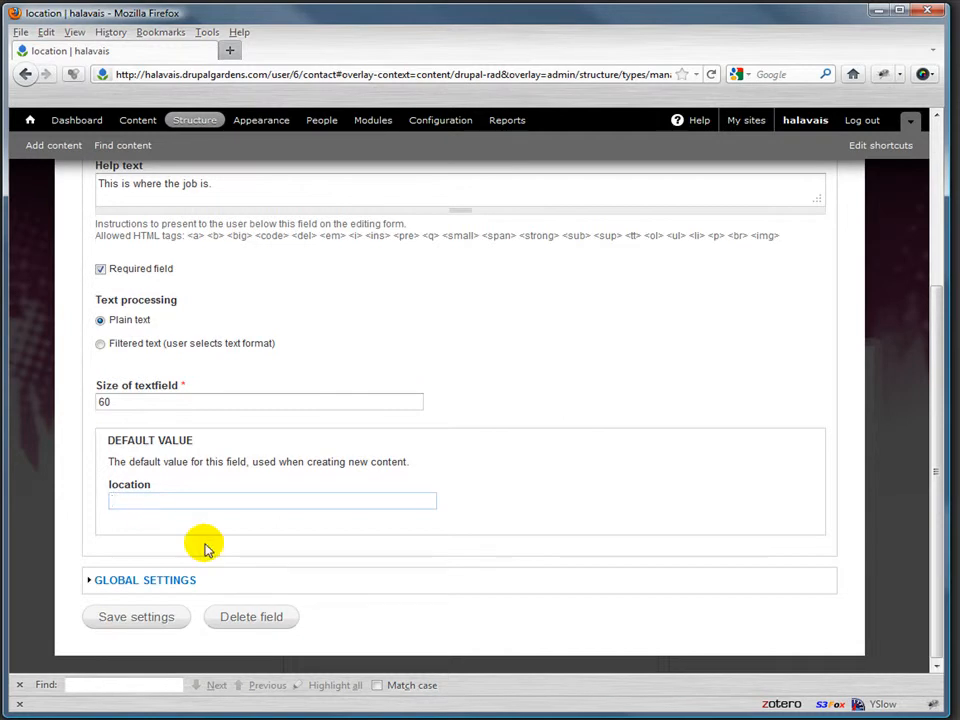
Step: Set the default value to Virtual, review global settings and save the field settings
{"action": "type", "text": "Virtual"}
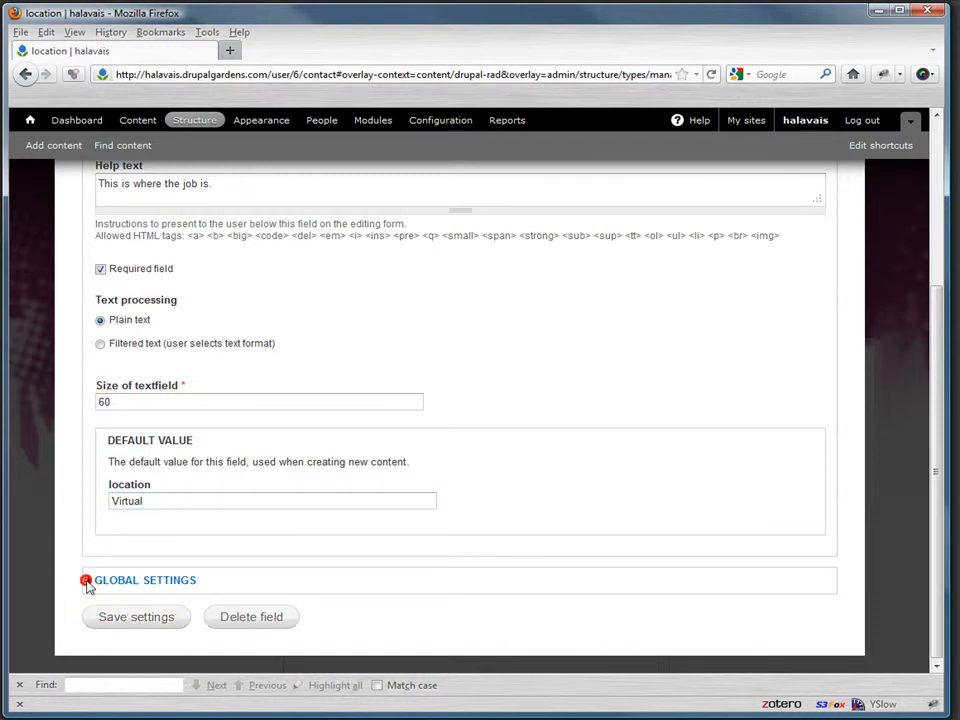
{"action": "left_click", "coordinate": [88, 580]}
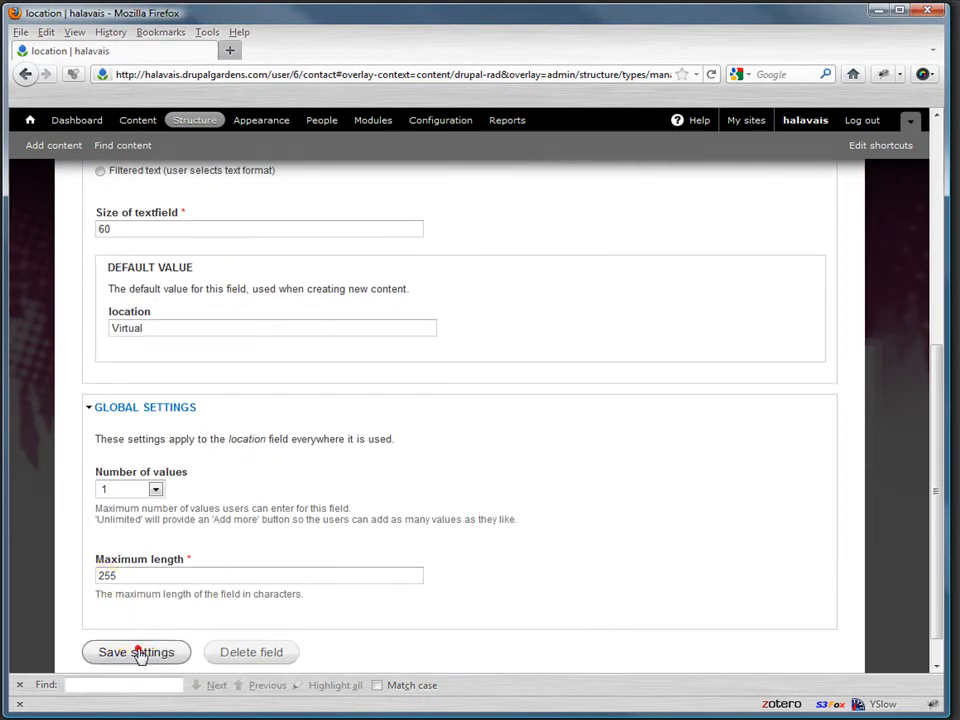
{"action": "left_click", "coordinate": [136, 652]}
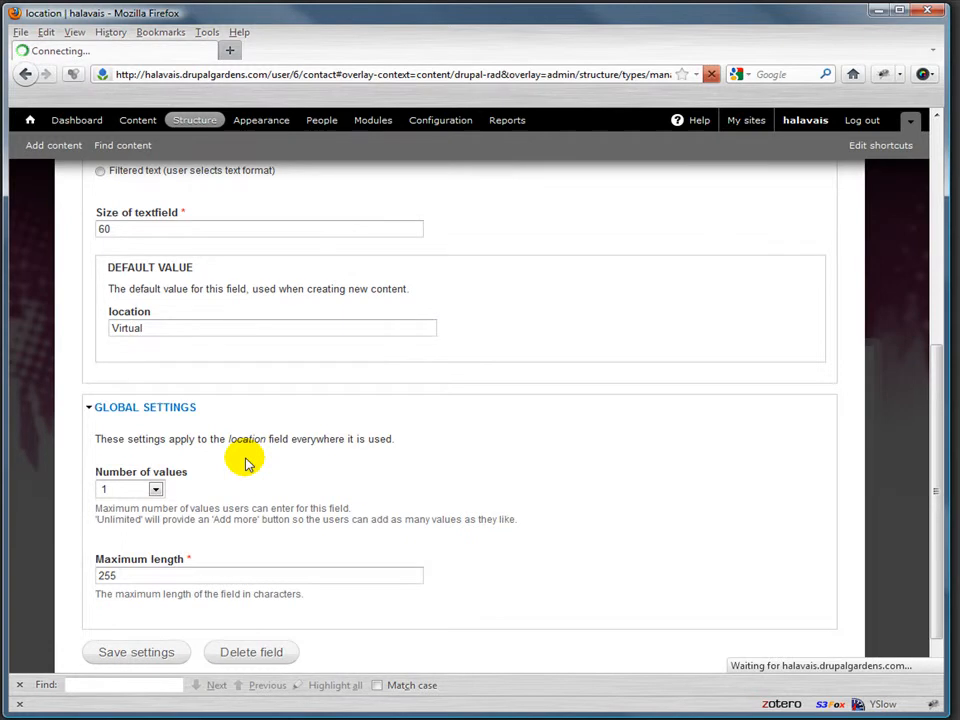
{"action": "left_click", "coordinate": [136, 652]}
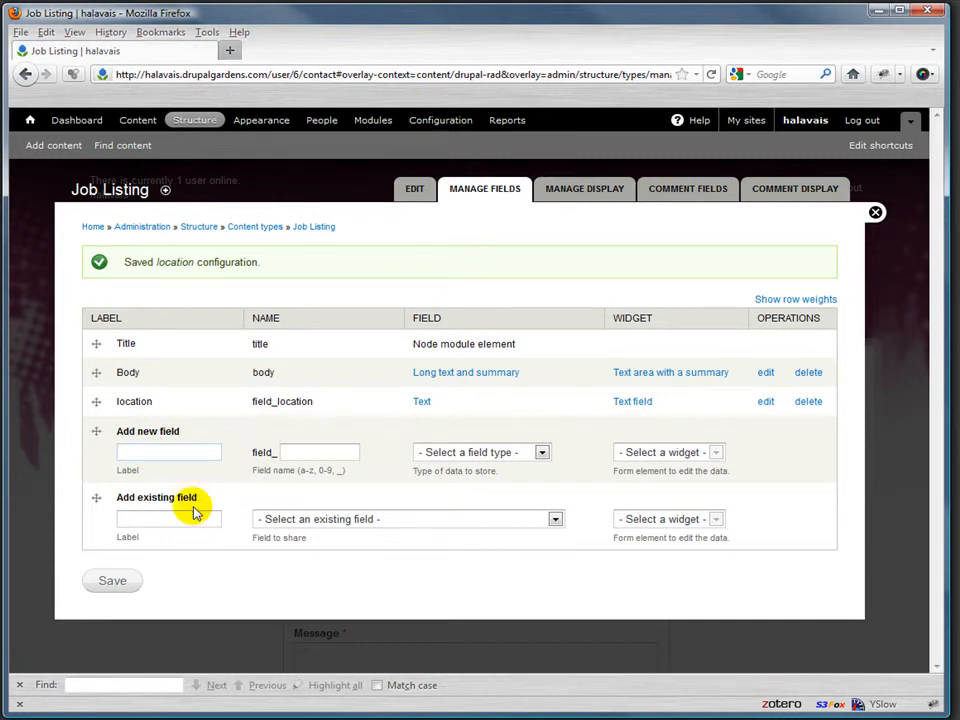
Step: Add a Salary field with machine name salary, Integer type and Text field widget, and save
{"action": "type", "text": "Salary"}
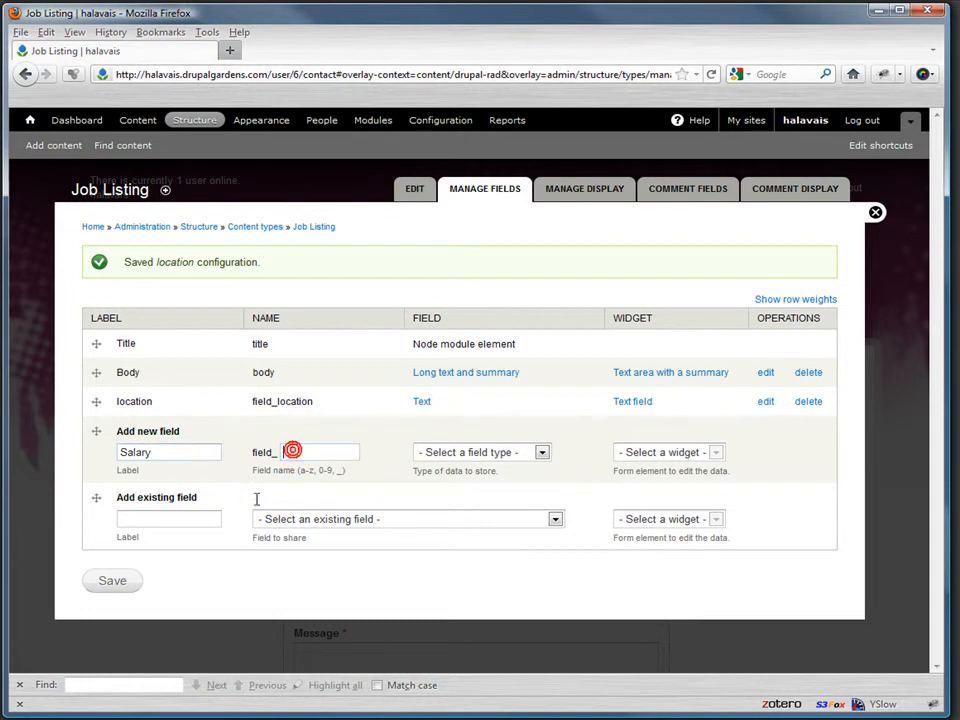
{"action": "left_click", "coordinate": [408, 518]}
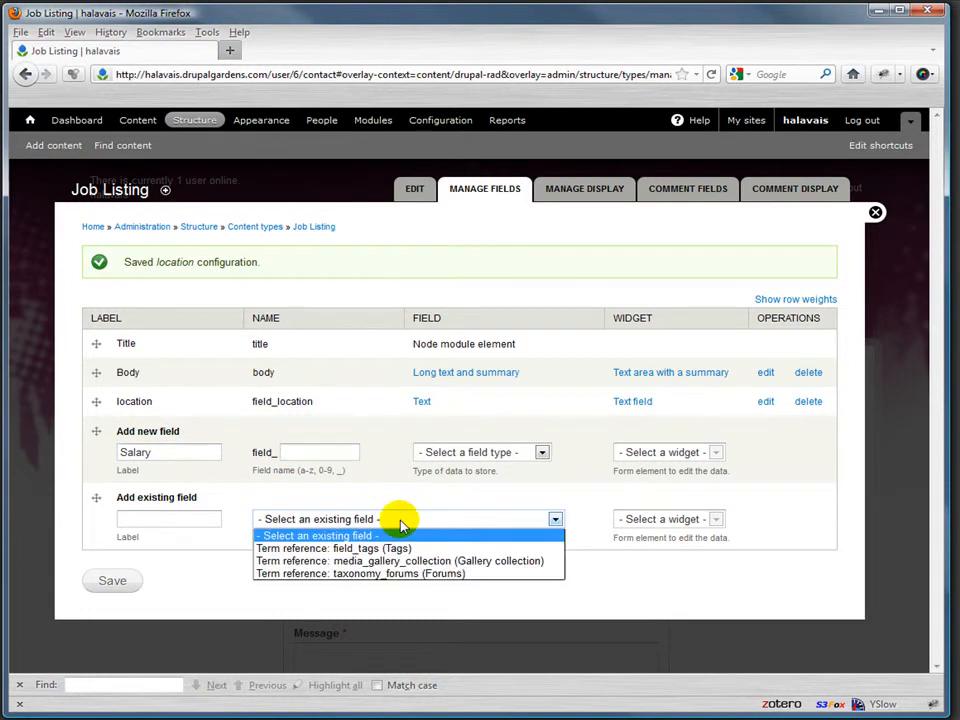
{"action": "mouse_move", "coordinate": [362, 572]}
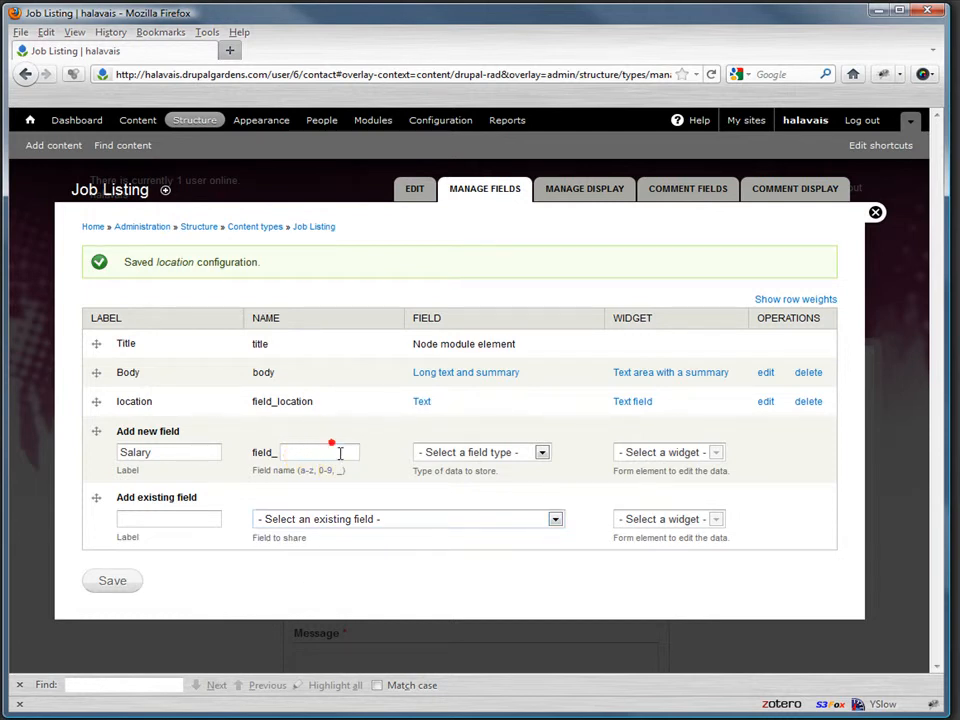
{"action": "type", "text": "salary"}
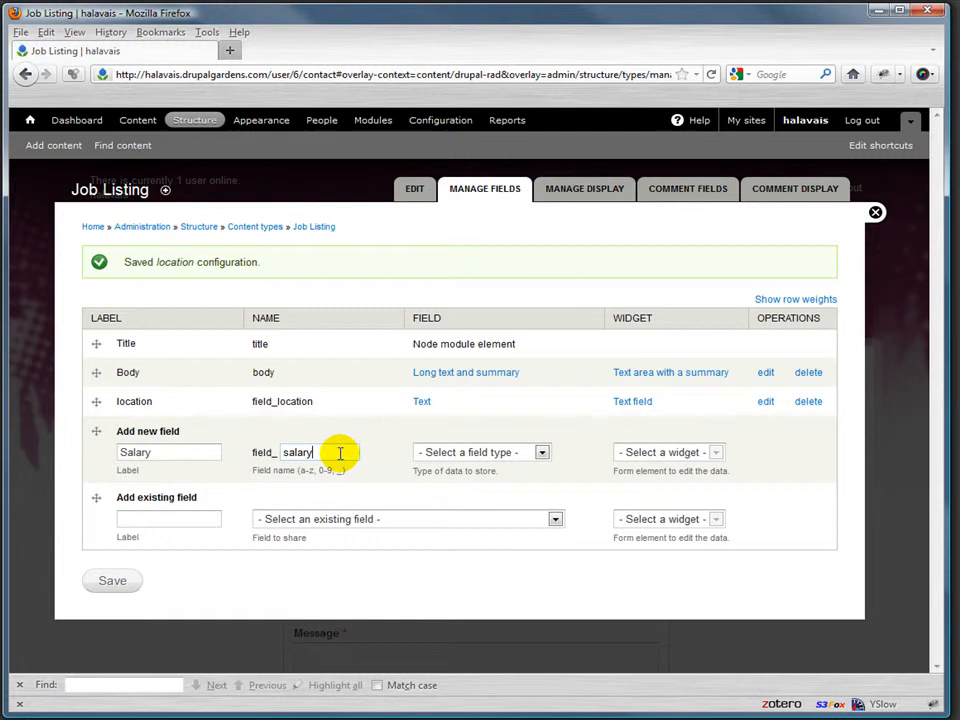
{"action": "left_click", "coordinate": [482, 452]}
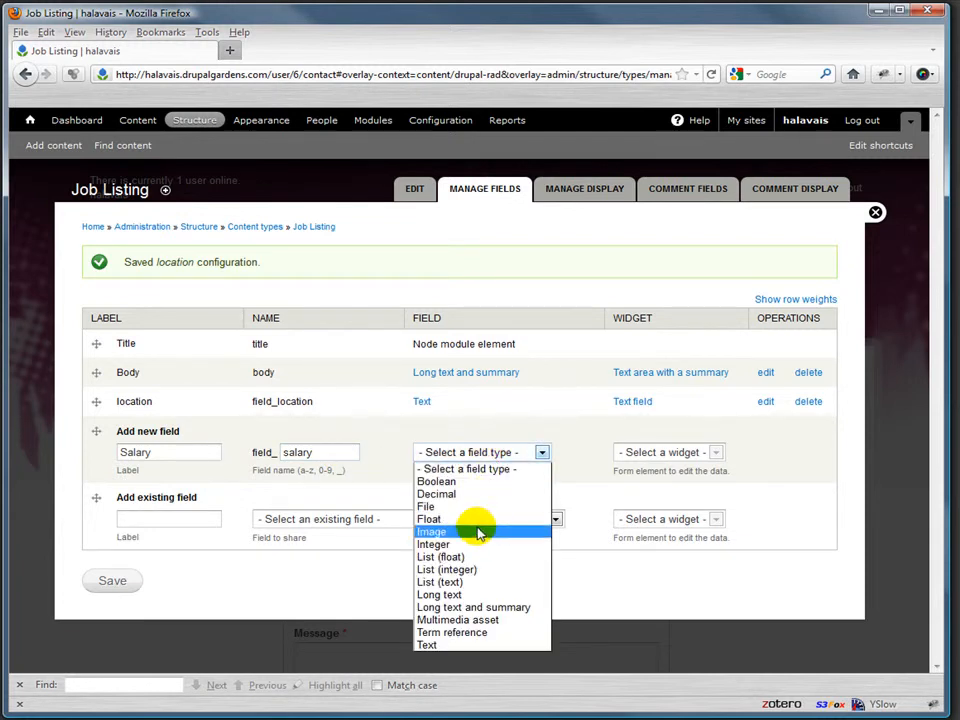
{"action": "left_click", "coordinate": [432, 544]}
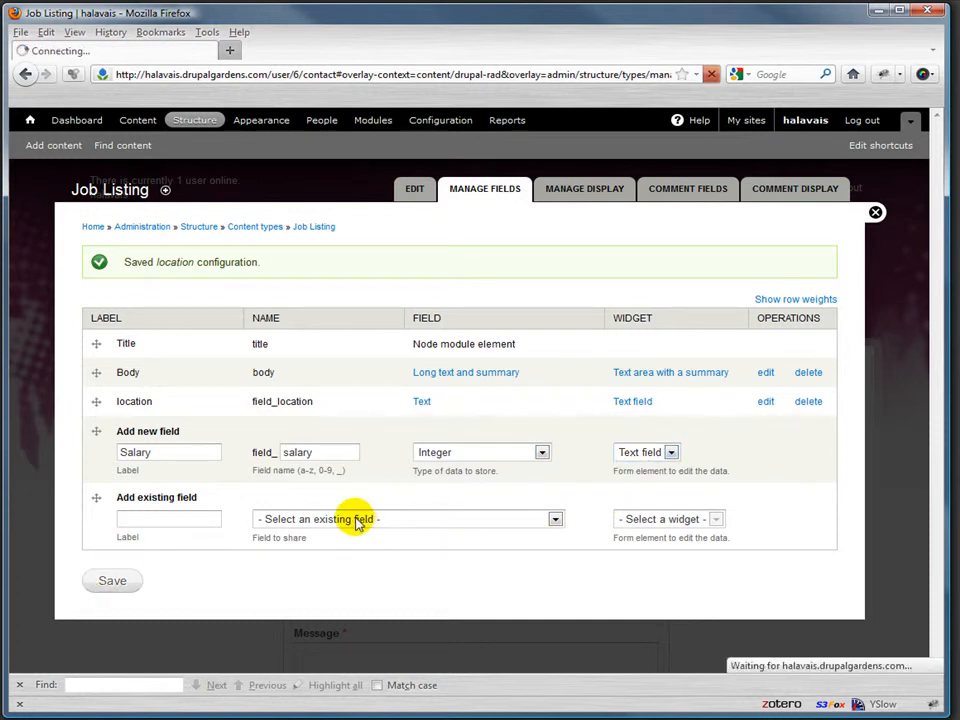
{"action": "mouse_move", "coordinate": [408, 488]}
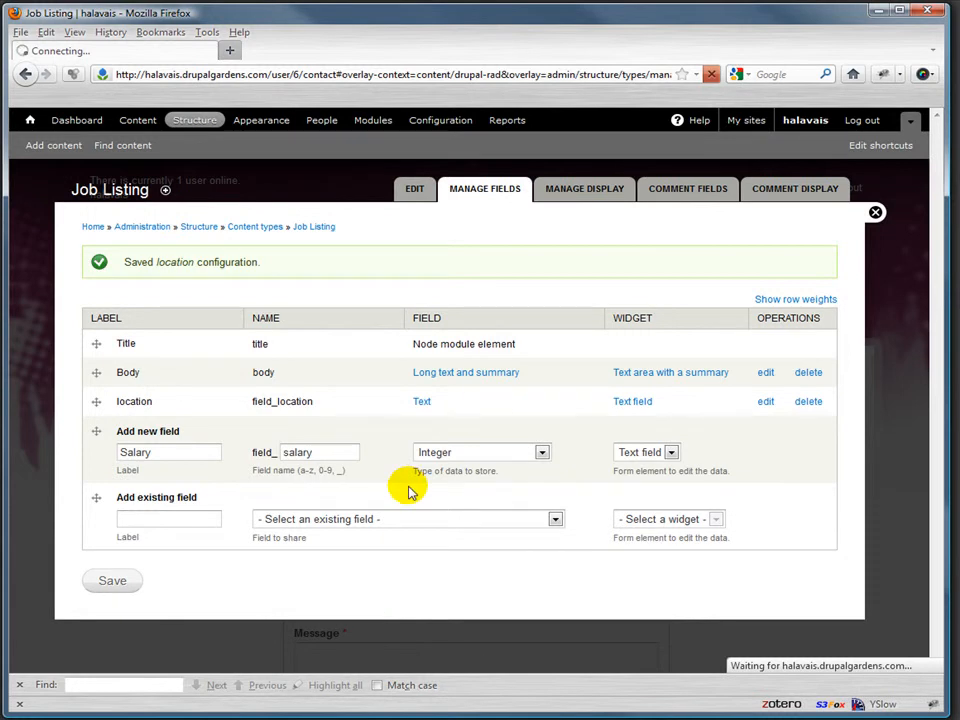
{"action": "left_click", "coordinate": [112, 580]}
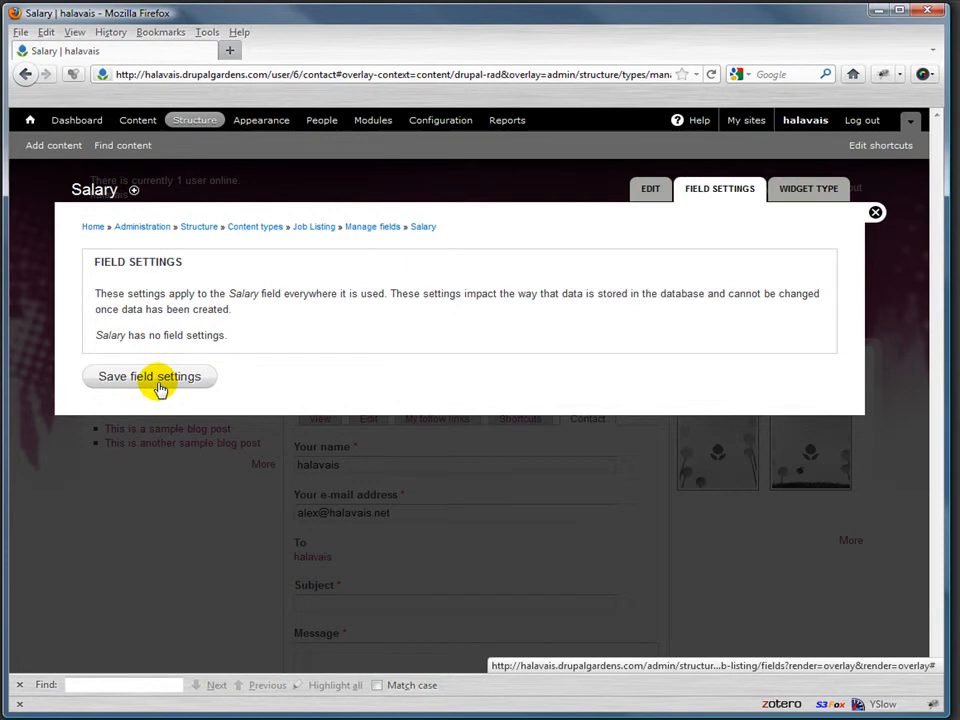
Step: Confirm Salary storage settings and enter help text 'This is how much you can expect to be paid.'
{"action": "left_click", "coordinate": [148, 376]}
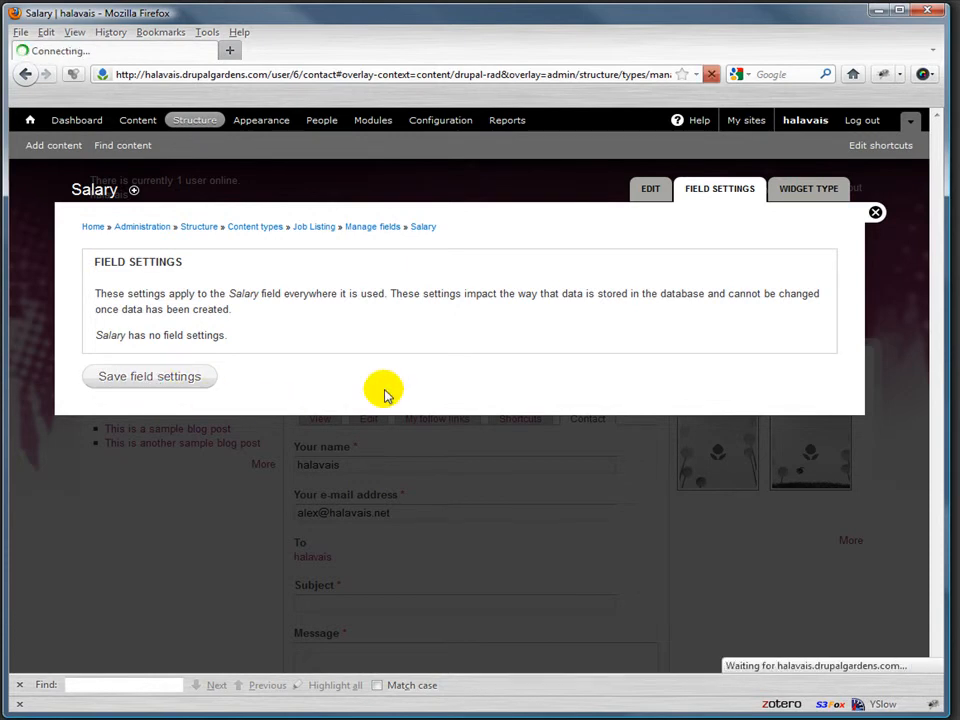
{"action": "left_click", "coordinate": [148, 376]}
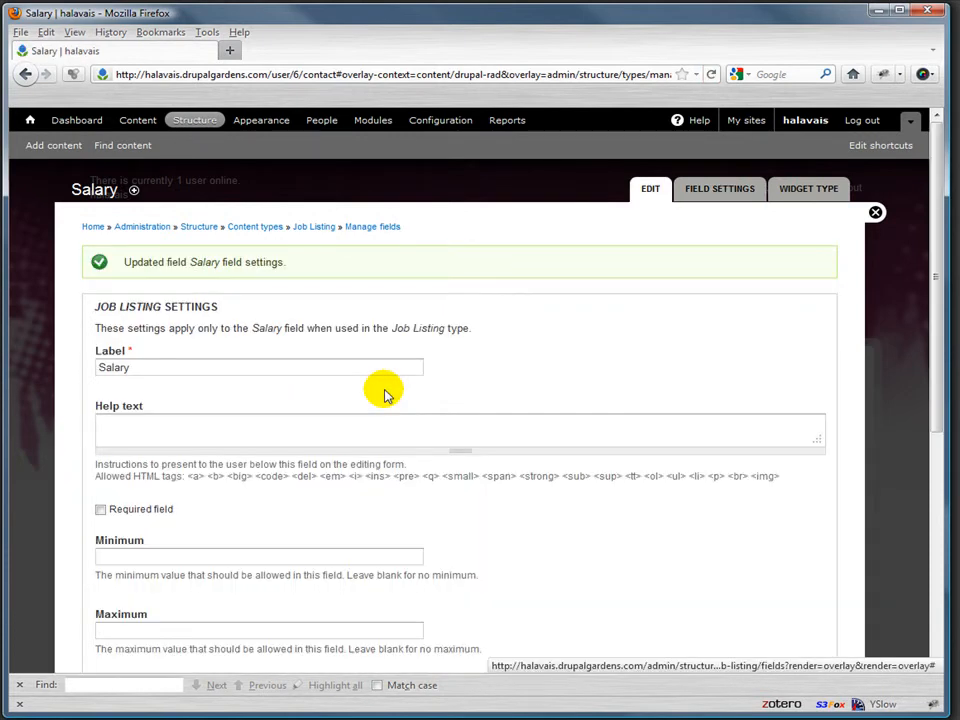
{"action": "mouse_move", "coordinate": [256, 480]}
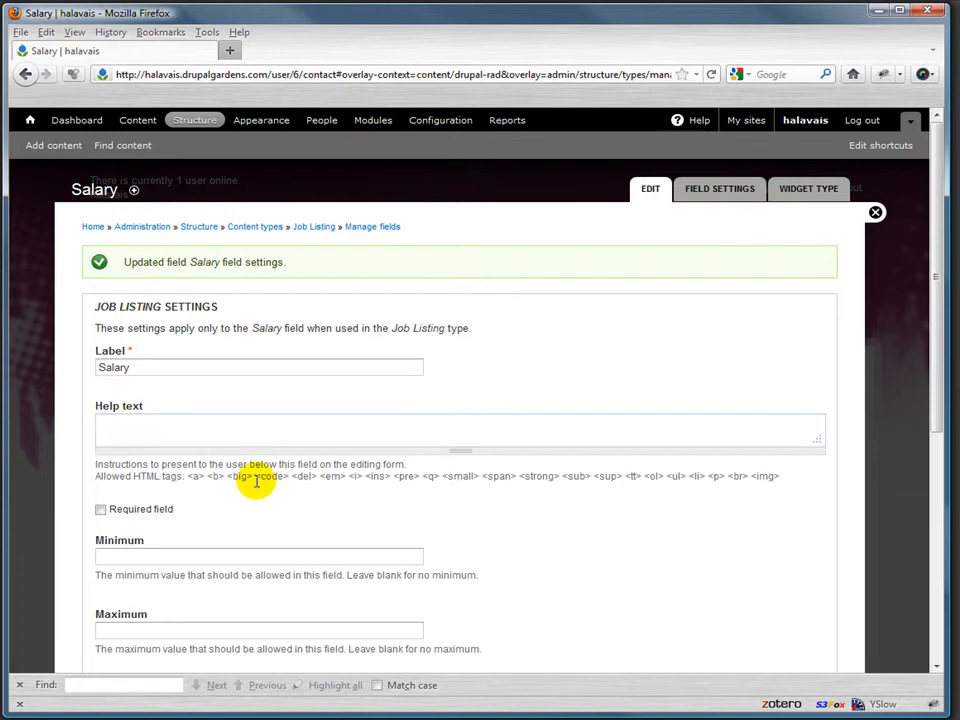
{"action": "type", "text": "This is how much you can expect to be"}
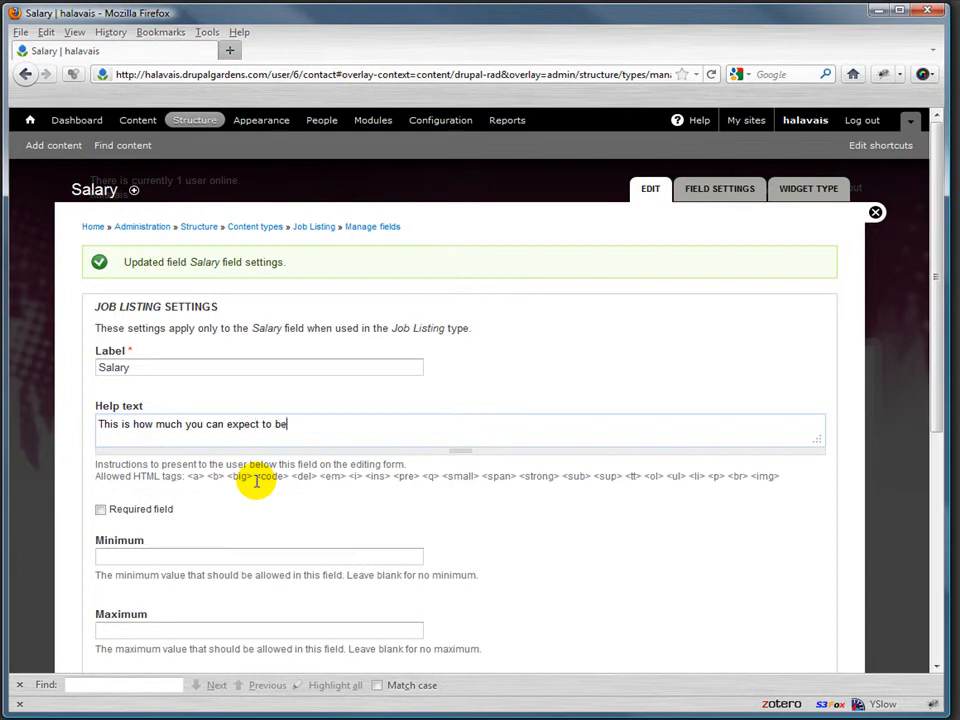
{"action": "type", "text": "paid."}
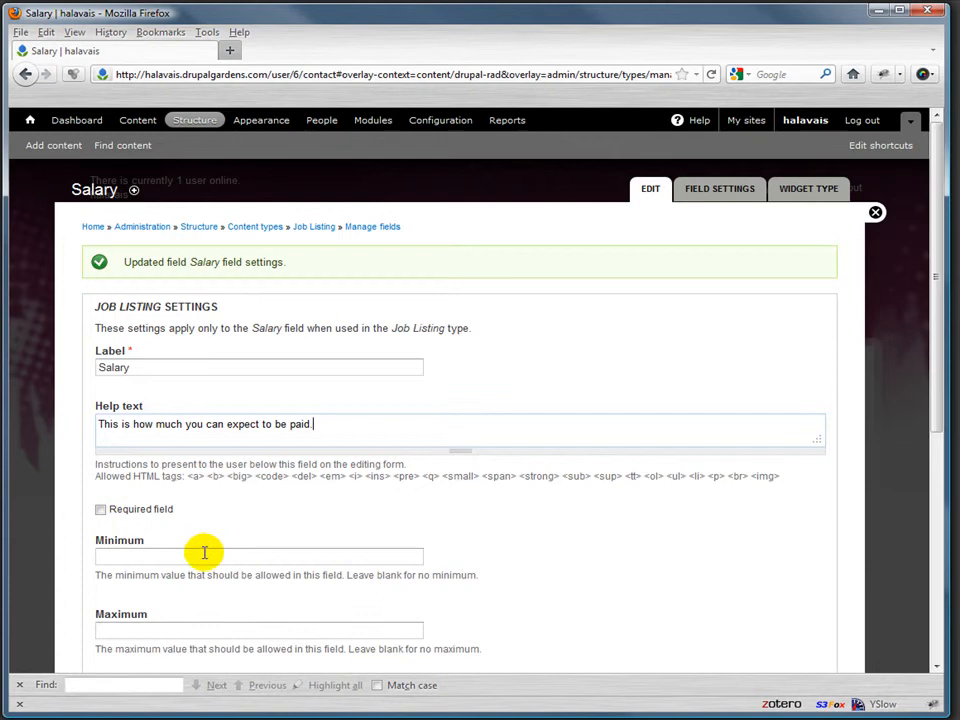
{"action": "mouse_move", "coordinate": [228, 500]}
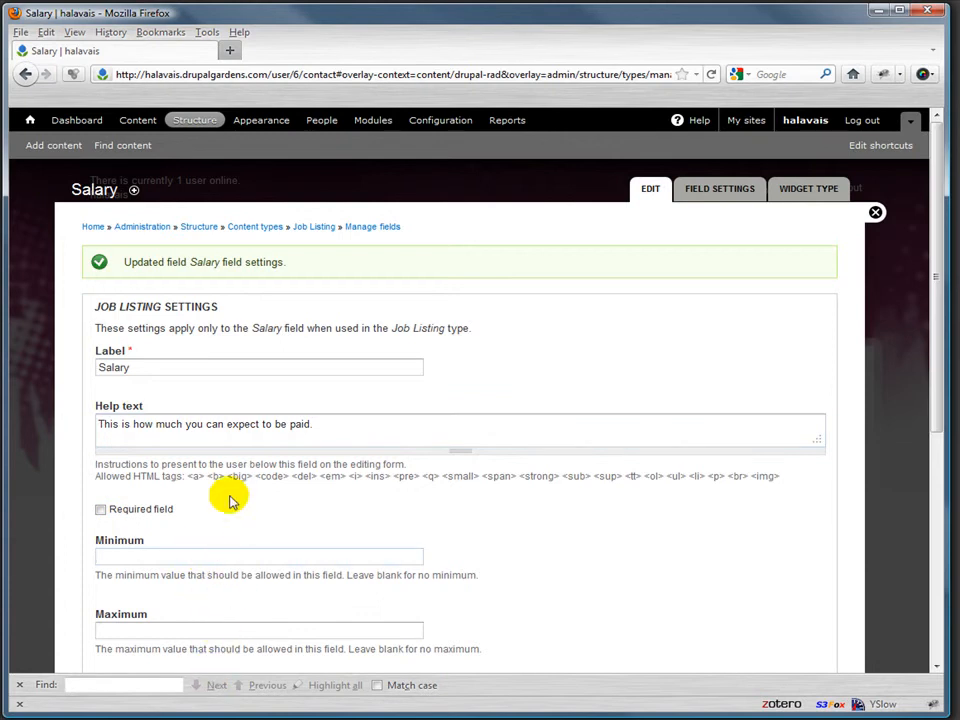
Step: Save the Salary field settings to return to Manage fields
{"action": "scroll", "scroll_direction": "down", "scroll_amount": 3}
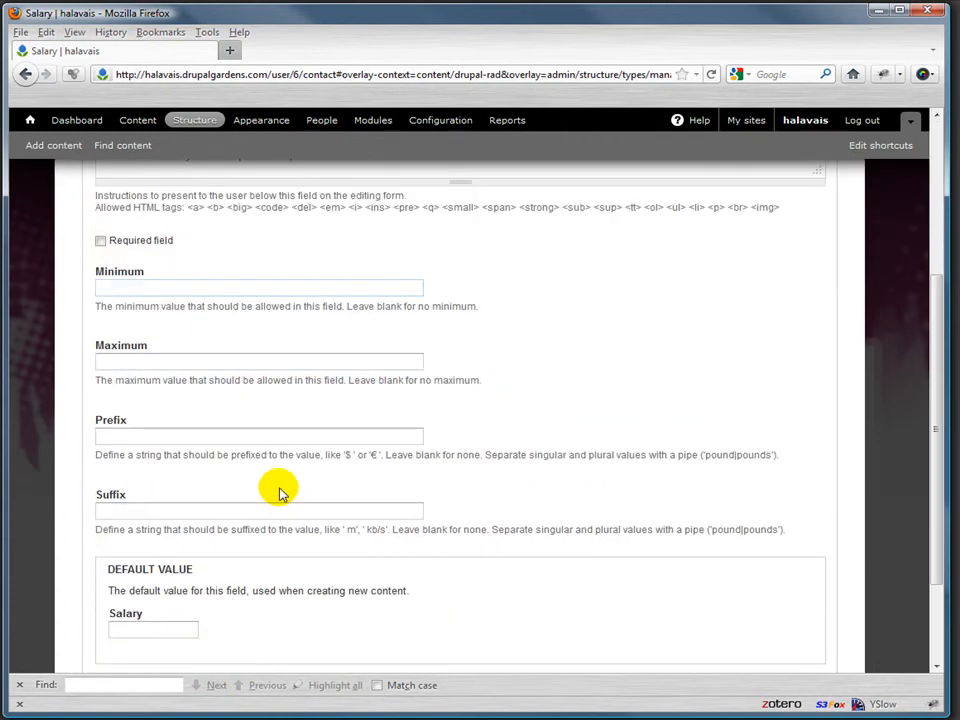
{"action": "scroll", "scroll_direction": "down", "scroll_amount": 3}
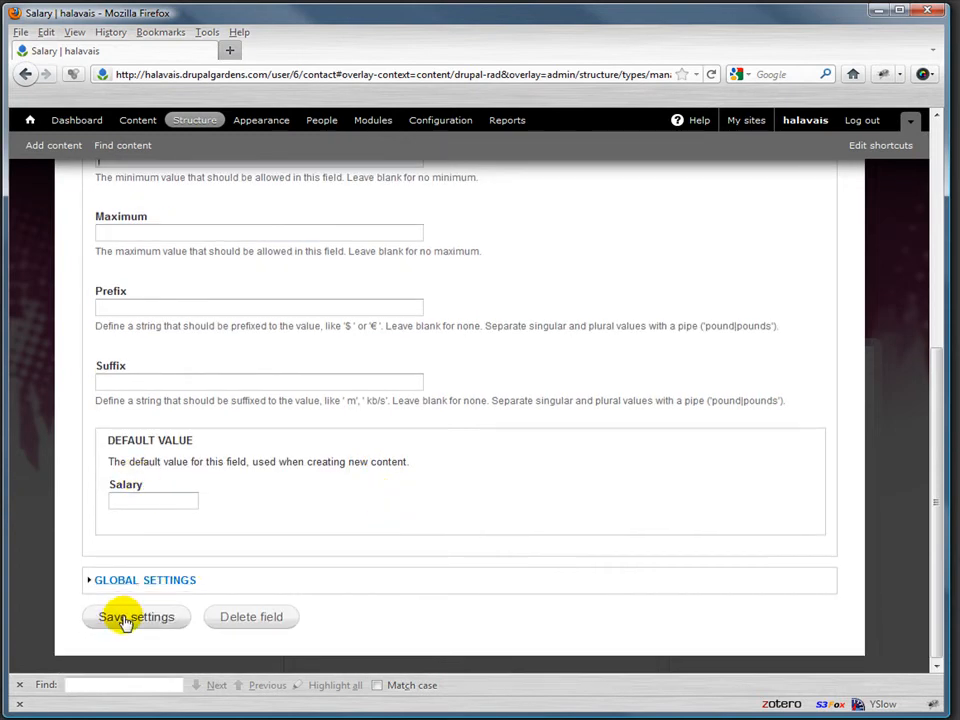
{"action": "left_click", "coordinate": [136, 616]}
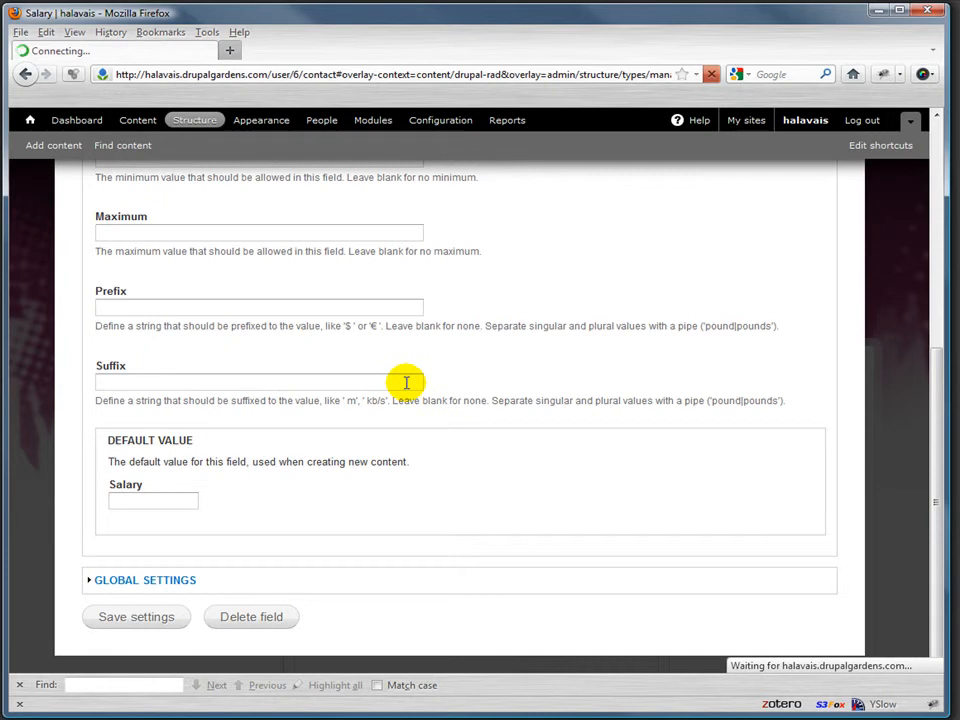
{"action": "mouse_move", "coordinate": [280, 324]}
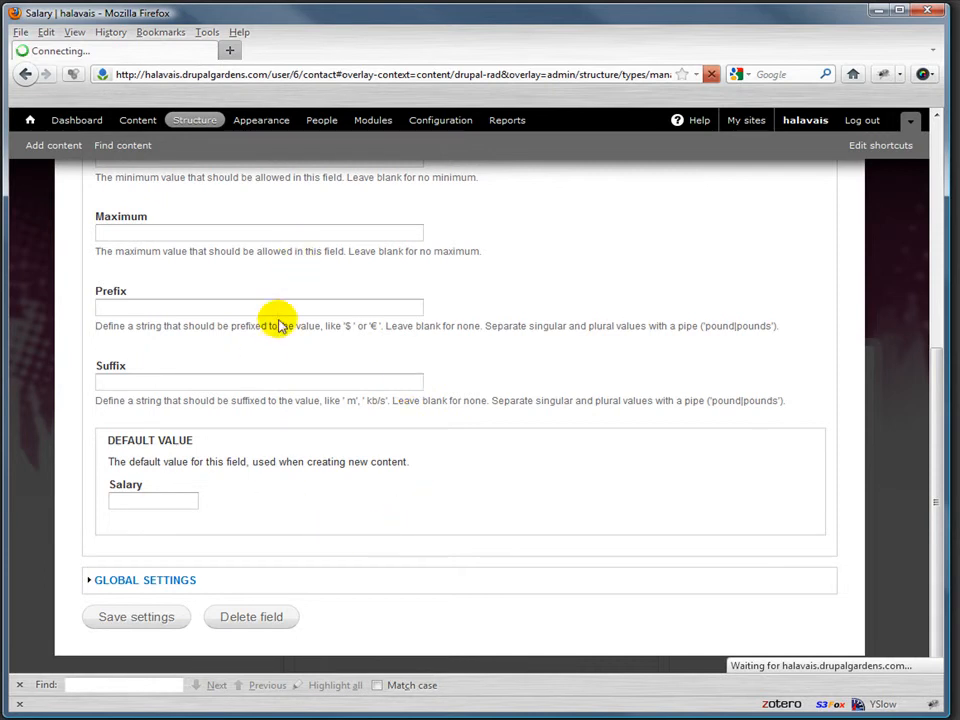
{"action": "left_click", "coordinate": [136, 616]}
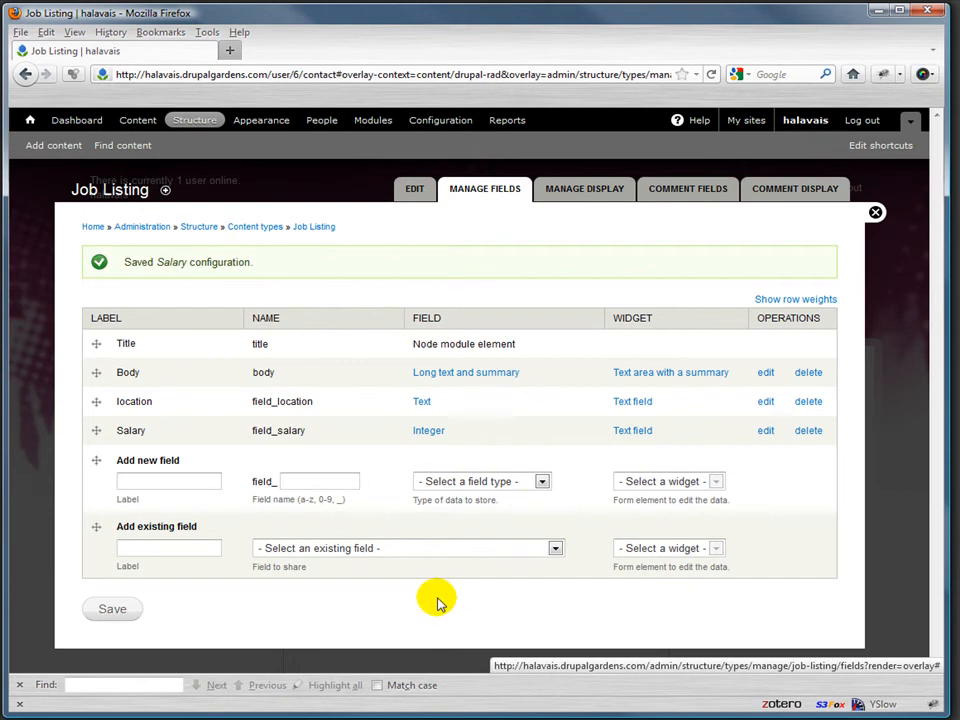
{"action": "mouse_move", "coordinate": [298, 468]}
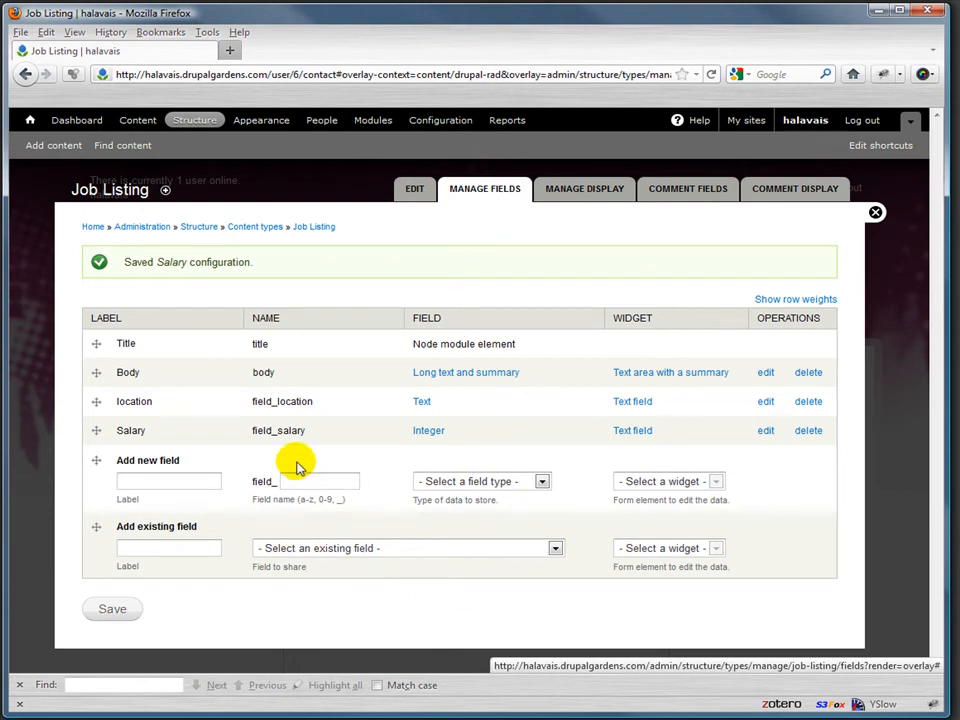
{"action": "mouse_move", "coordinate": [270, 532]}
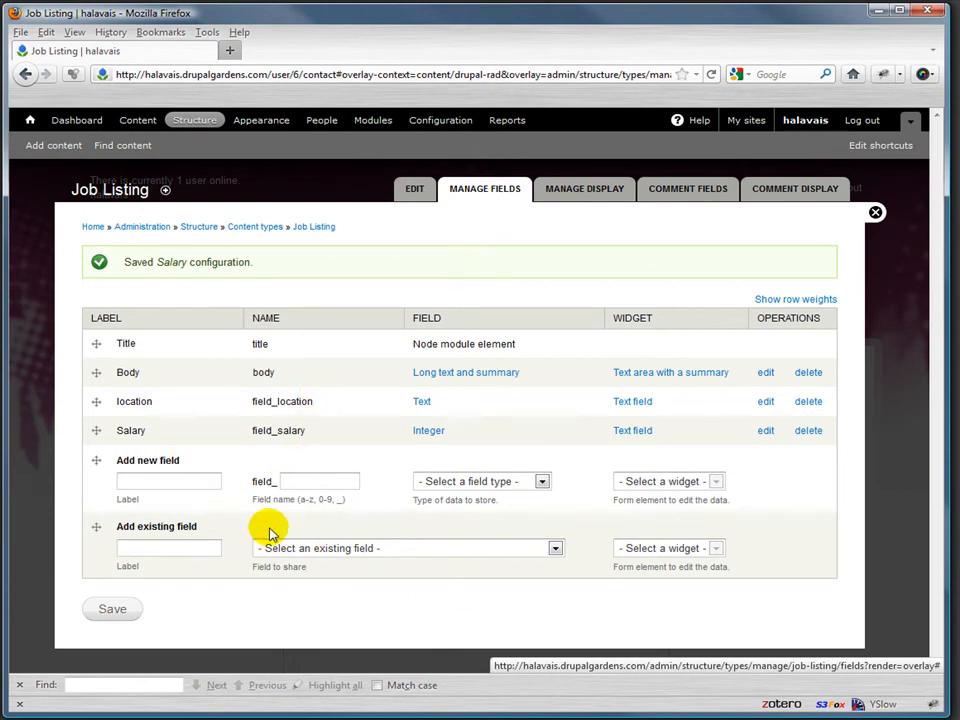
{"action": "mouse_move", "coordinate": [168, 400]}
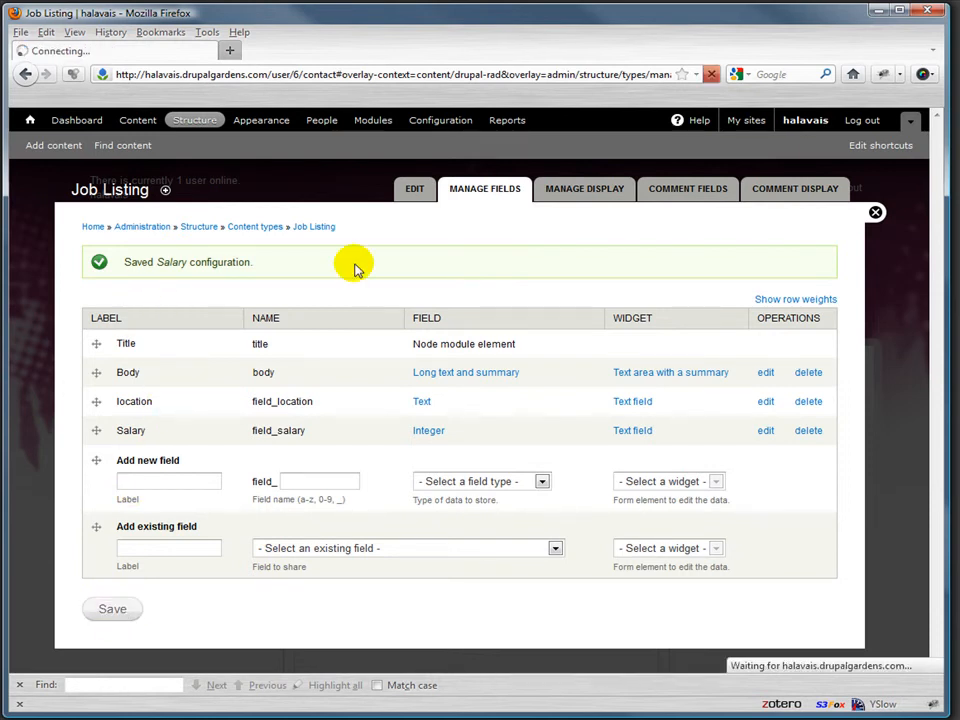
{"action": "mouse_move", "coordinate": [584, 356]}
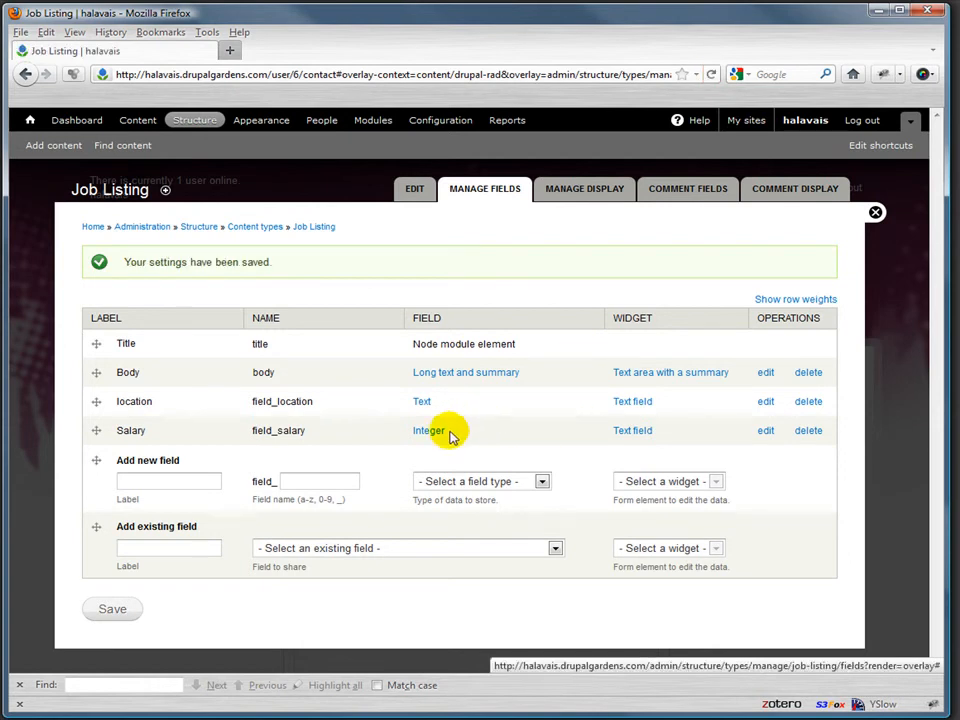
{"action": "mouse_move", "coordinate": [476, 544]}
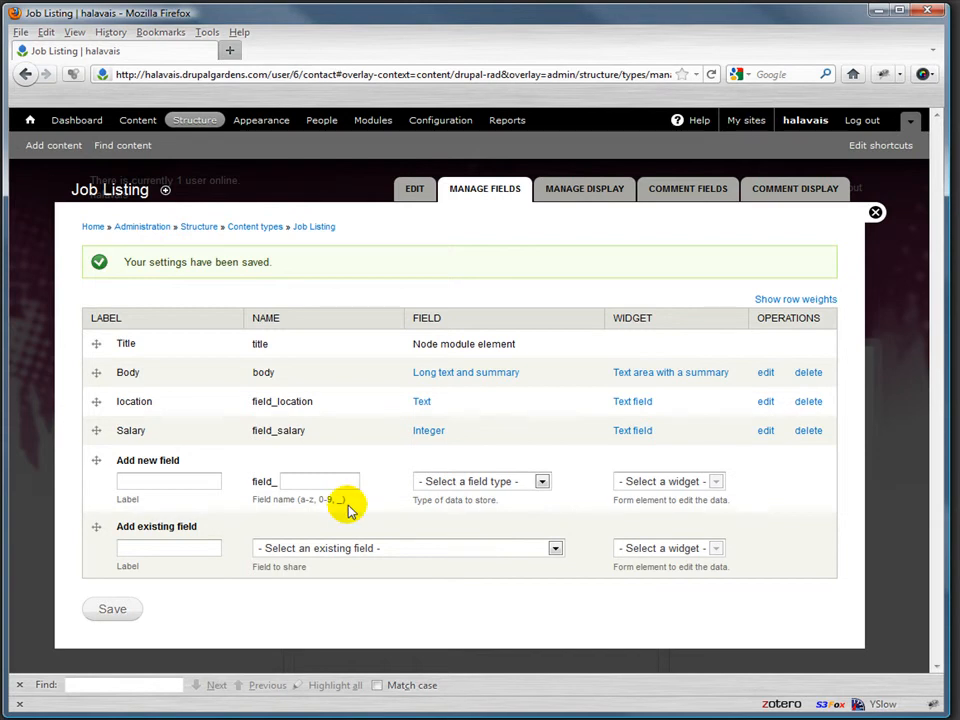
{"action": "mouse_move", "coordinate": [184, 136]}
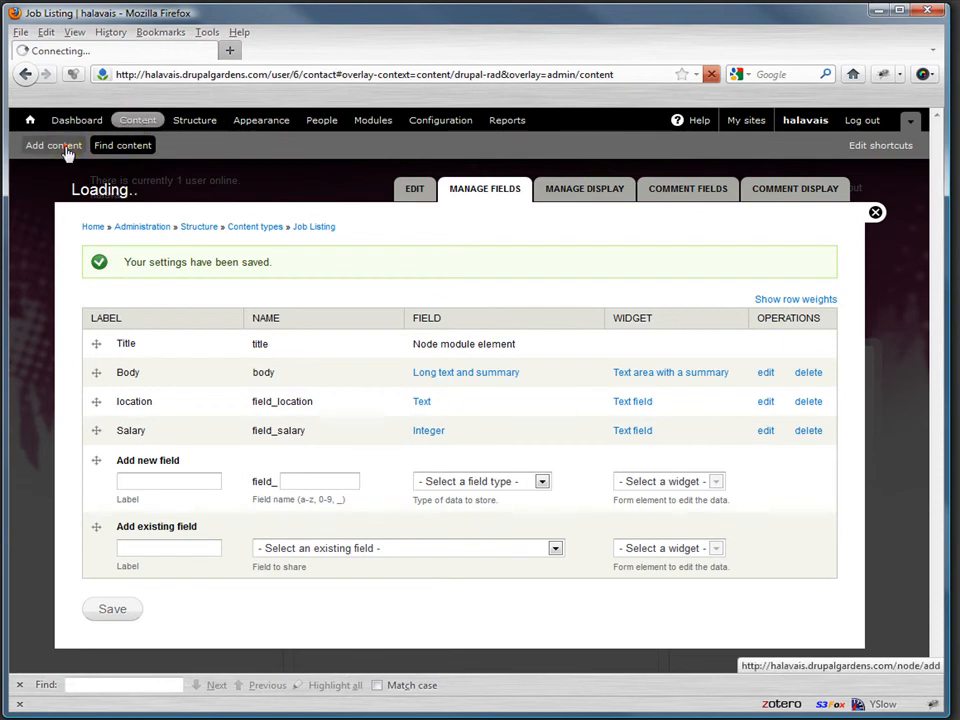
Step: Start a new Job Listing from Add content and focus its Title
{"action": "left_click", "coordinate": [52, 144]}
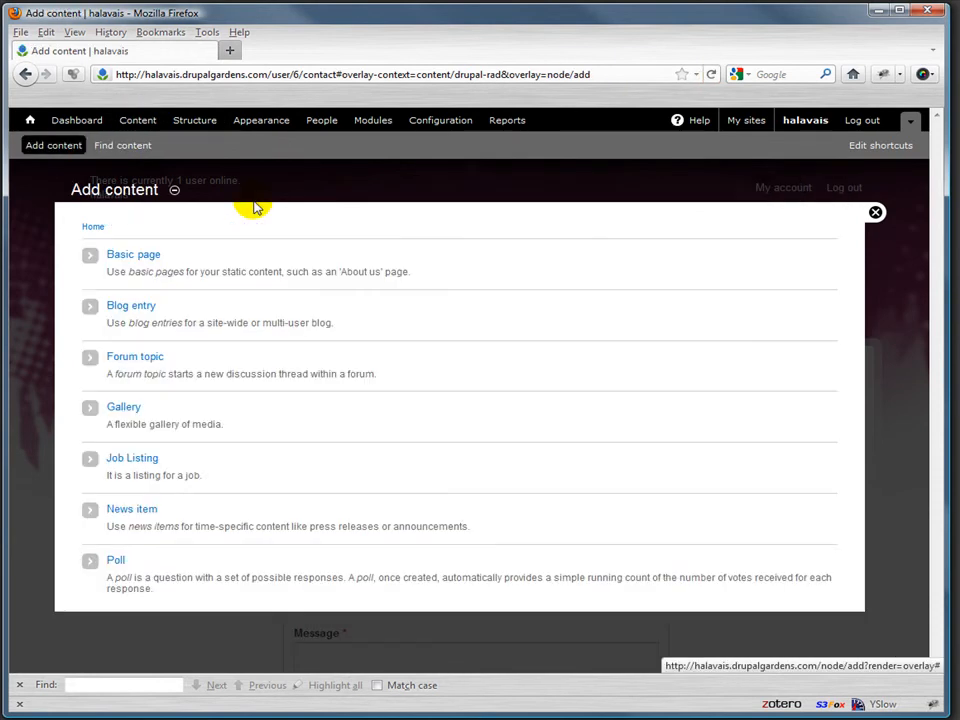
{"action": "mouse_move", "coordinate": [132, 510]}
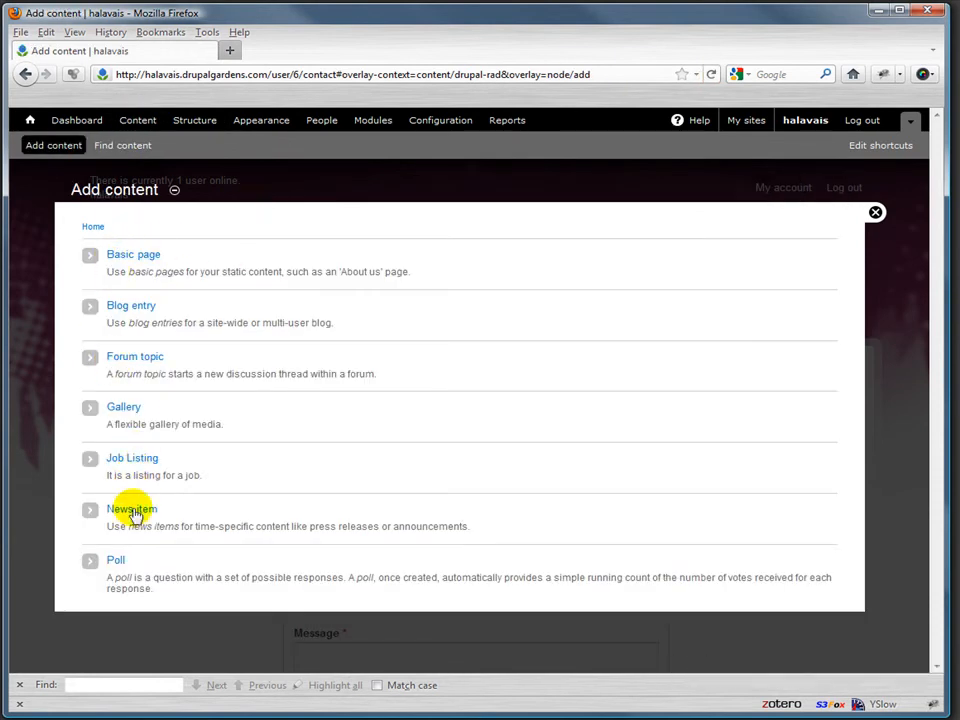
{"action": "left_click", "coordinate": [132, 458]}
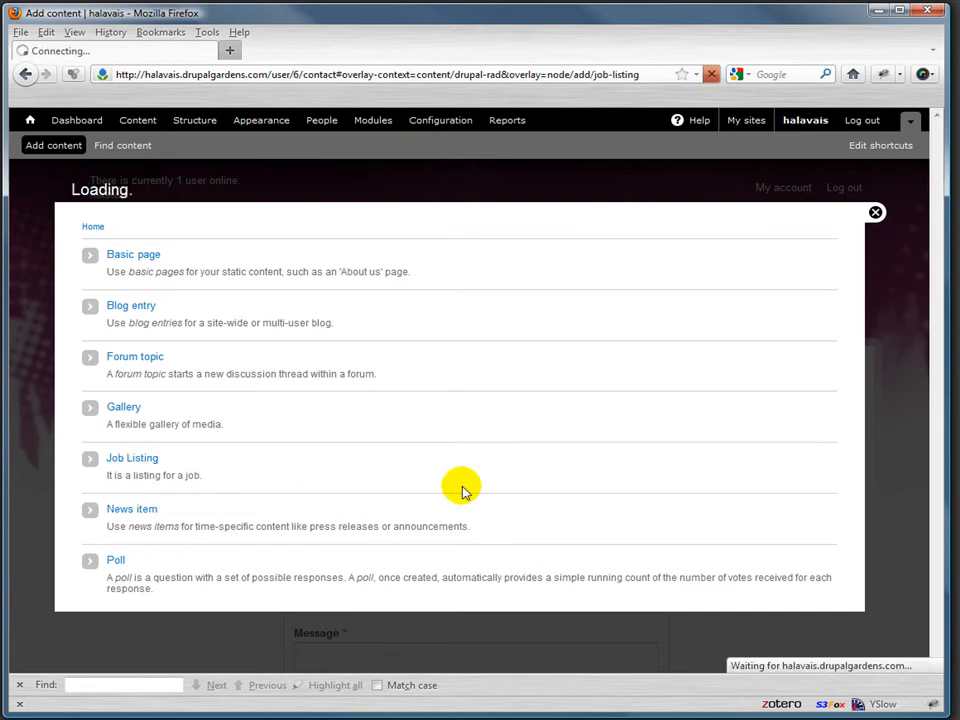
{"action": "left_click", "coordinate": [132, 456]}
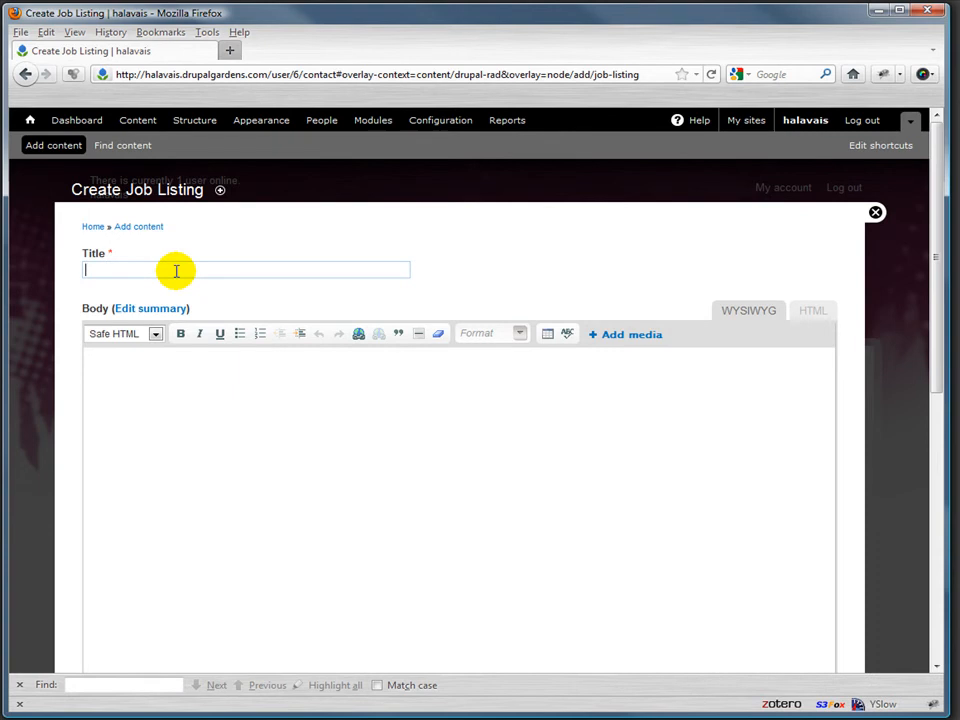
Step: Fill in title Food taster, a short 'Taste food' body, location Paris and salary 90000
{"action": "type", "text": "Food taster"}
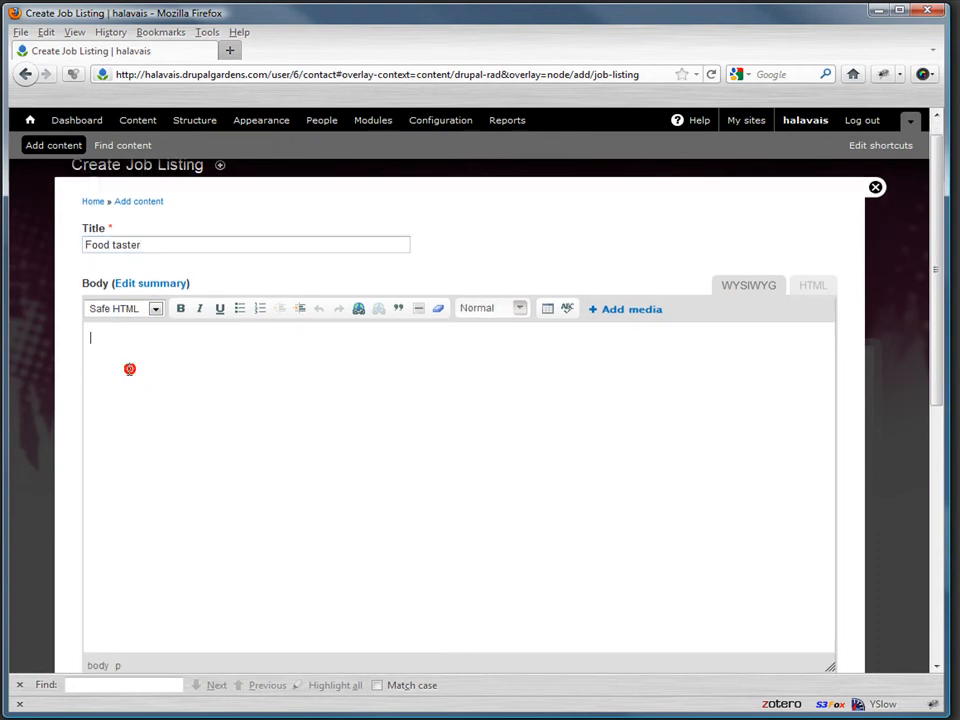
{"action": "type", "text": "Taste foo"}
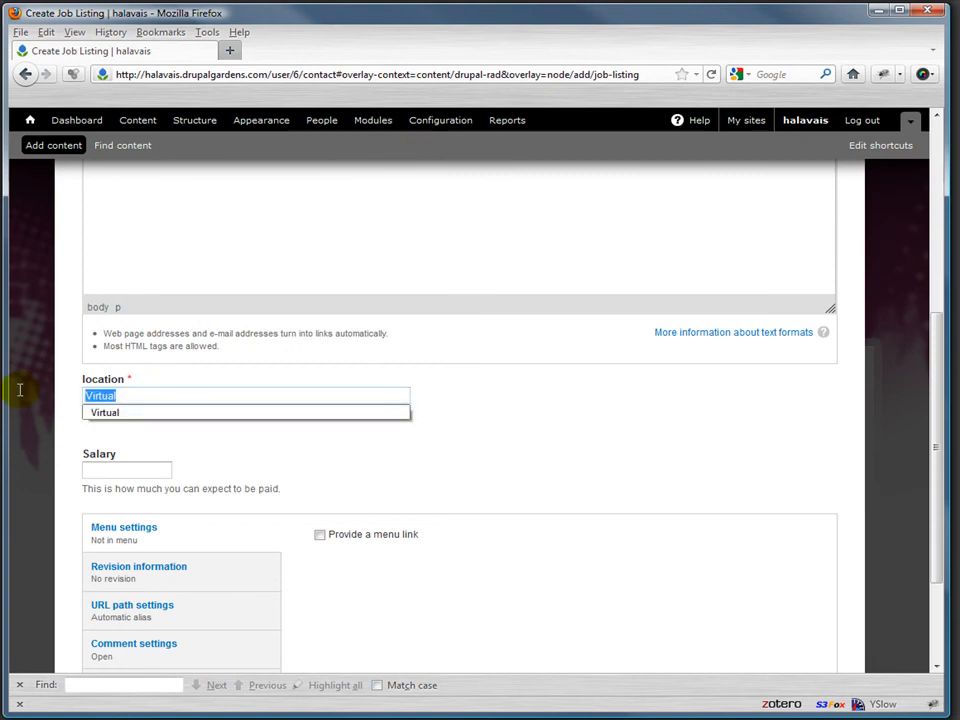
{"action": "type", "text": "Paris"}
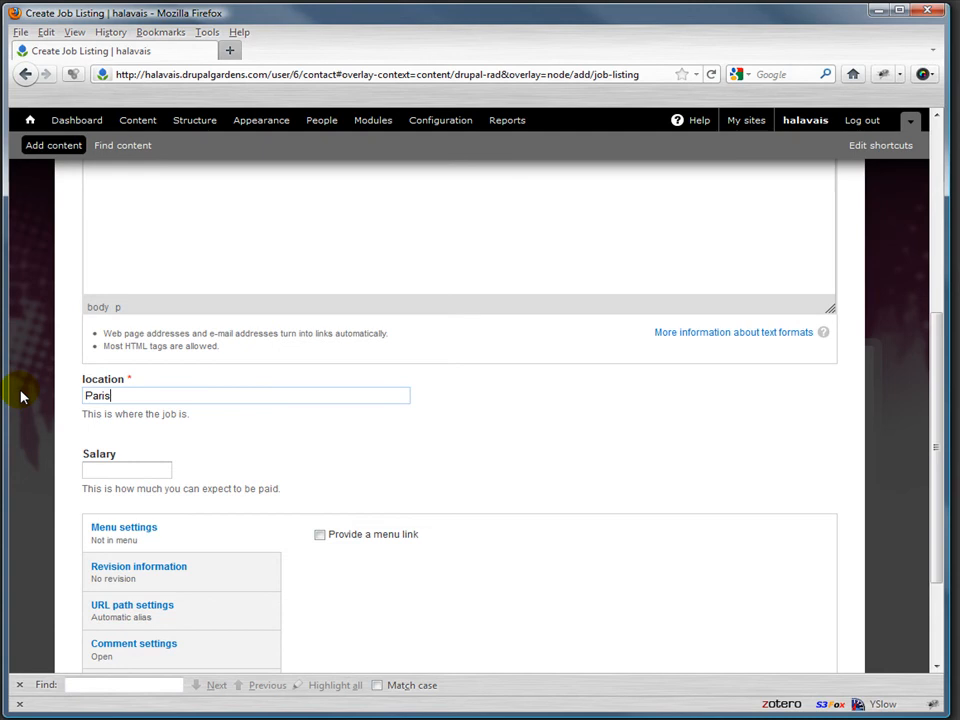
{"action": "left_click", "coordinate": [126, 470]}
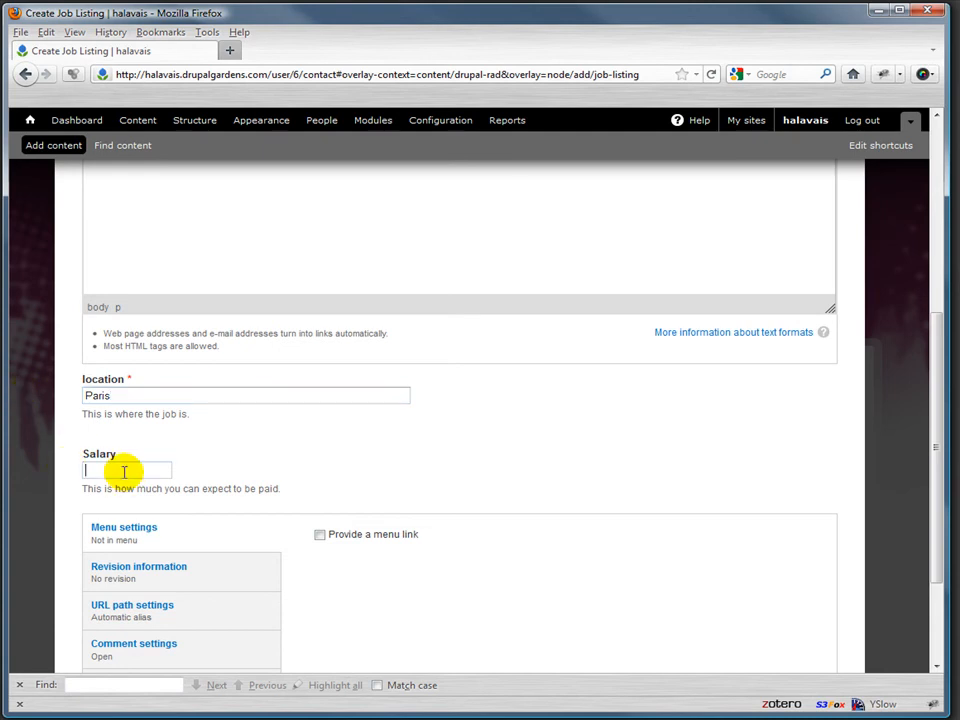
{"action": "type", "text": "90000"}
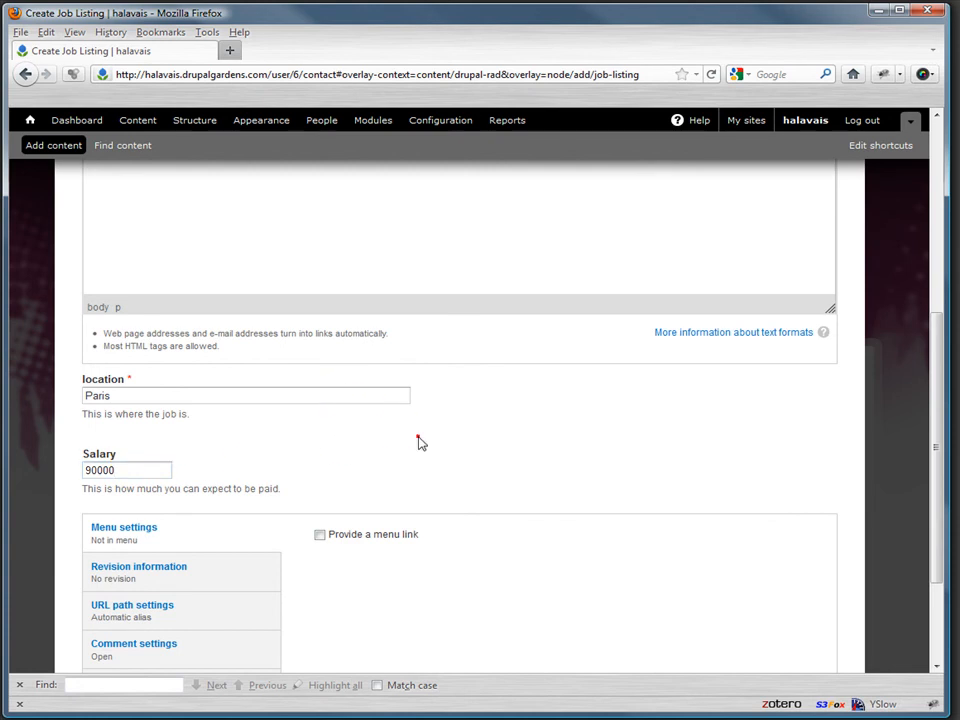
Step: Publish the Food taster job listing
{"action": "scroll", "scroll_direction": "down", "scroll_amount": 3}
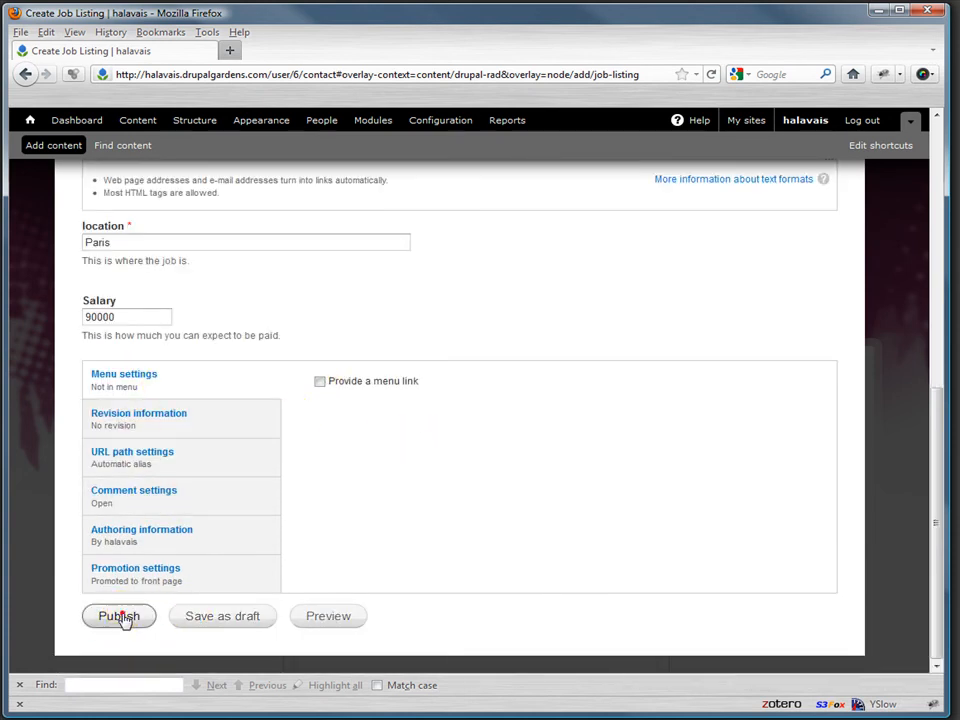
{"action": "left_click", "coordinate": [118, 616]}
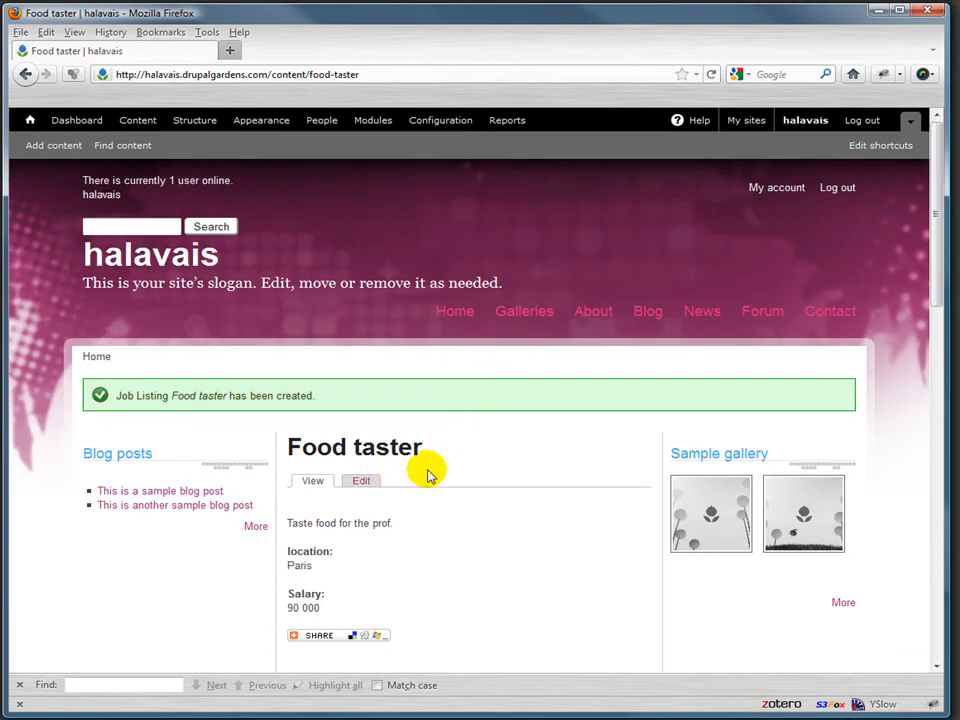
{"action": "scroll", "scroll_direction": "down", "scroll_amount": 3}
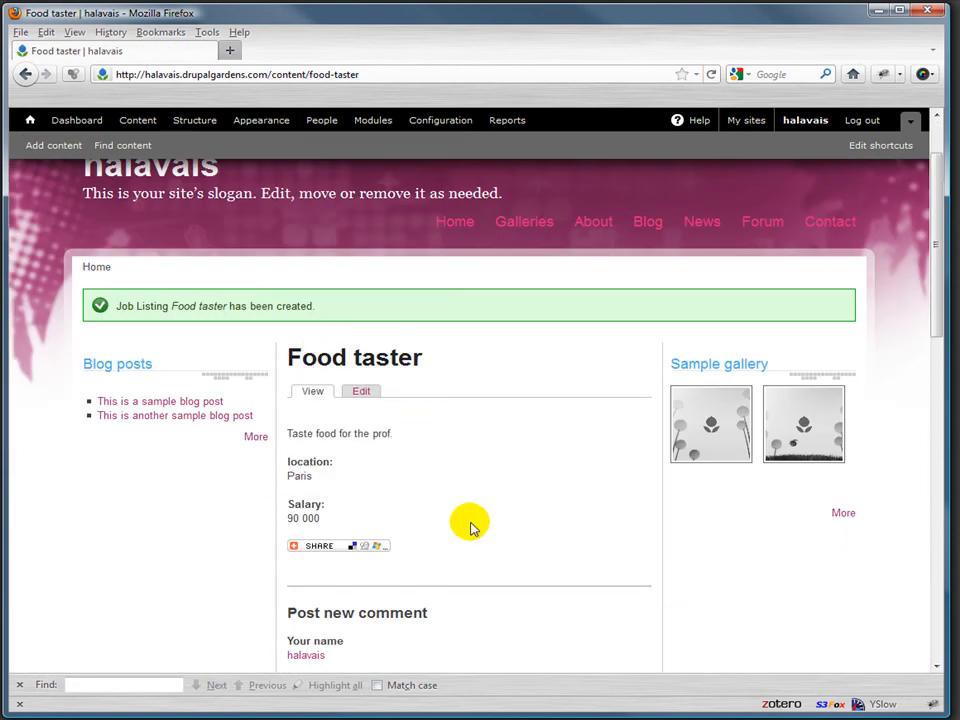
{"action": "mouse_move", "coordinate": [360, 390]}
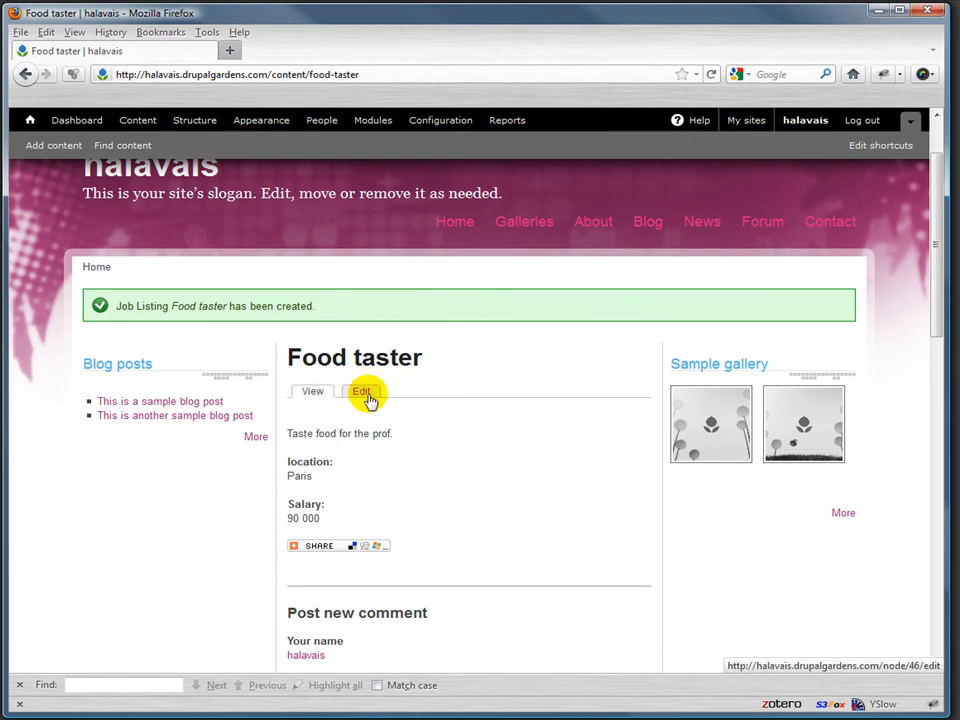
{"action": "left_click", "coordinate": [338, 544]}
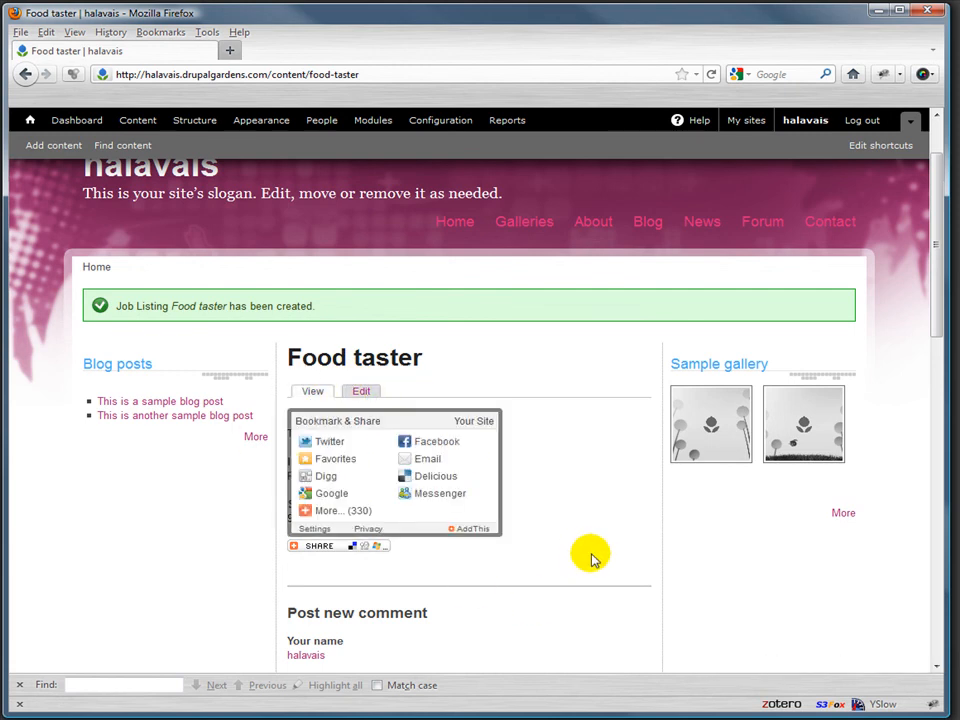